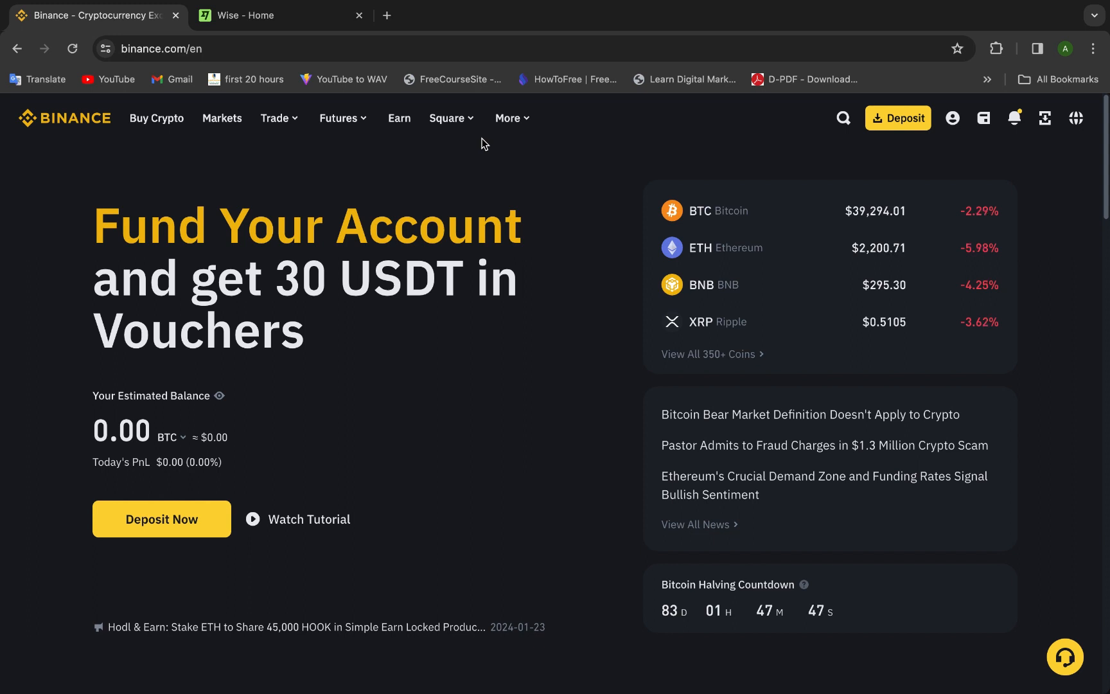
Search Google from the address bar for "binance create account"
{"action": "left_click", "coordinate": [163, 47]}
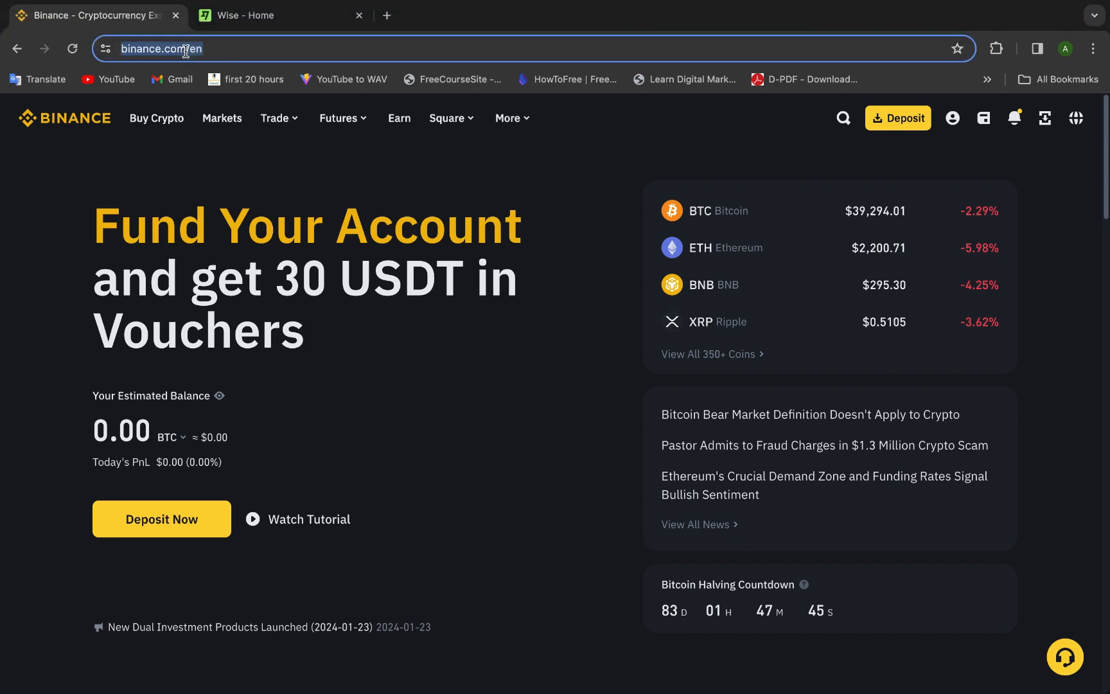
{"action": "type", "text": "boomcha.com"}
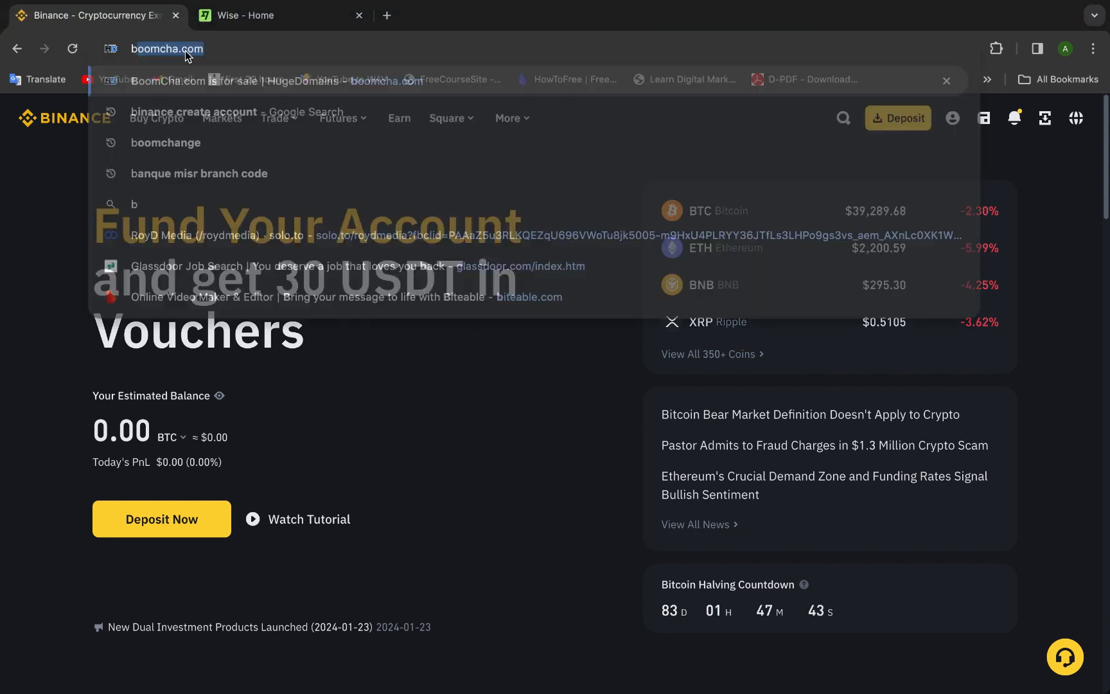
{"action": "type", "text": "bian"}
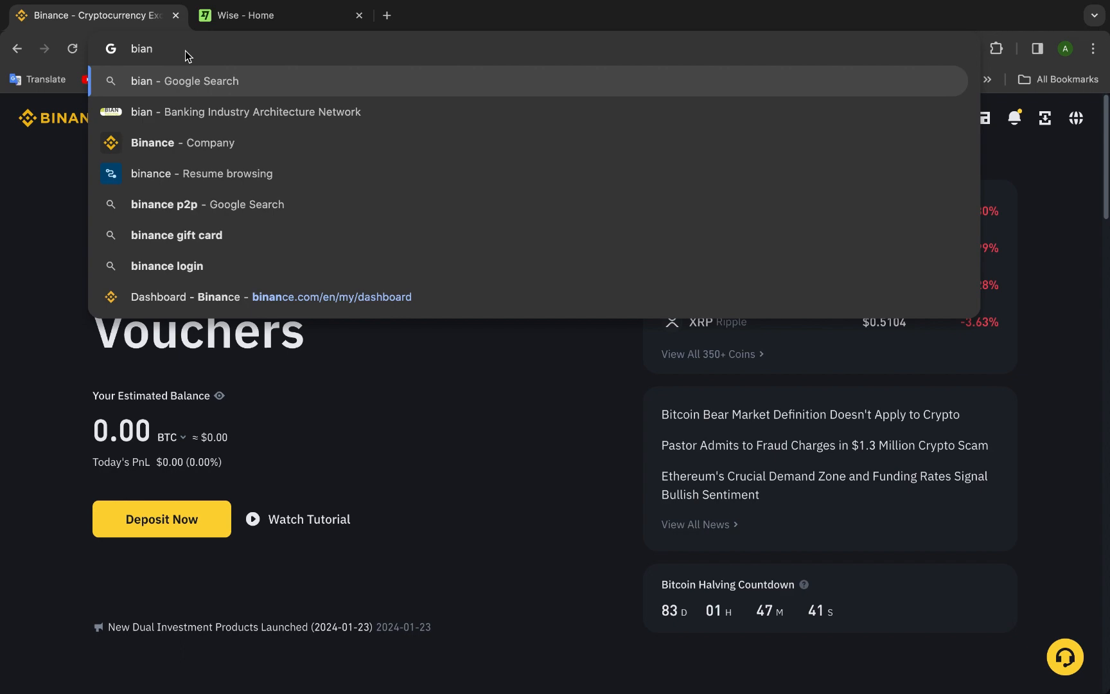
{"action": "type", "text": "binance create account"}
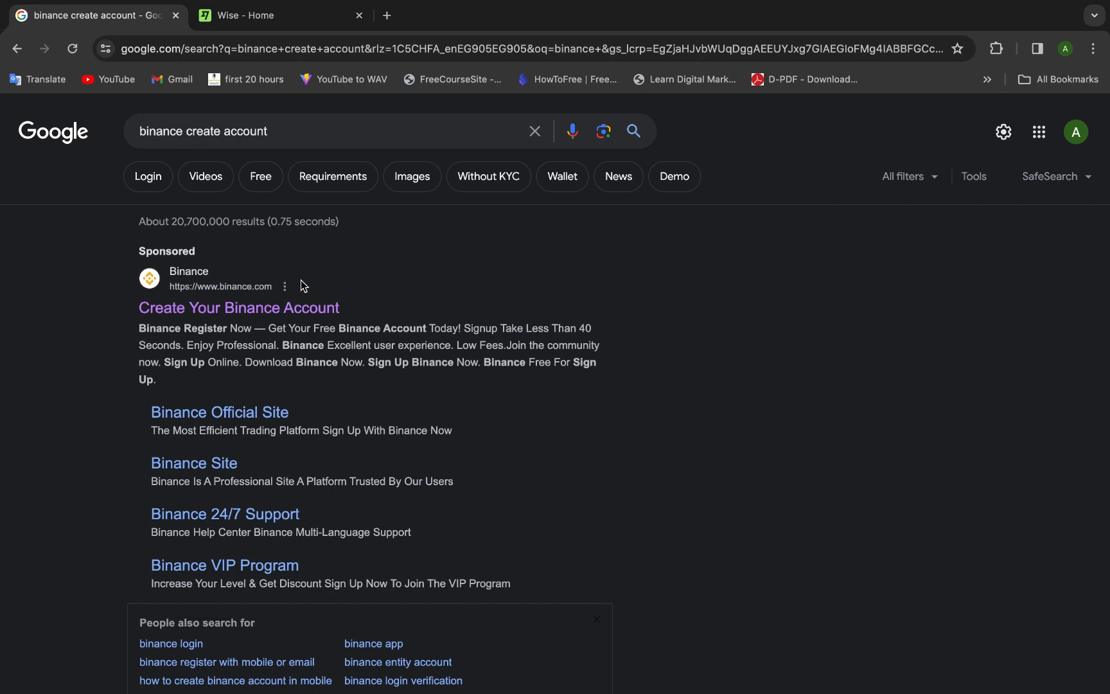
{"action": "mouse_move", "coordinate": [208, 205]}
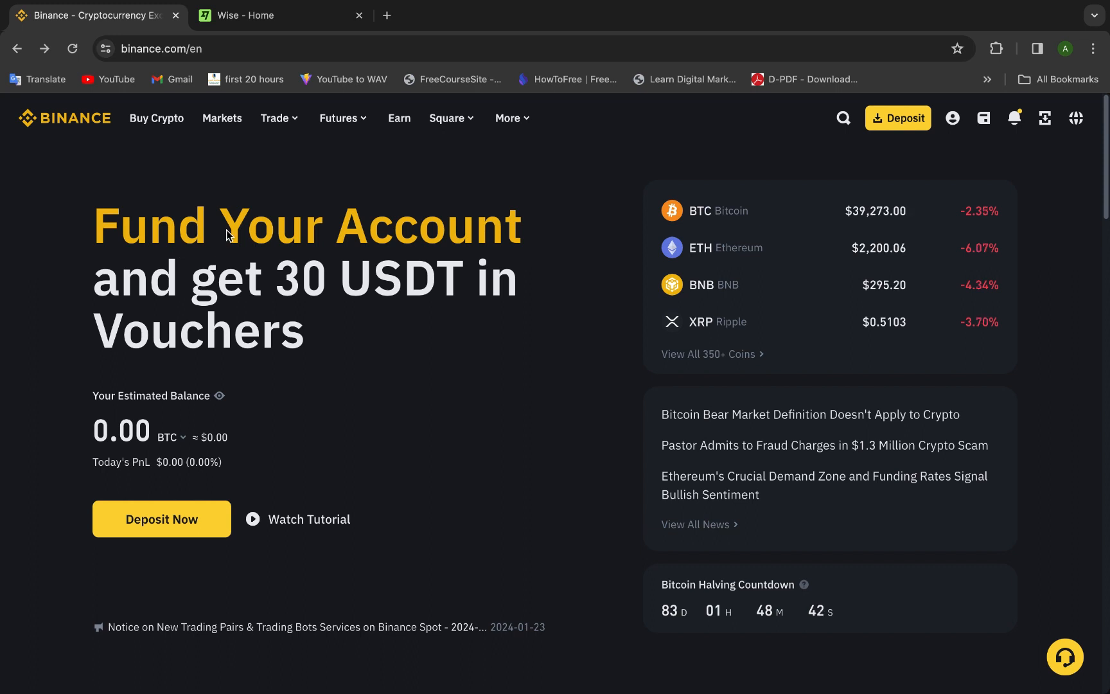
{"action": "mouse_move", "coordinate": [294, 253]}
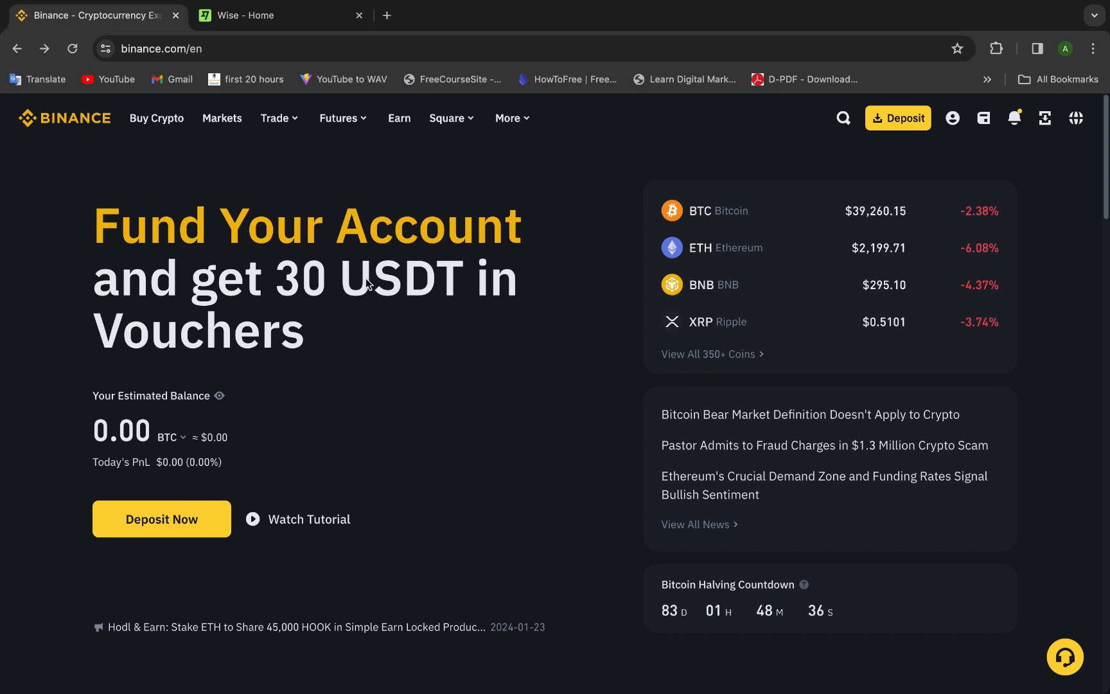
{"action": "mouse_move", "coordinate": [308, 234]}
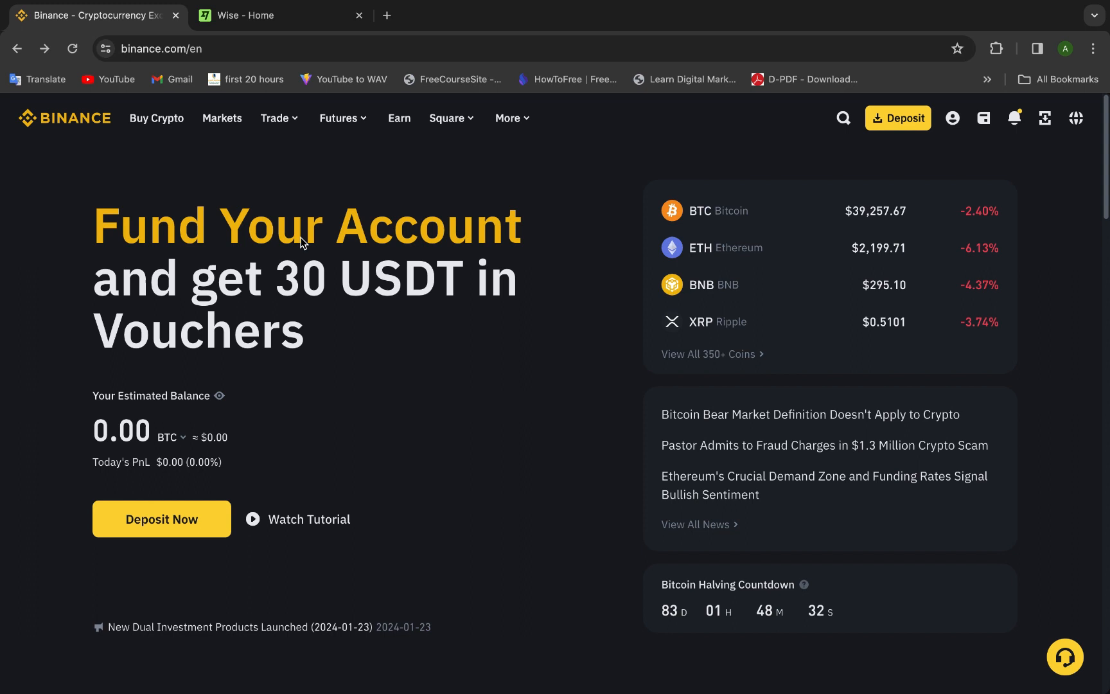
{"action": "mouse_move", "coordinate": [276, 227]}
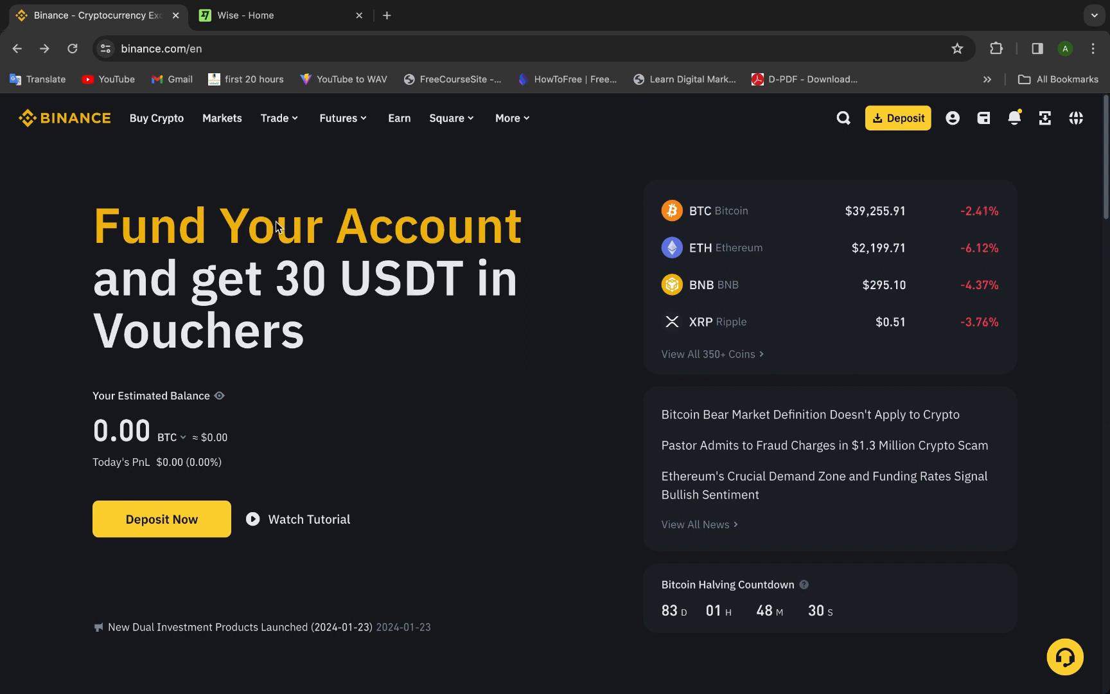
{"action": "mouse_move", "coordinate": [92, 124]}
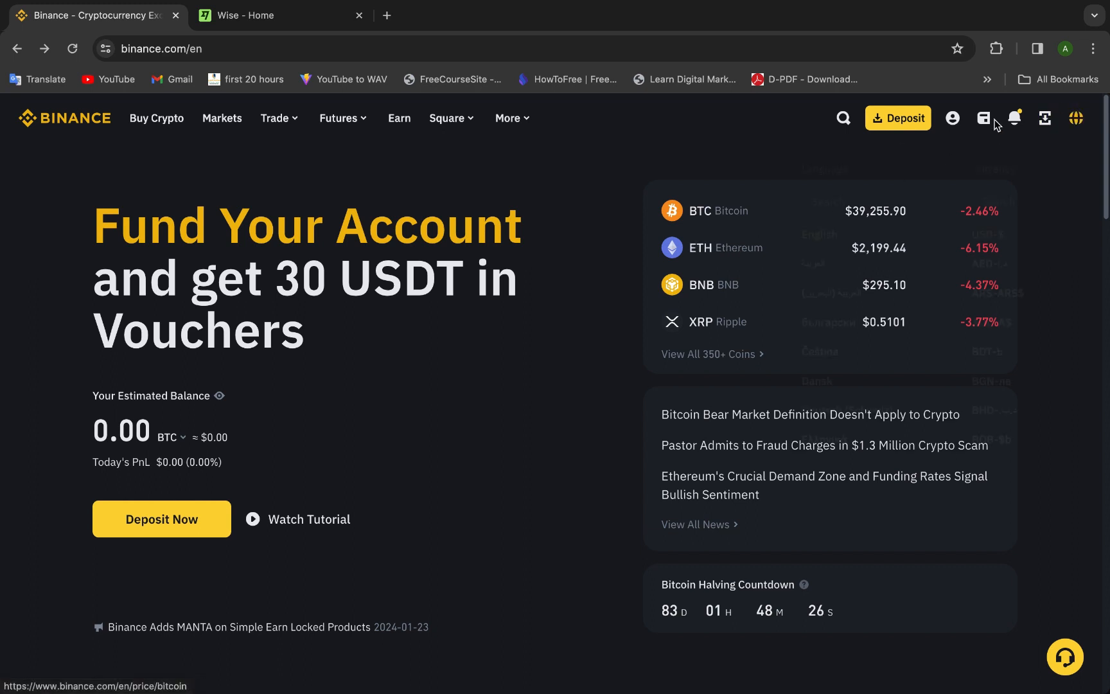
Go to the Dashboard from the profile account menu and view the Get Started tasks
{"action": "left_click", "coordinate": [952, 117]}
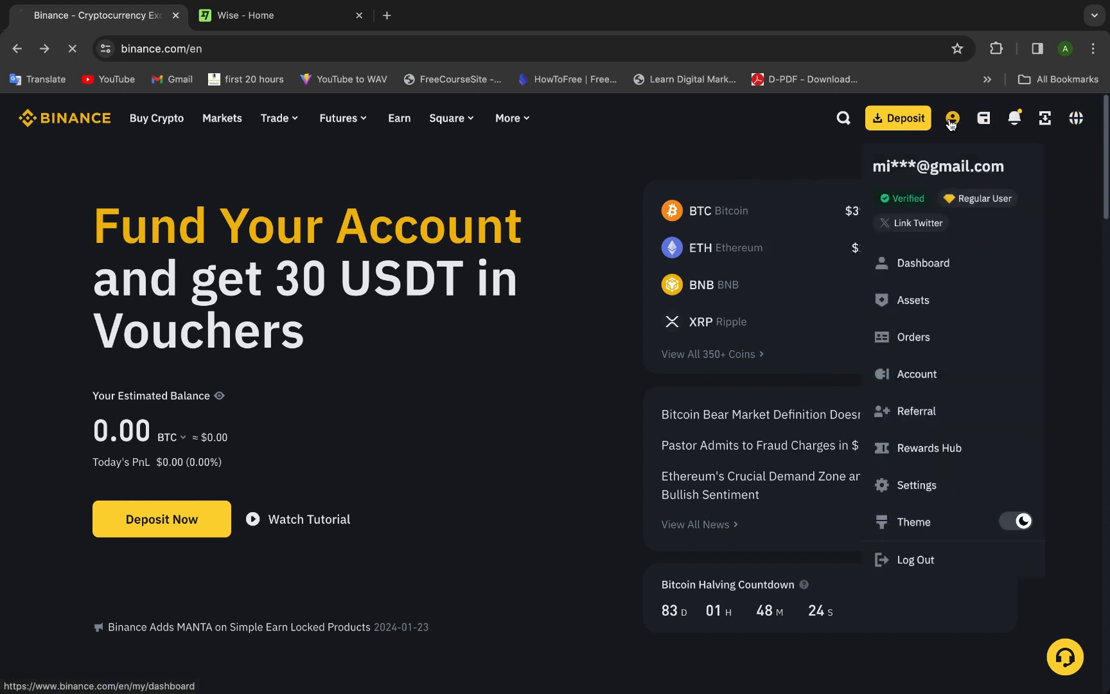
{"action": "left_click", "coordinate": [921, 263]}
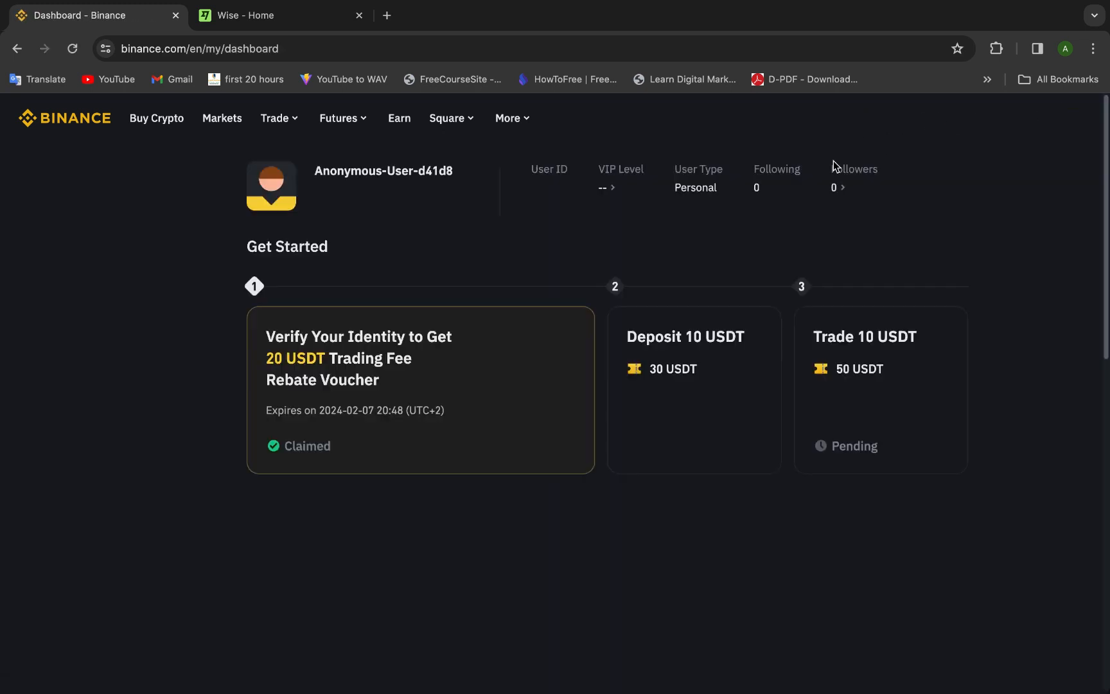
{"action": "scroll", "scroll_direction": "down", "scroll_amount": 3}
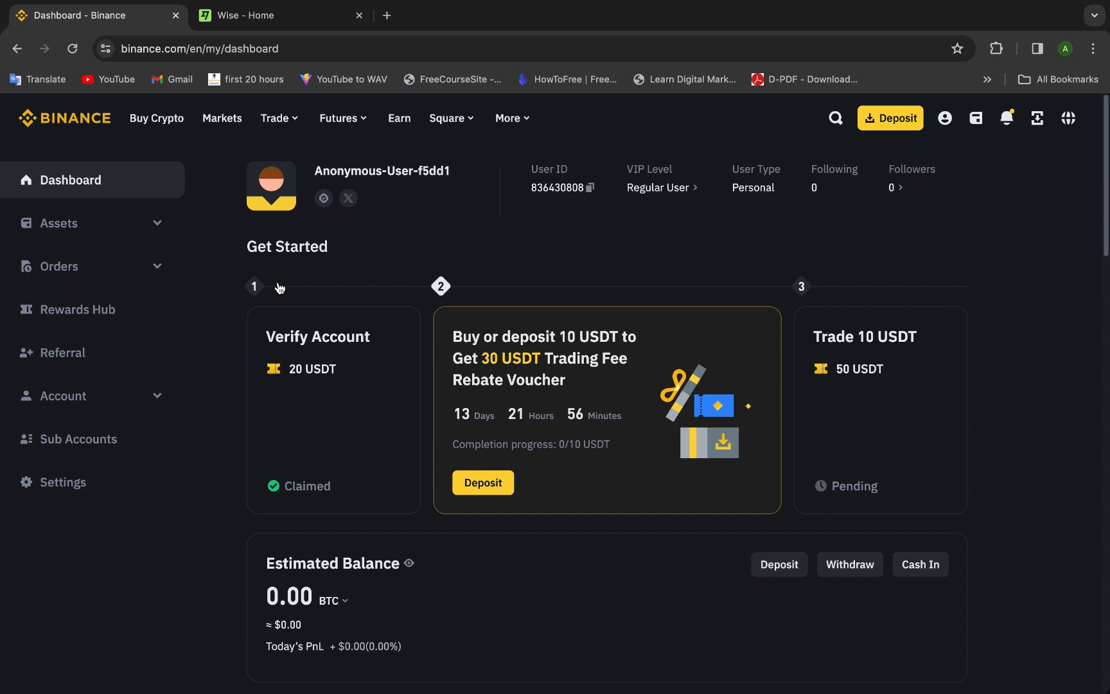
{"action": "mouse_move", "coordinate": [177, 206]}
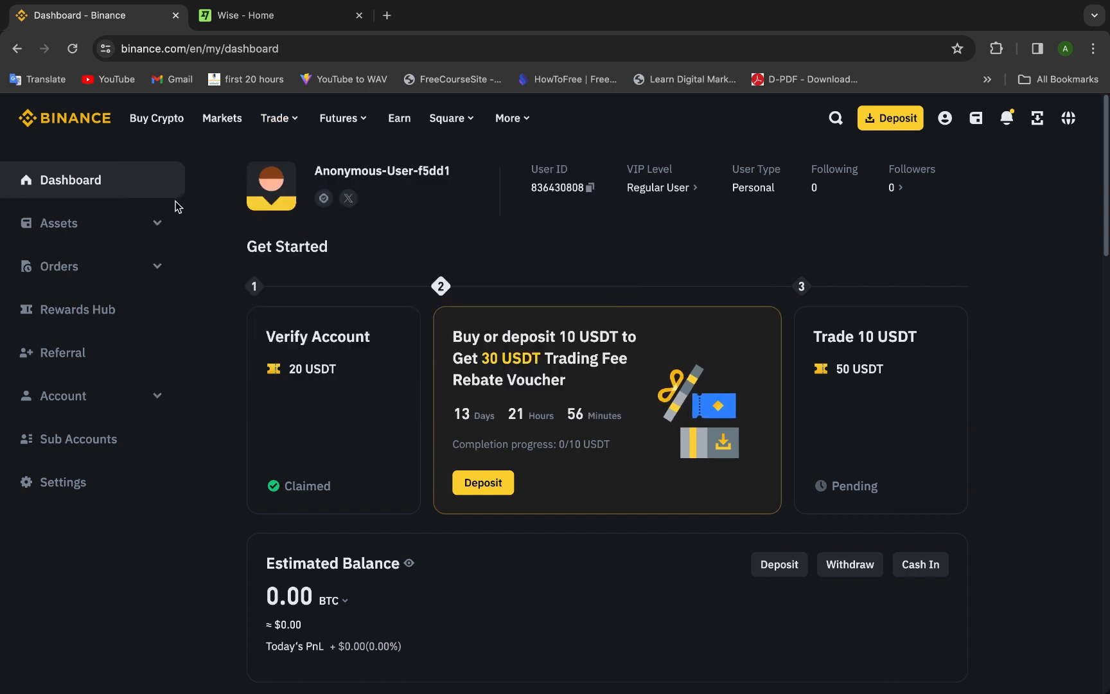
Show the Spot wallet balances for USDT, BTC, ETH and BNB via Assets > Spot
{"action": "left_click", "coordinate": [59, 224]}
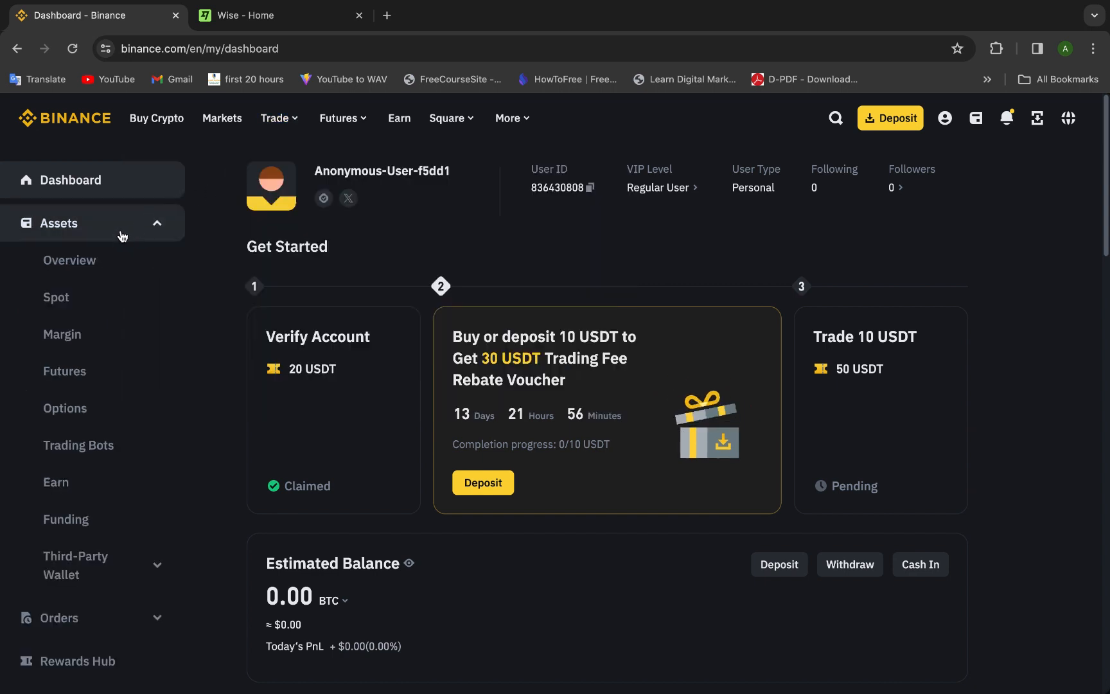
{"action": "left_click", "coordinate": [57, 297]}
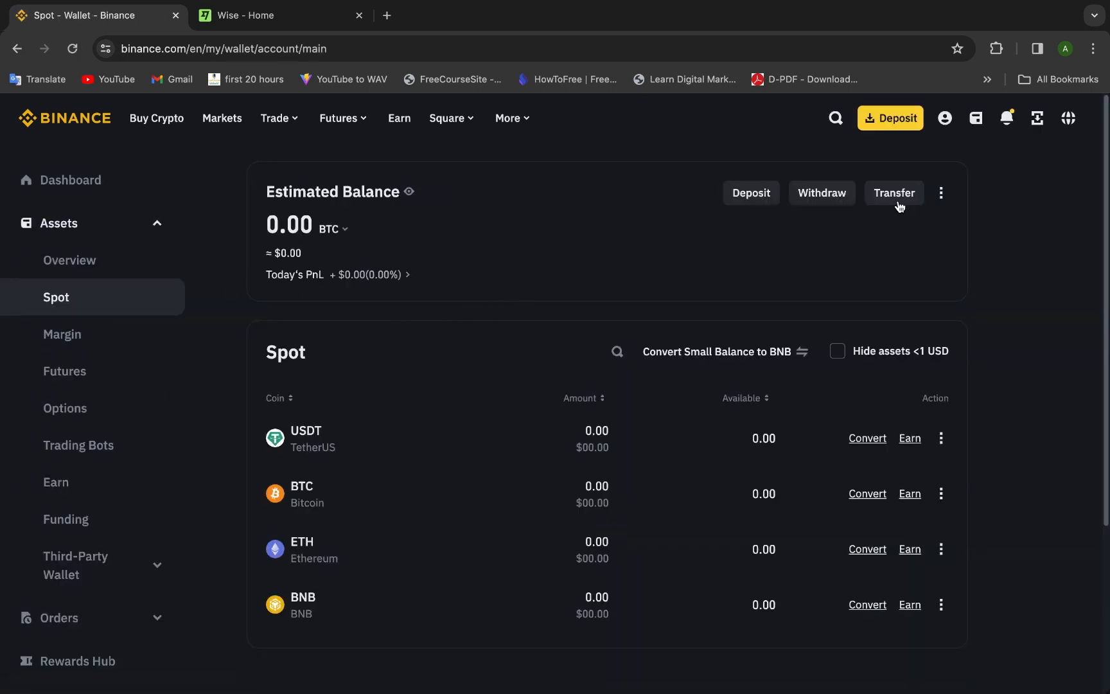
{"action": "mouse_move", "coordinate": [322, 528]}
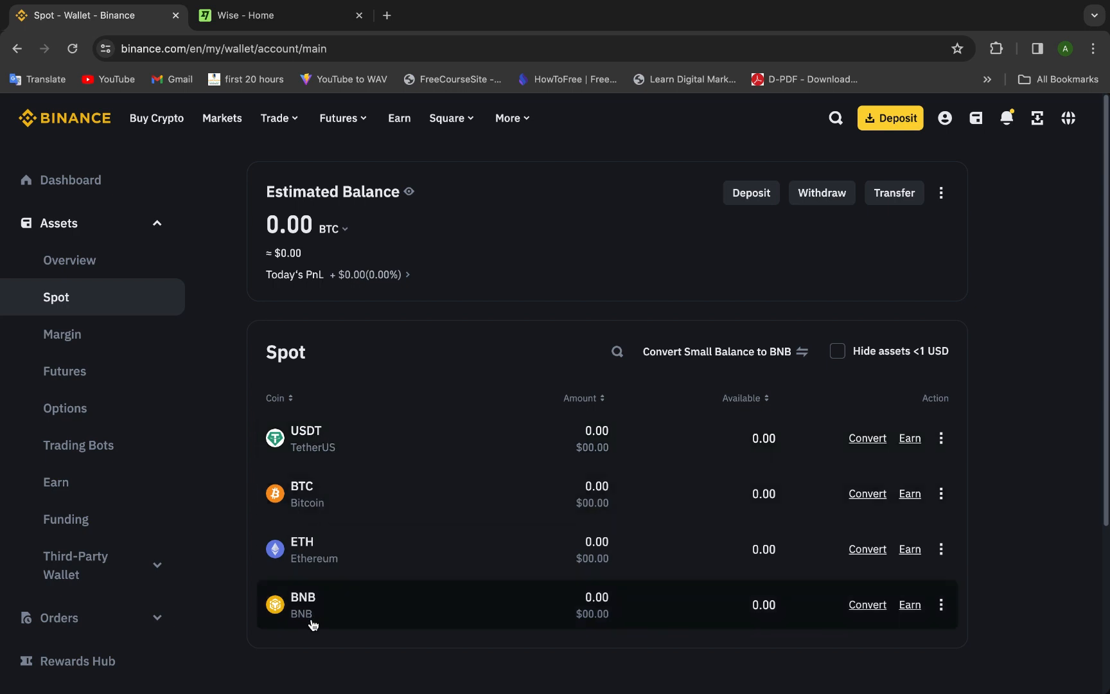
{"action": "mouse_move", "coordinate": [347, 291]}
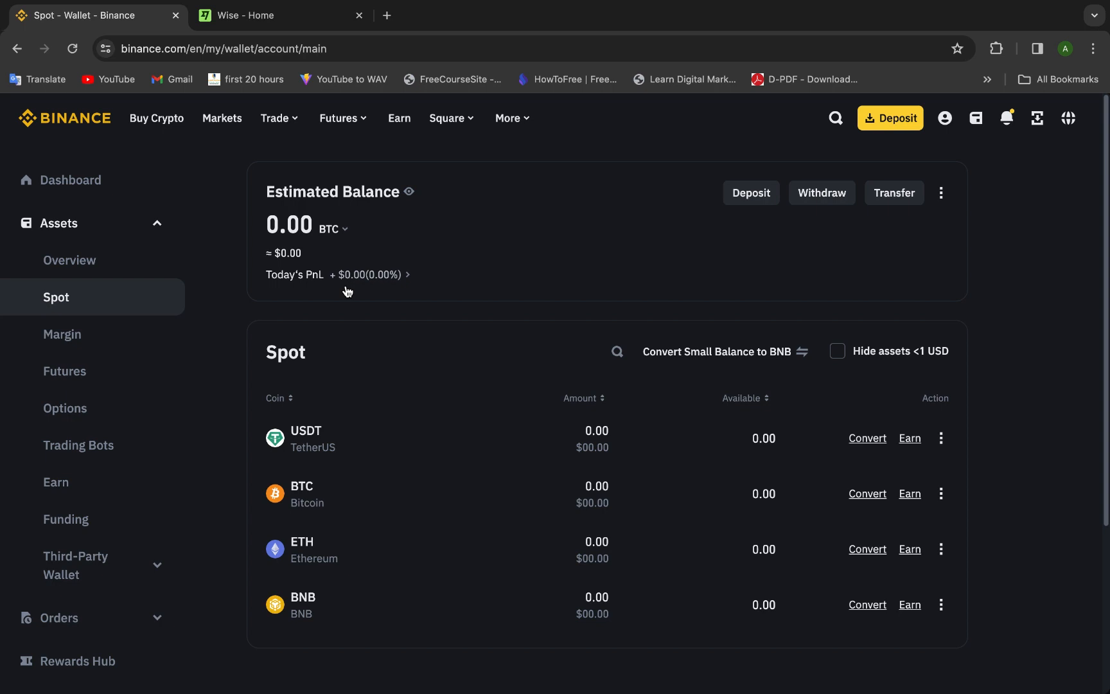
{"action": "mouse_move", "coordinate": [895, 220]}
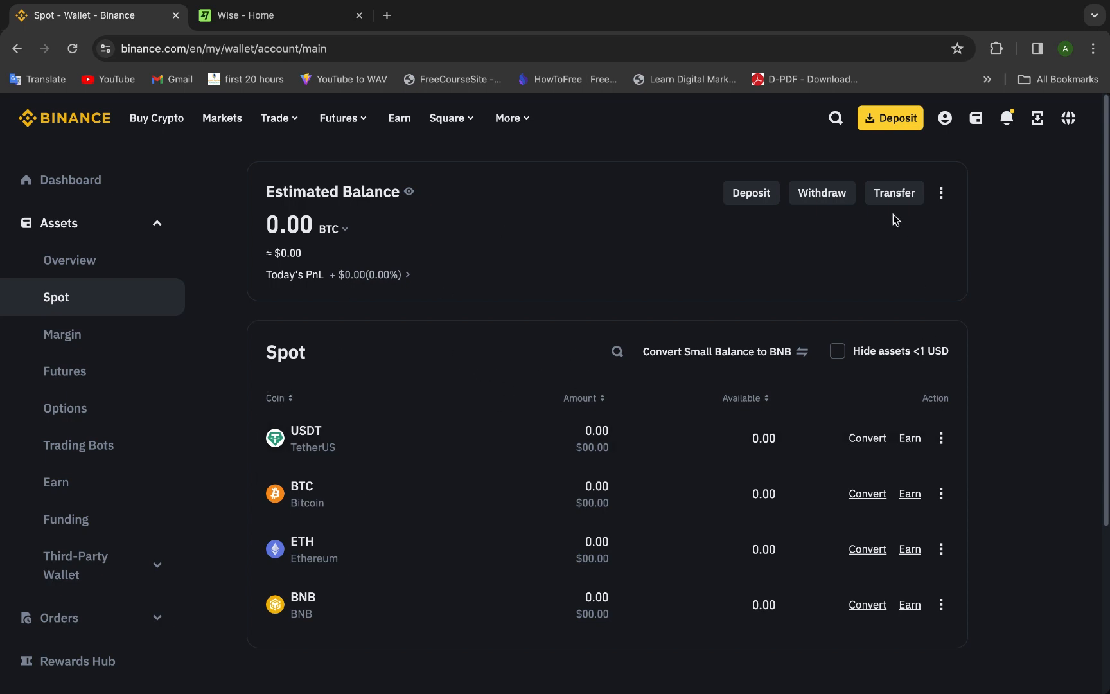
{"action": "mouse_move", "coordinate": [442, 337]}
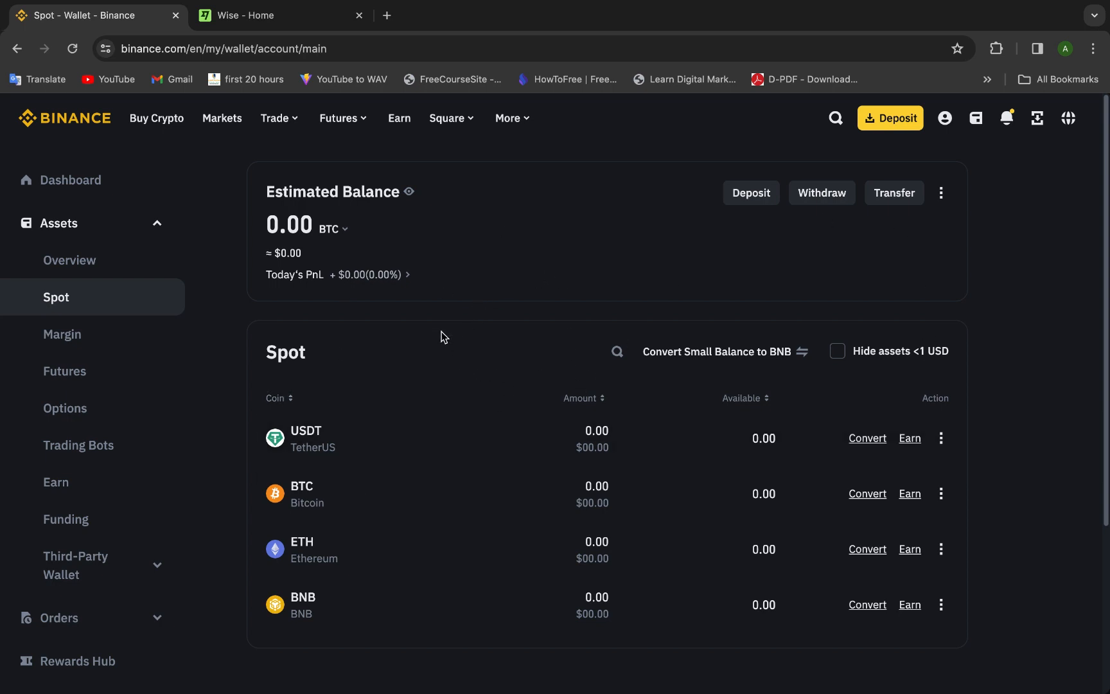
{"action": "mouse_move", "coordinate": [543, 684]}
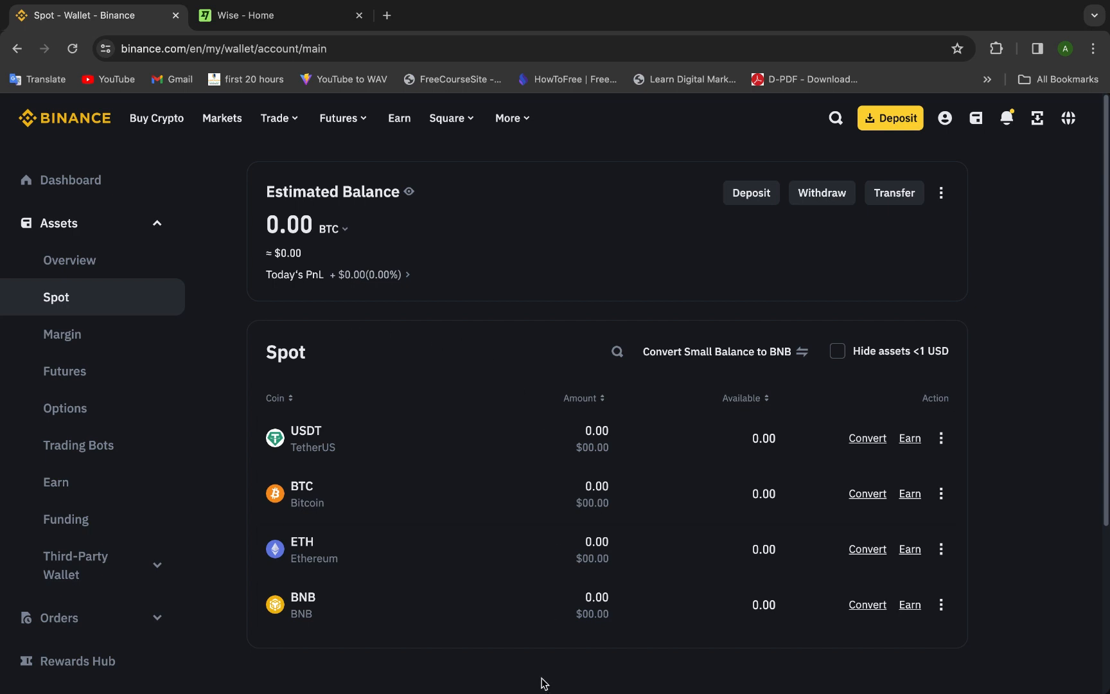
{"action": "mouse_move", "coordinate": [899, 196]}
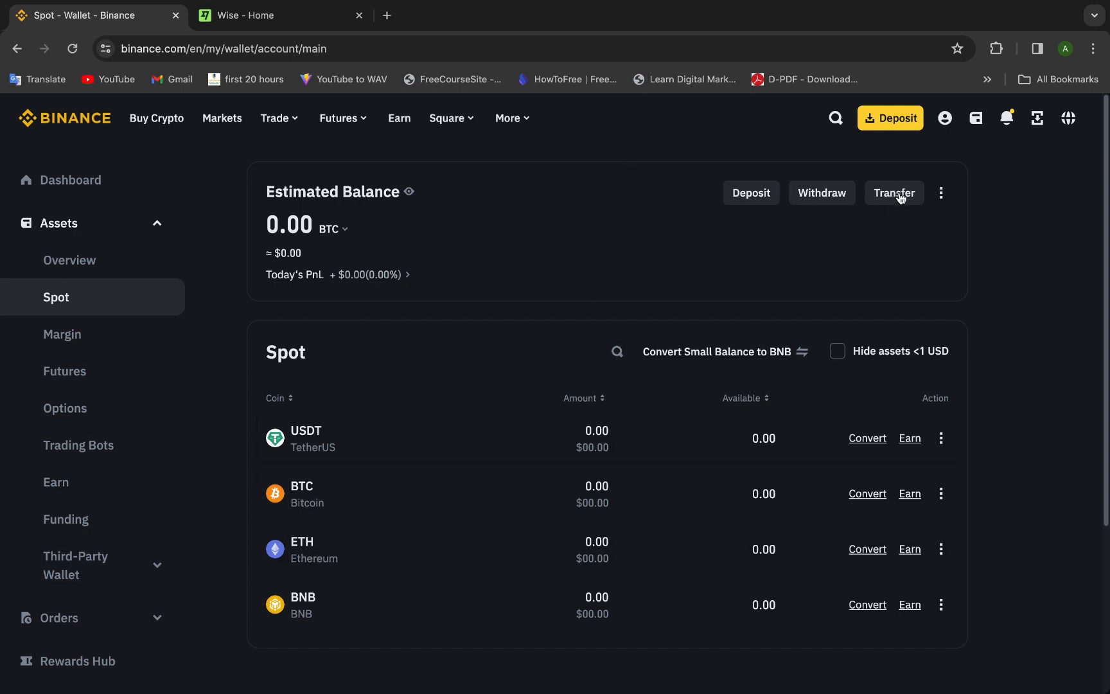
{"action": "mouse_move", "coordinate": [759, 203]}
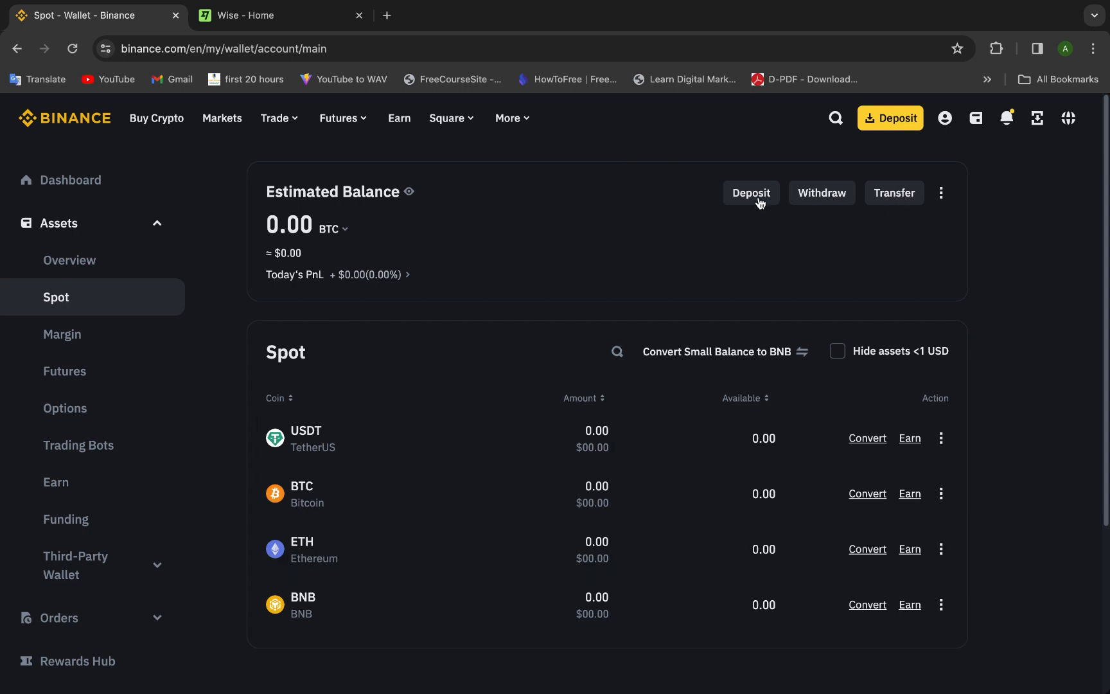
{"action": "mouse_move", "coordinate": [821, 207]}
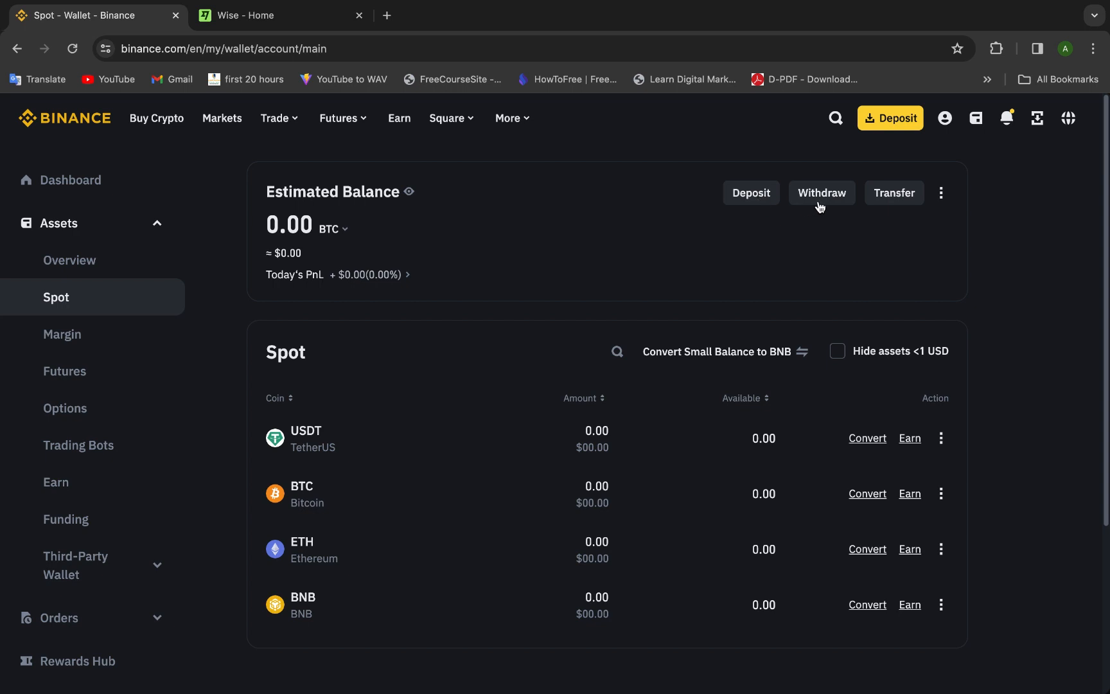
{"action": "mouse_move", "coordinate": [825, 212]}
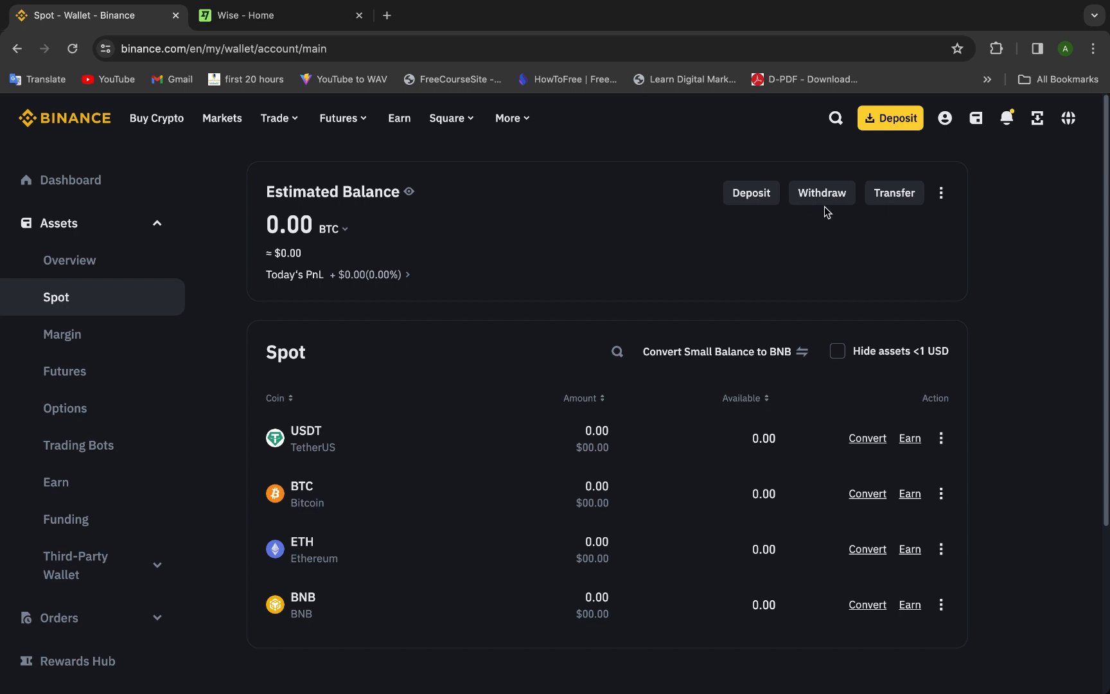
{"action": "mouse_move", "coordinate": [906, 200]}
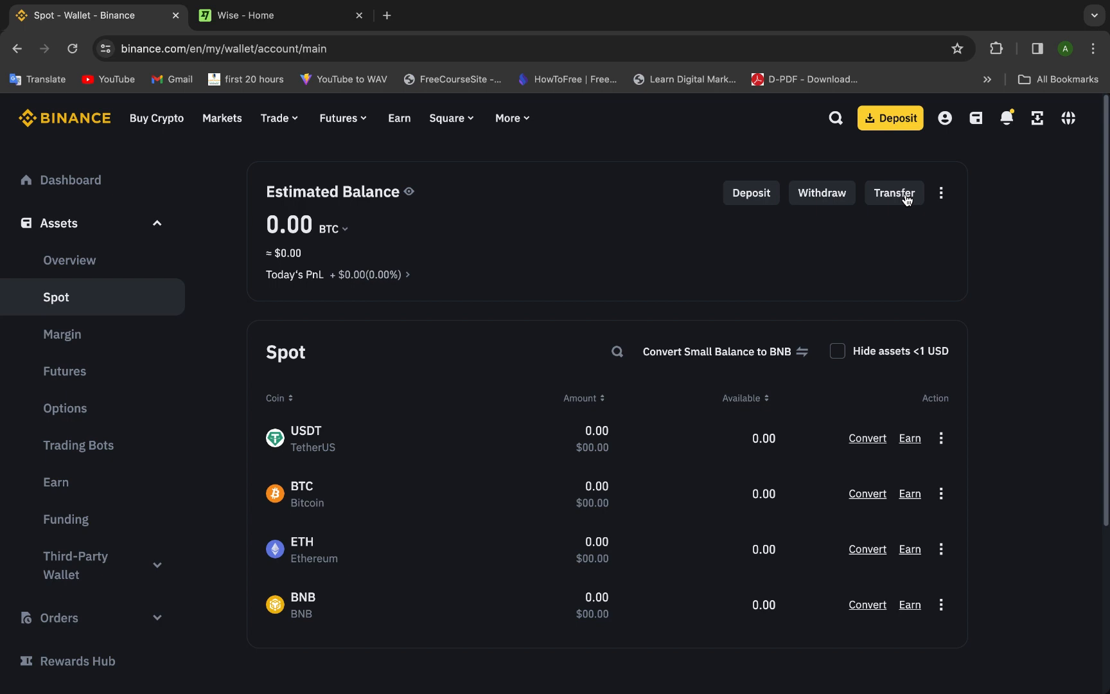
{"action": "left_click", "coordinate": [893, 193]}
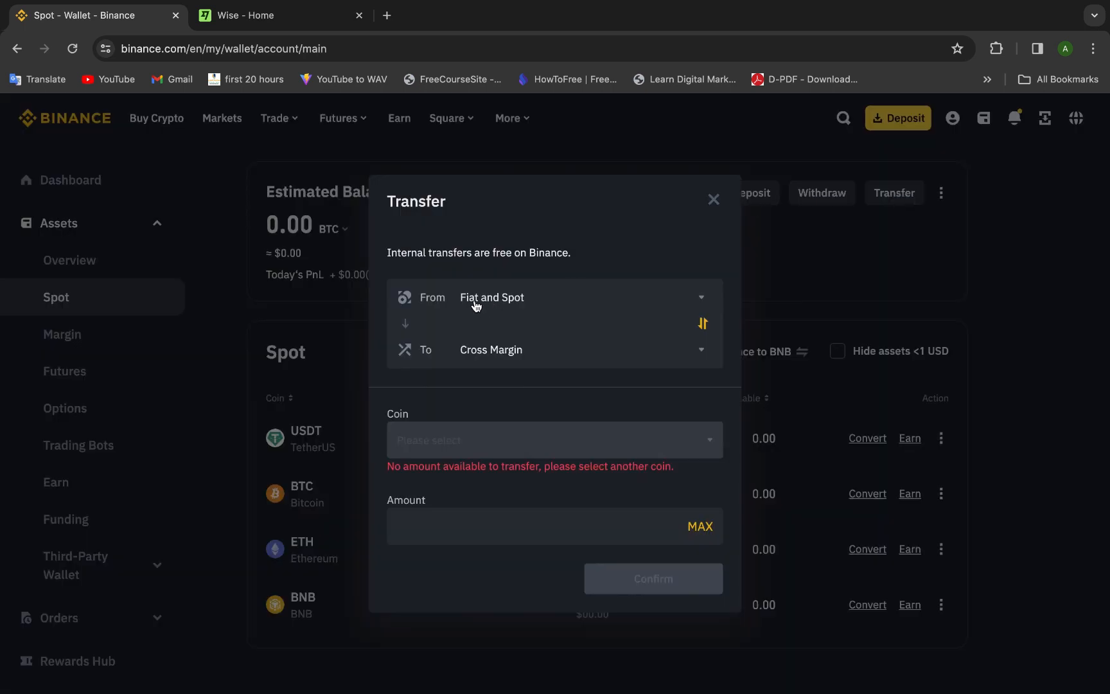
{"action": "mouse_move", "coordinate": [506, 307]}
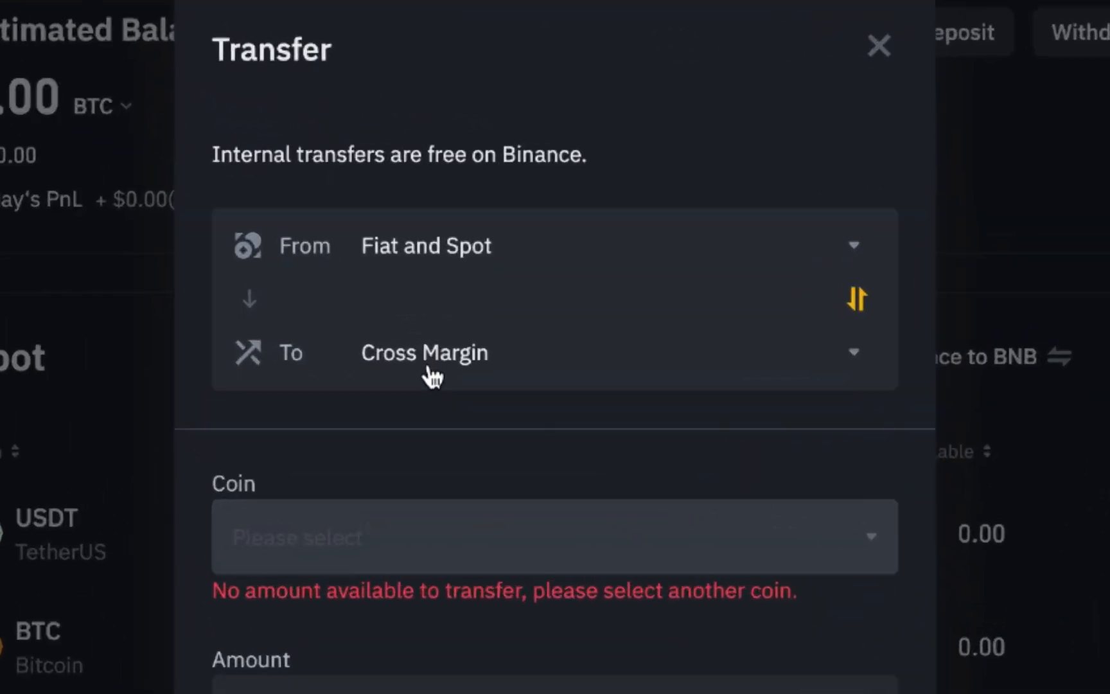
{"action": "left_click", "coordinate": [425, 352]}
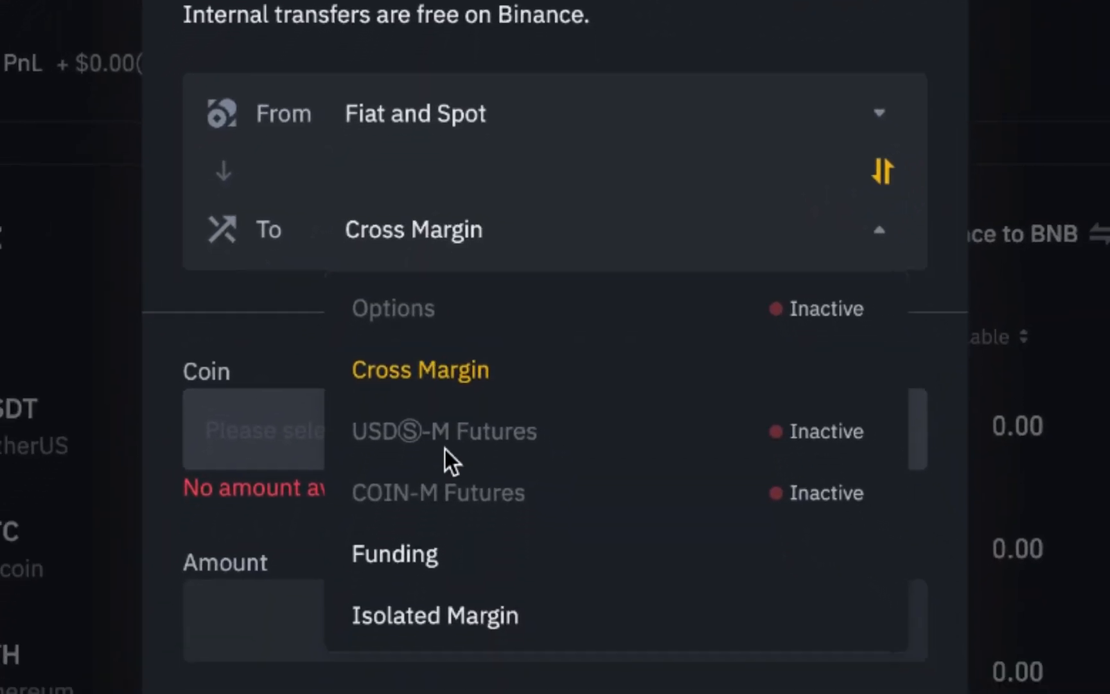
{"action": "left_click", "coordinate": [394, 553]}
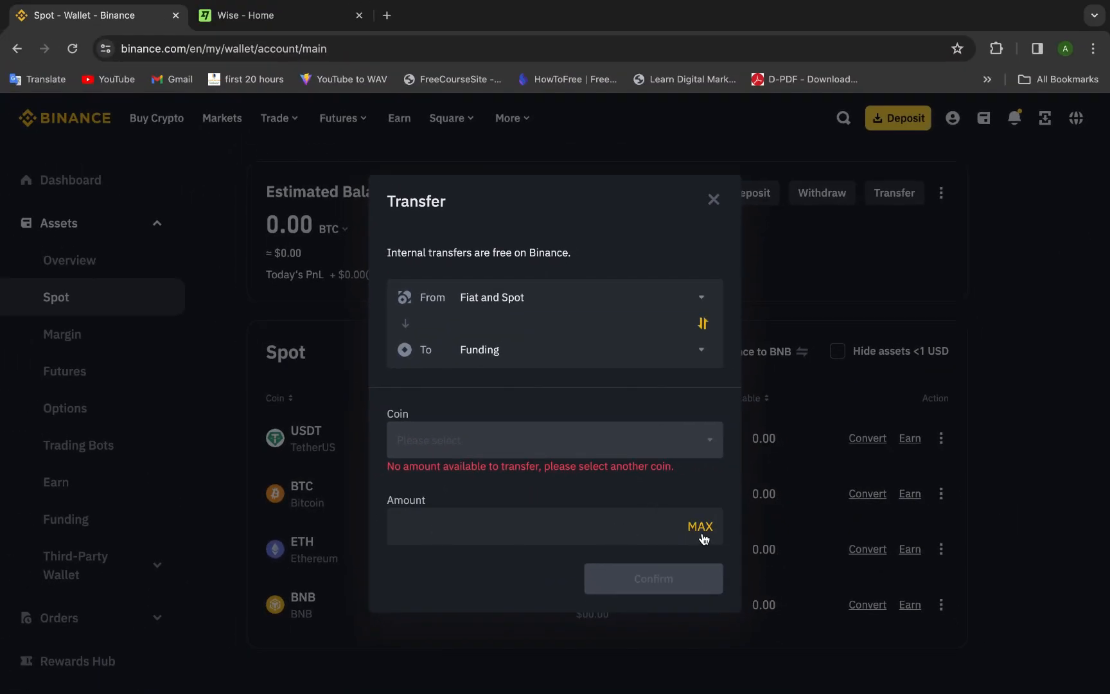
{"action": "left_click", "coordinate": [701, 526]}
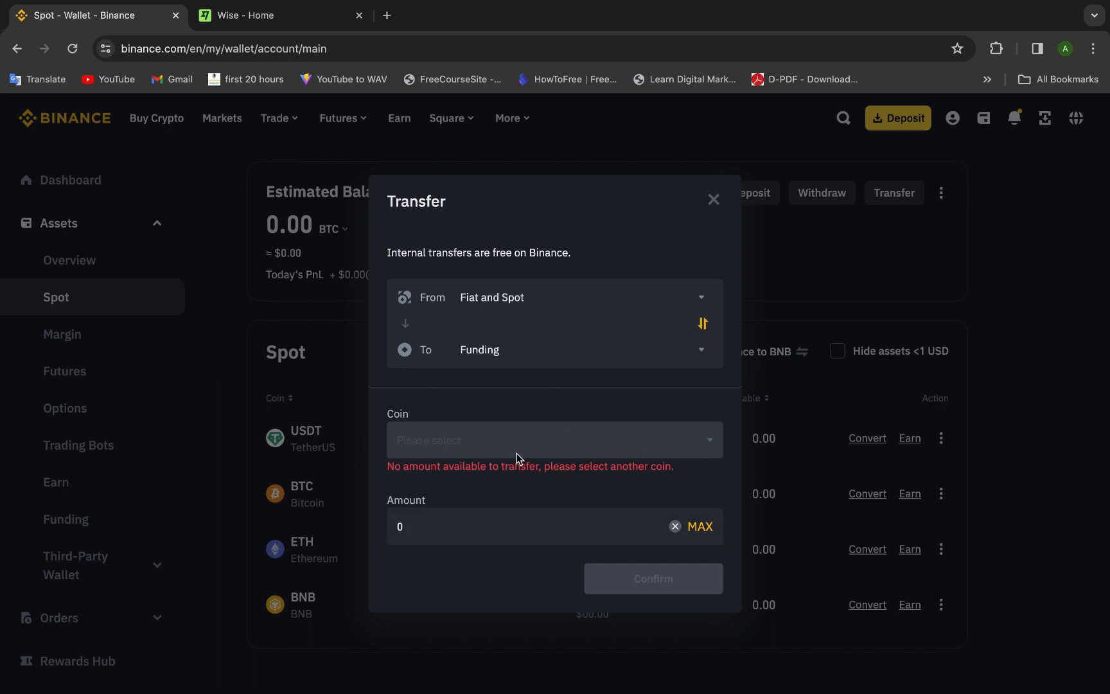
{"action": "mouse_move", "coordinate": [739, 217]}
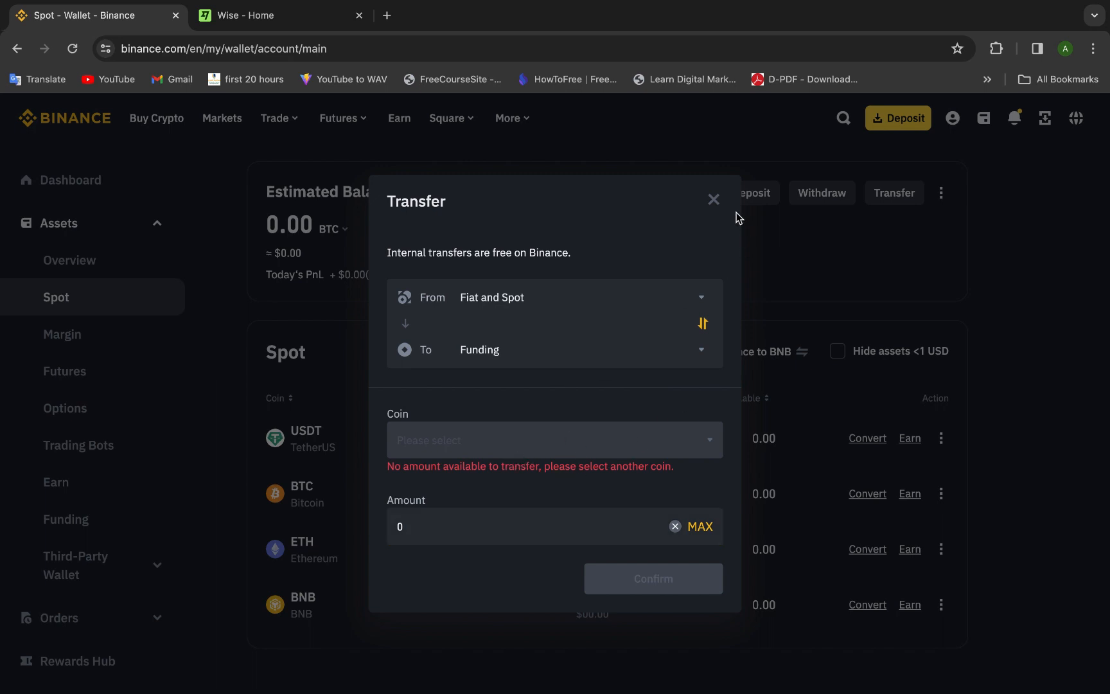
{"action": "left_click", "coordinate": [713, 199]}
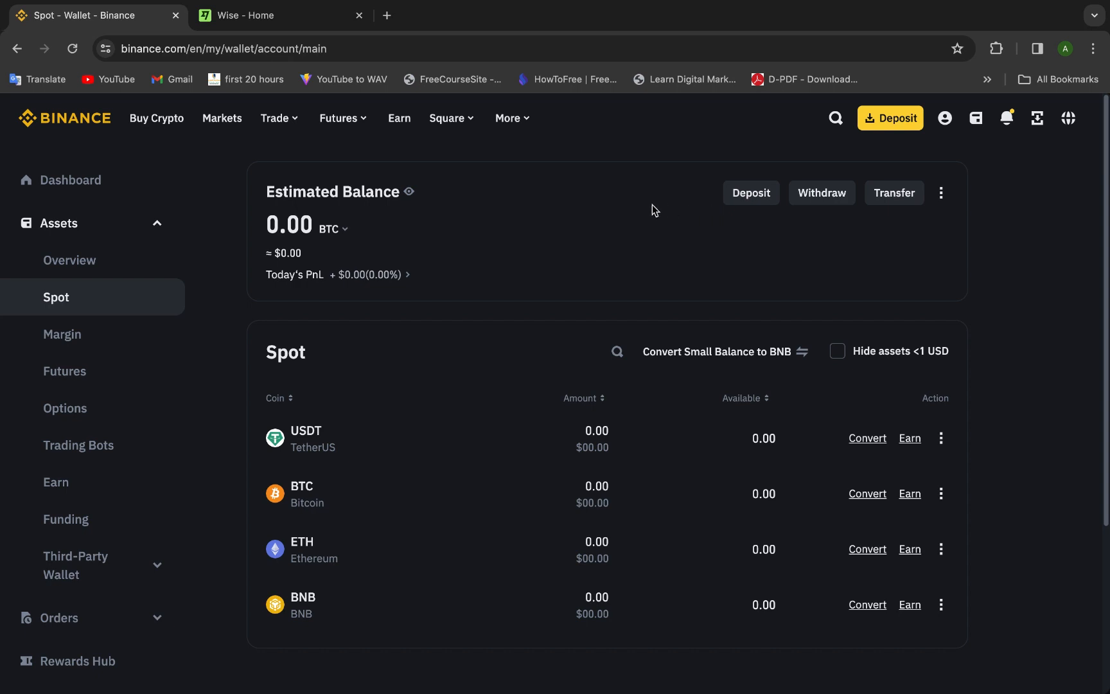
{"action": "mouse_move", "coordinate": [456, 389]}
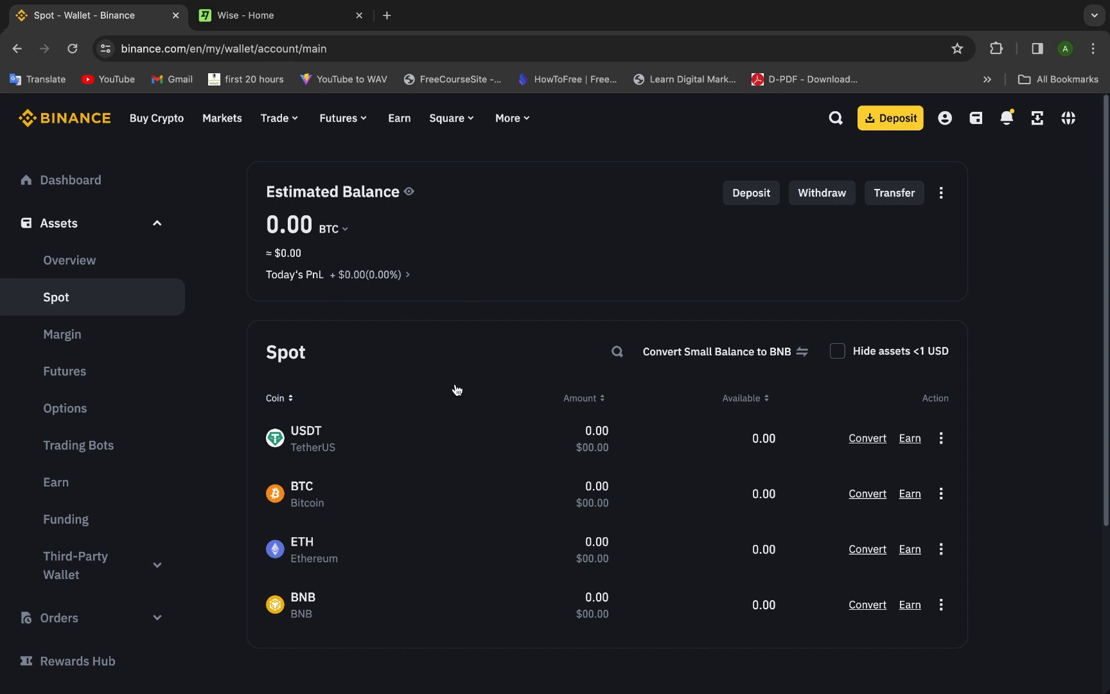
{"action": "mouse_move", "coordinate": [409, 548]}
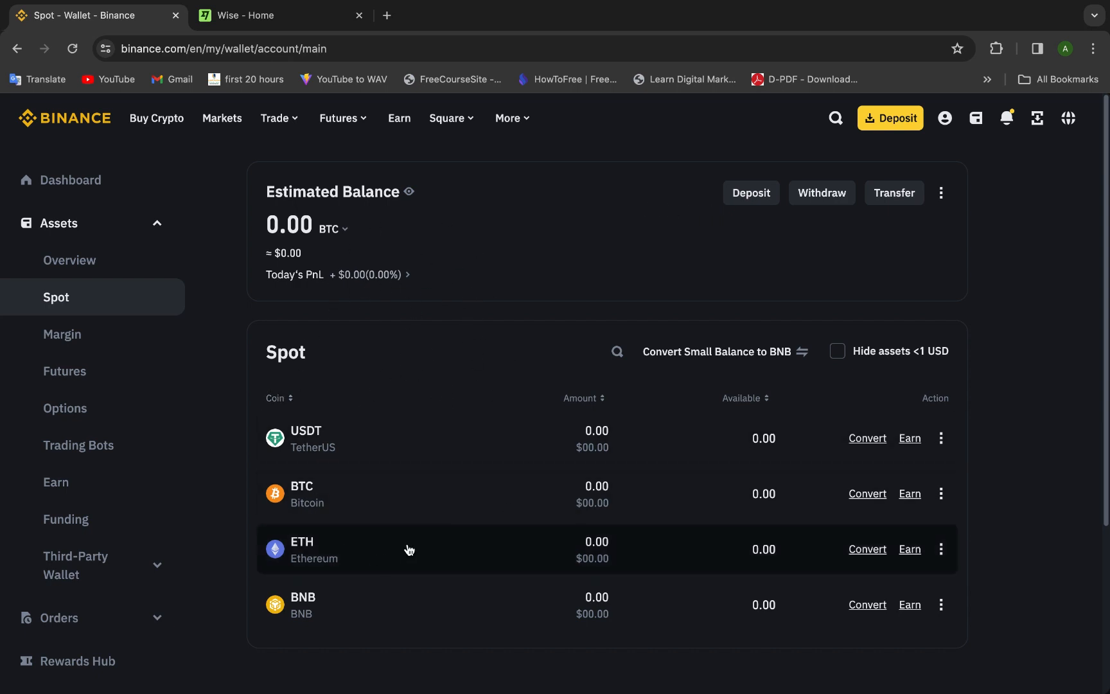
{"action": "mouse_move", "coordinate": [323, 455]}
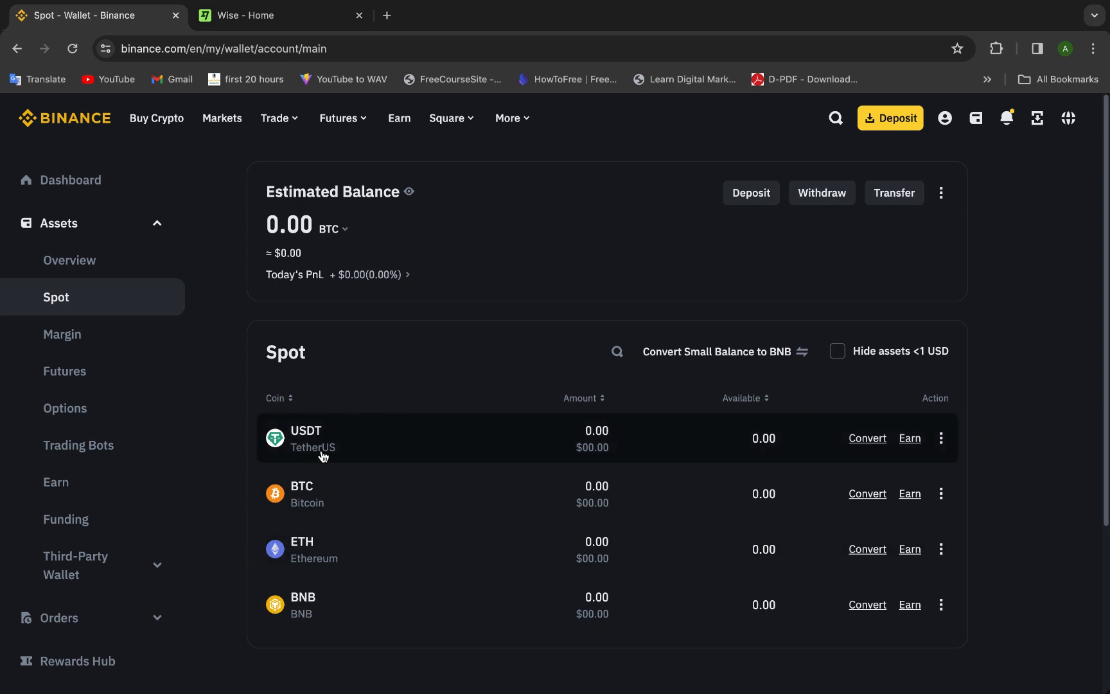
{"action": "mouse_move", "coordinate": [368, 430]}
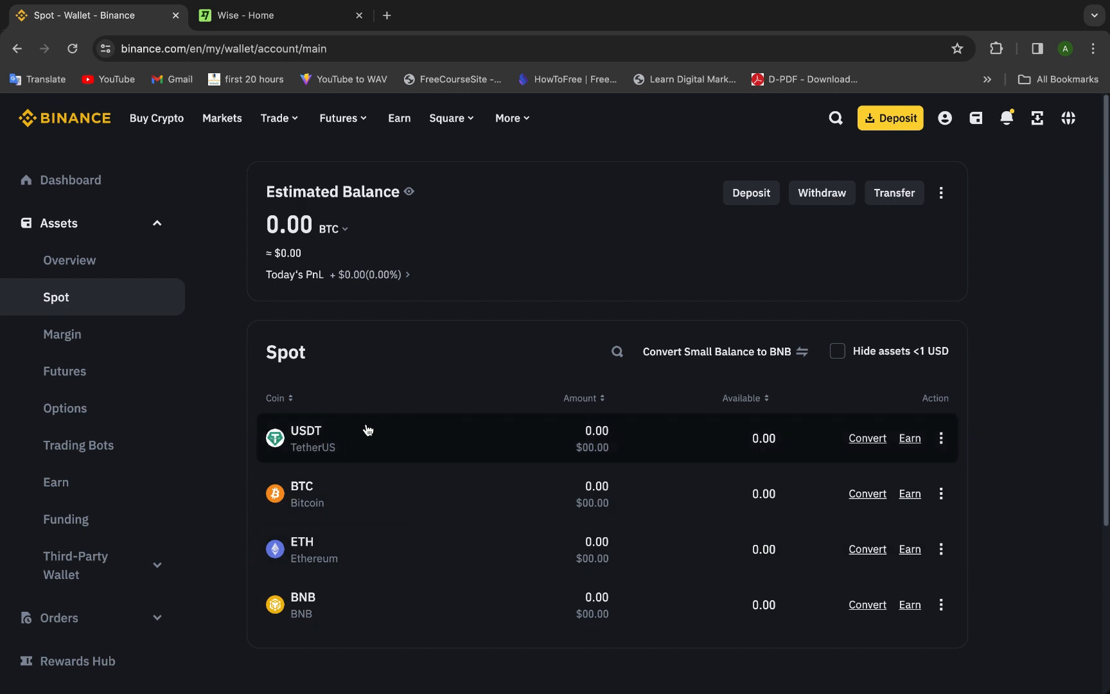
{"action": "mouse_move", "coordinate": [259, 445]}
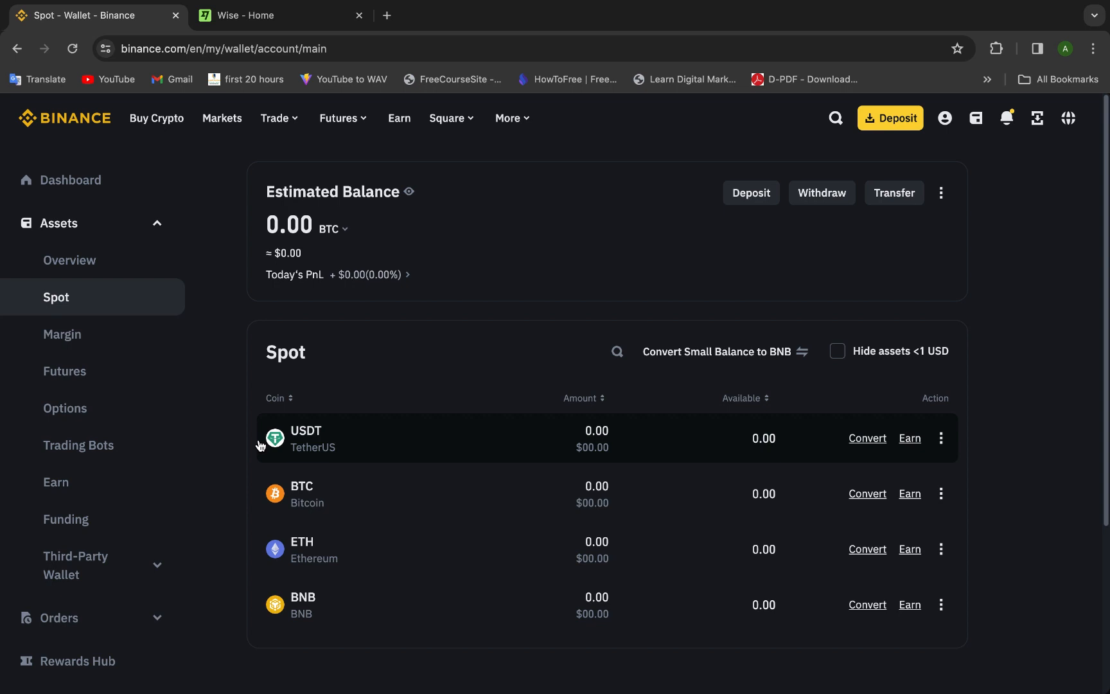
{"action": "mouse_move", "coordinate": [230, 364]}
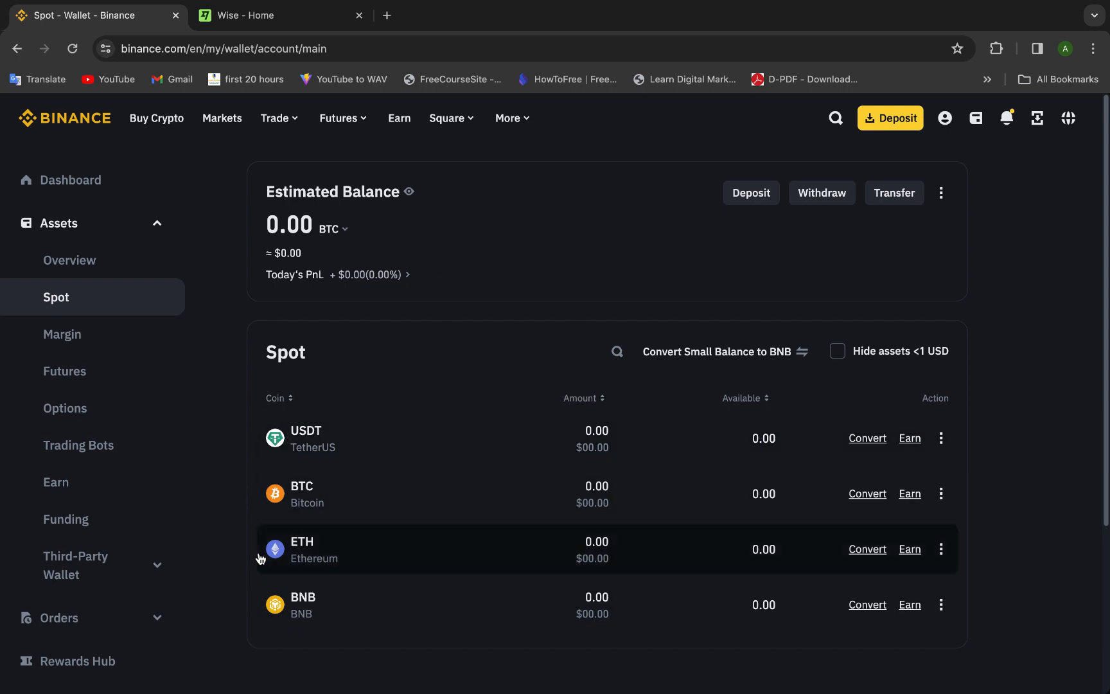
{"action": "mouse_move", "coordinate": [104, 288]}
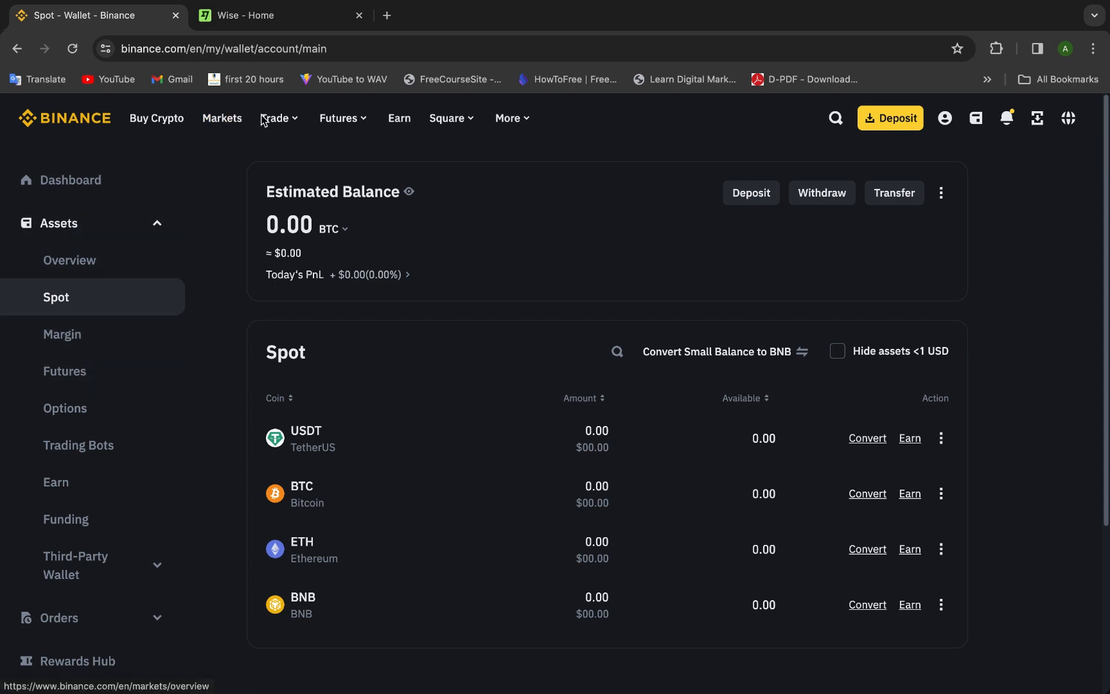
Show the Trade menu listing Spot, Margin, P2P, Convert and other options
{"action": "left_click", "coordinate": [275, 118]}
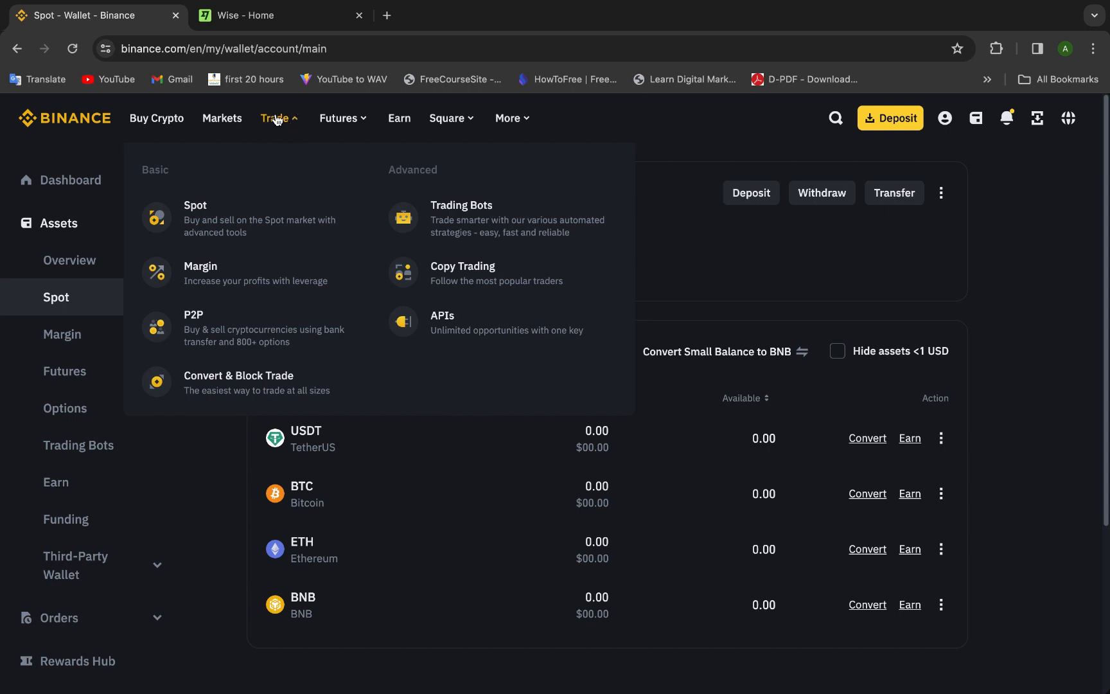
{"action": "mouse_move", "coordinate": [244, 219]}
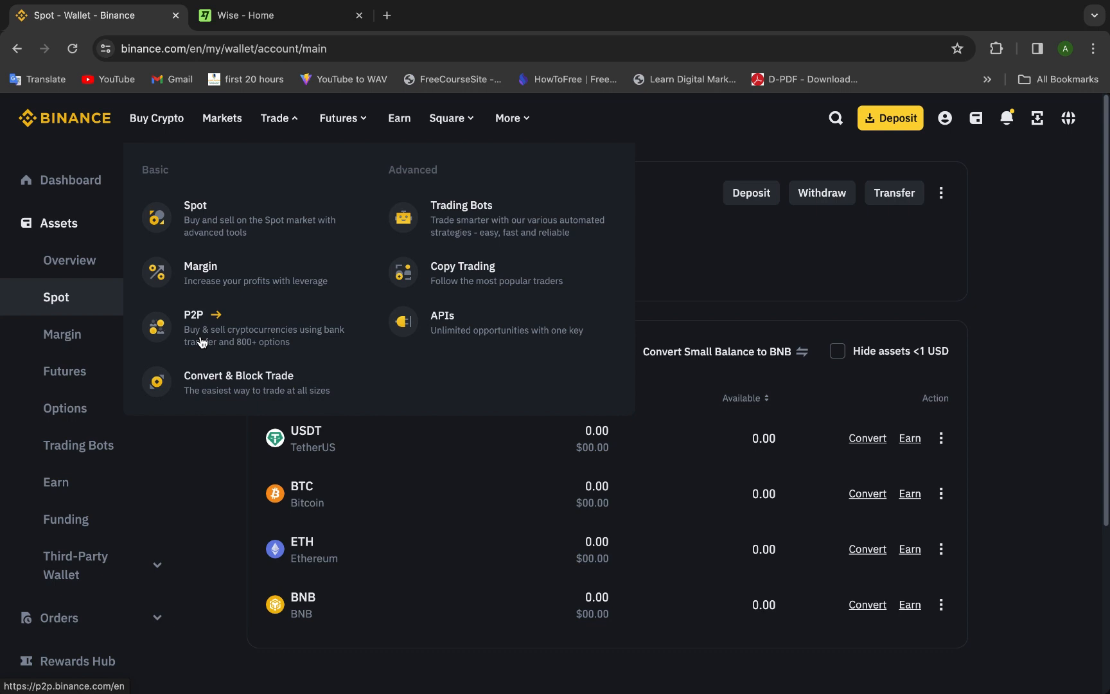
{"action": "mouse_move", "coordinate": [281, 340]}
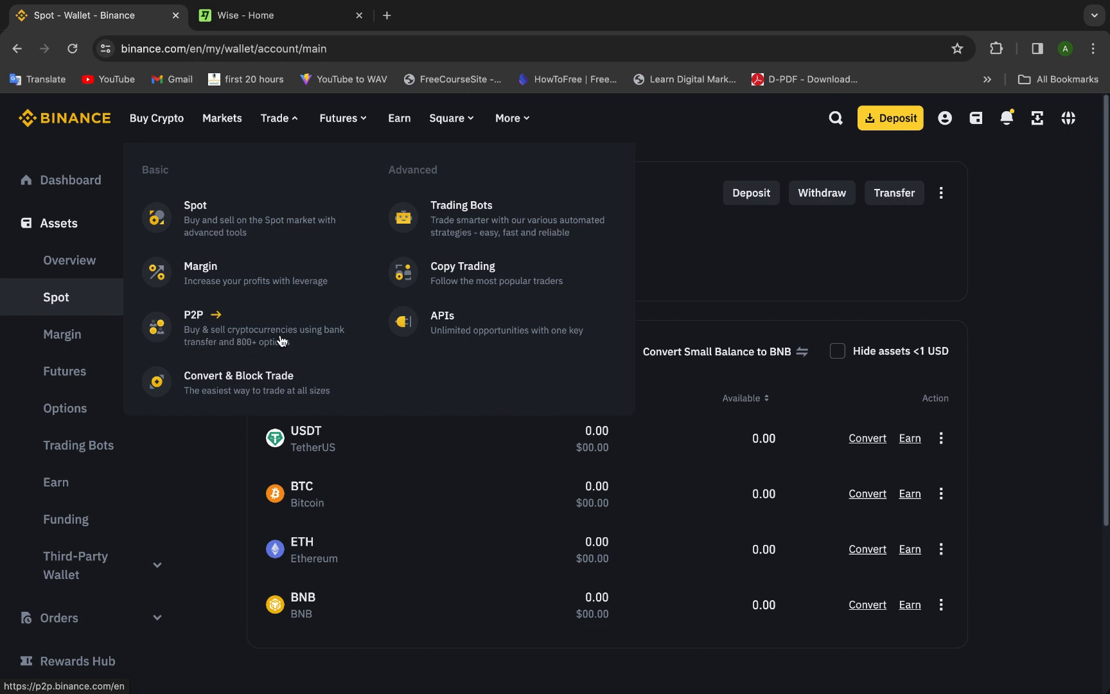
{"action": "mouse_move", "coordinate": [237, 355]}
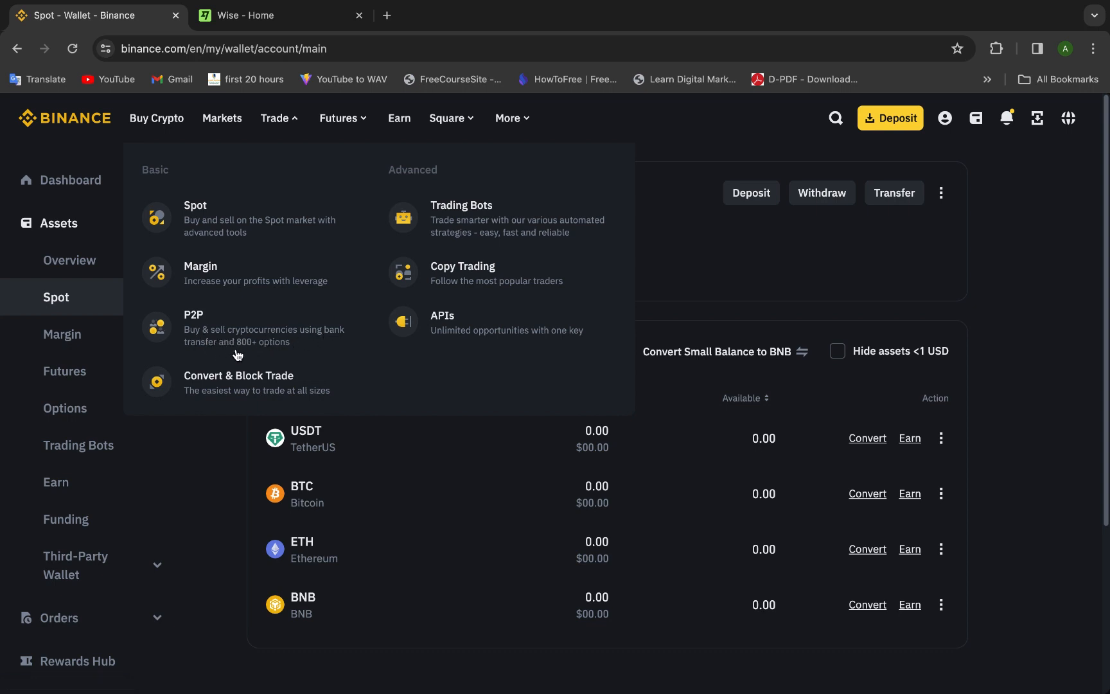
{"action": "mouse_move", "coordinate": [198, 333]}
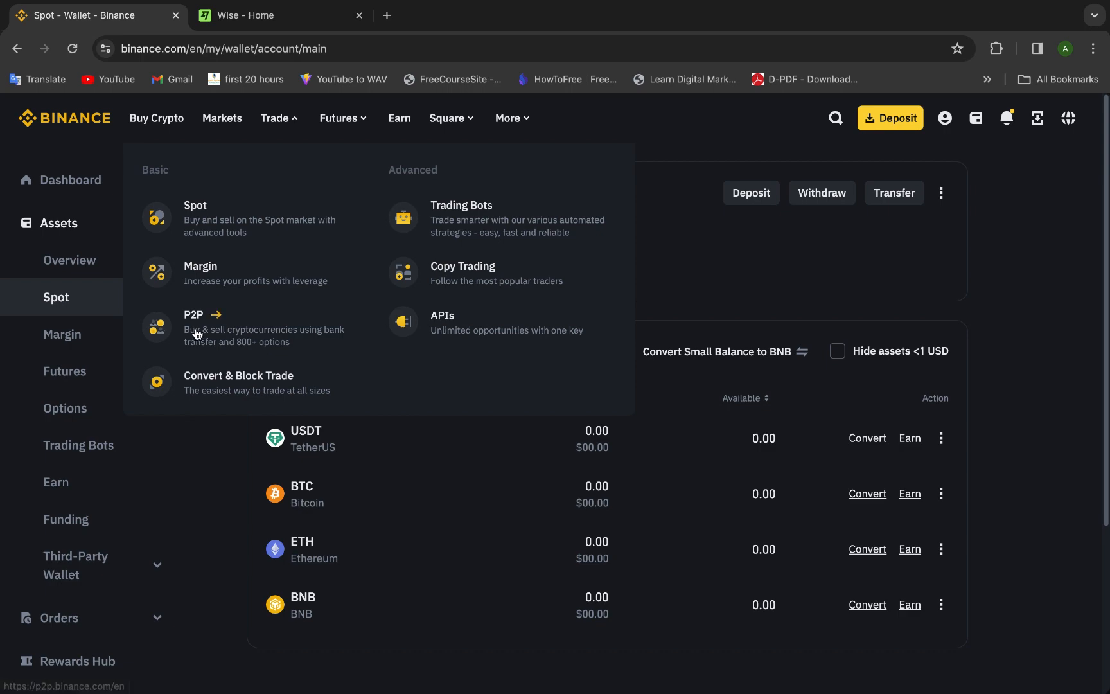
{"action": "mouse_move", "coordinate": [206, 206]}
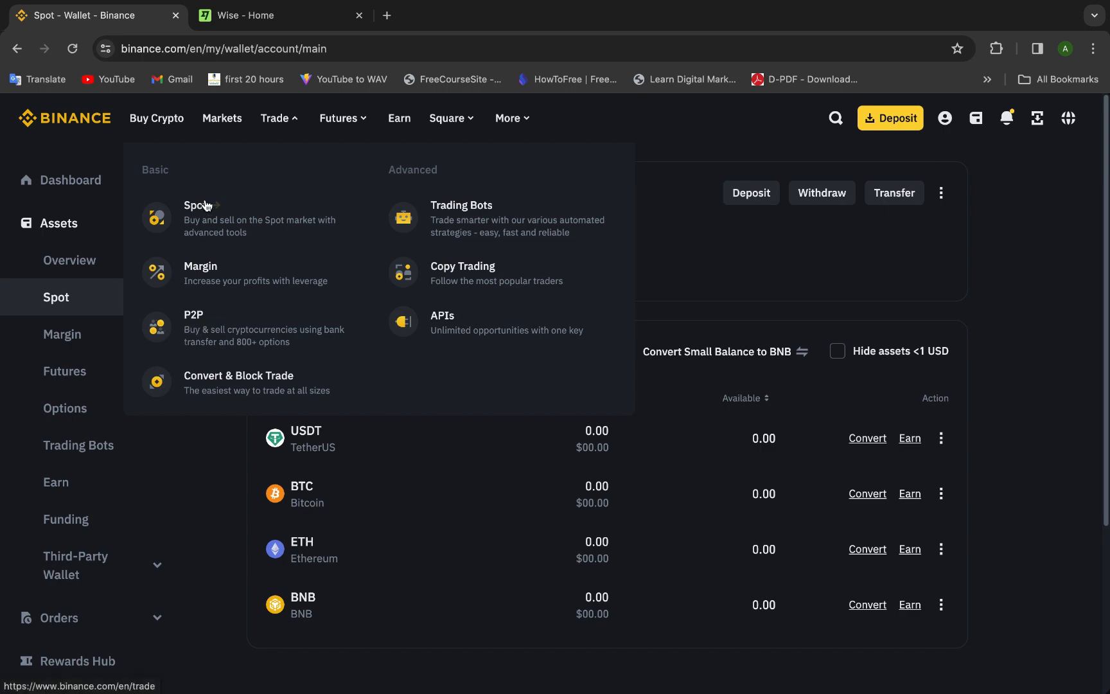
Find "p2p" in the site search and launch the P2P trading function
{"action": "left_click", "coordinate": [836, 117]}
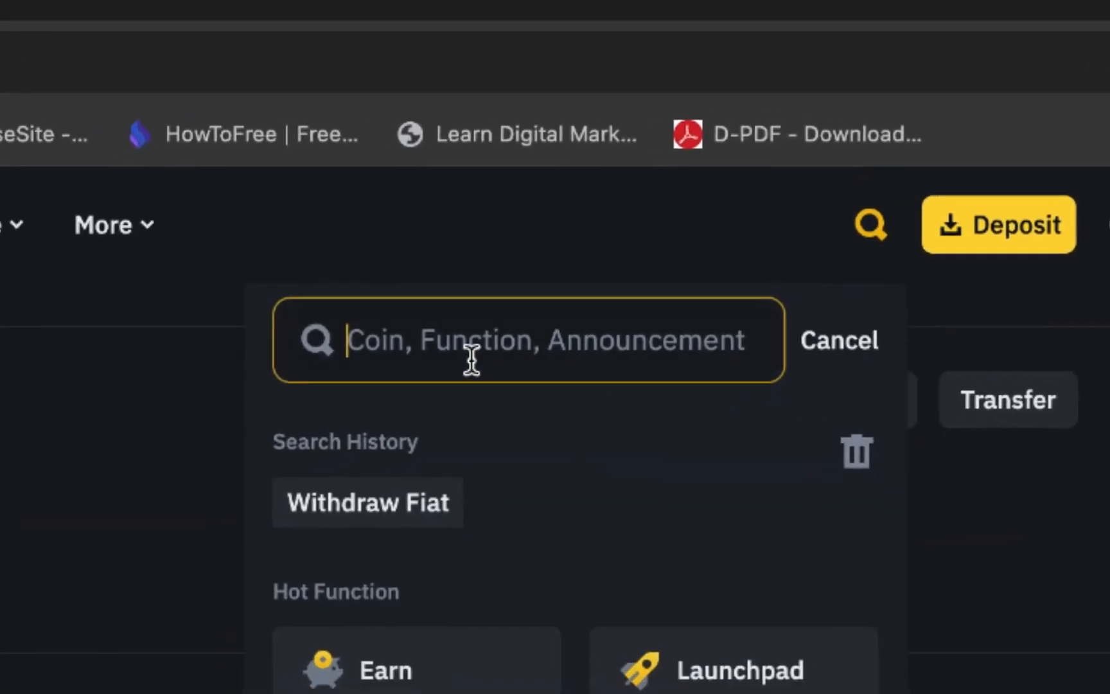
{"action": "type", "text": "p"}
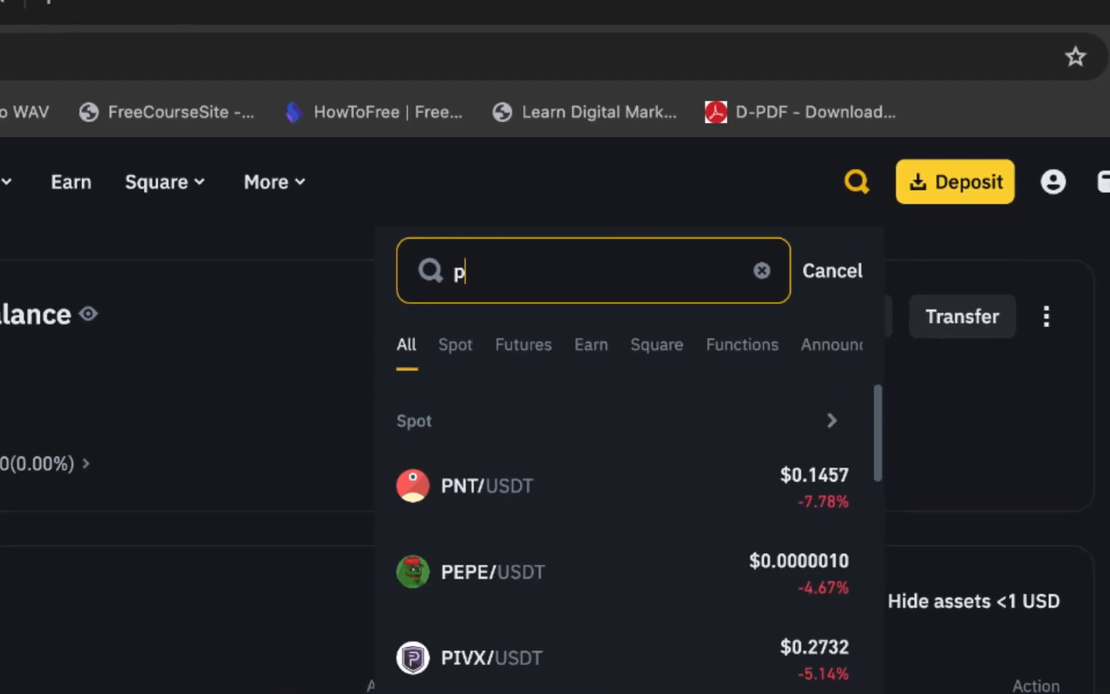
{"action": "type", "text": "2p"}
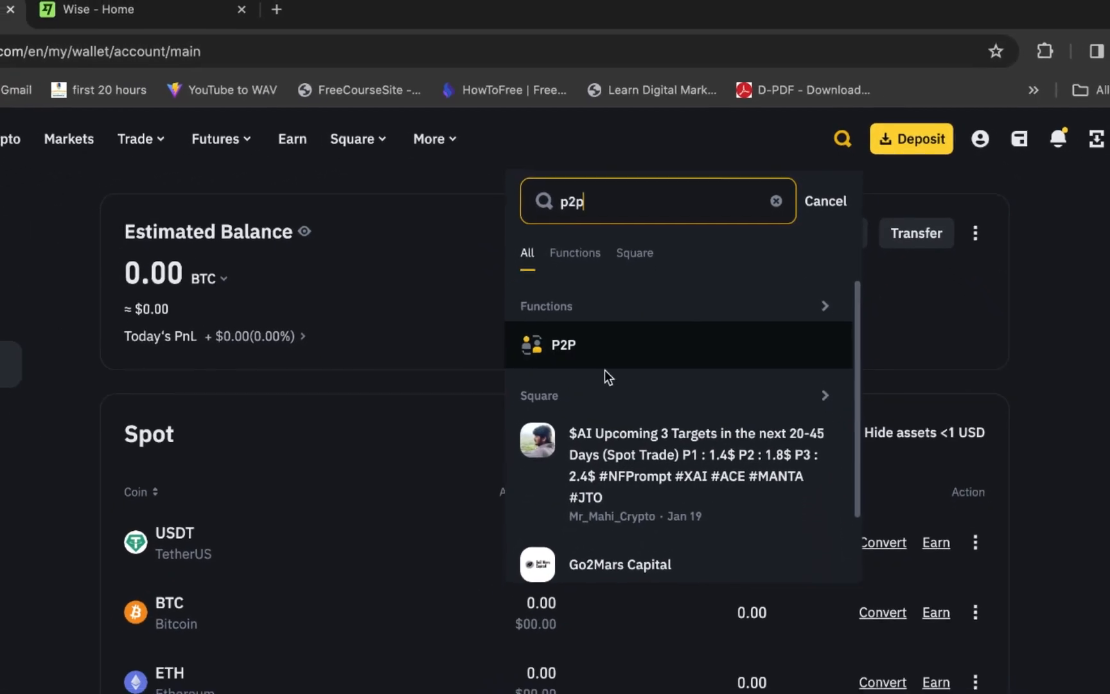
{"action": "left_click", "coordinate": [563, 345]}
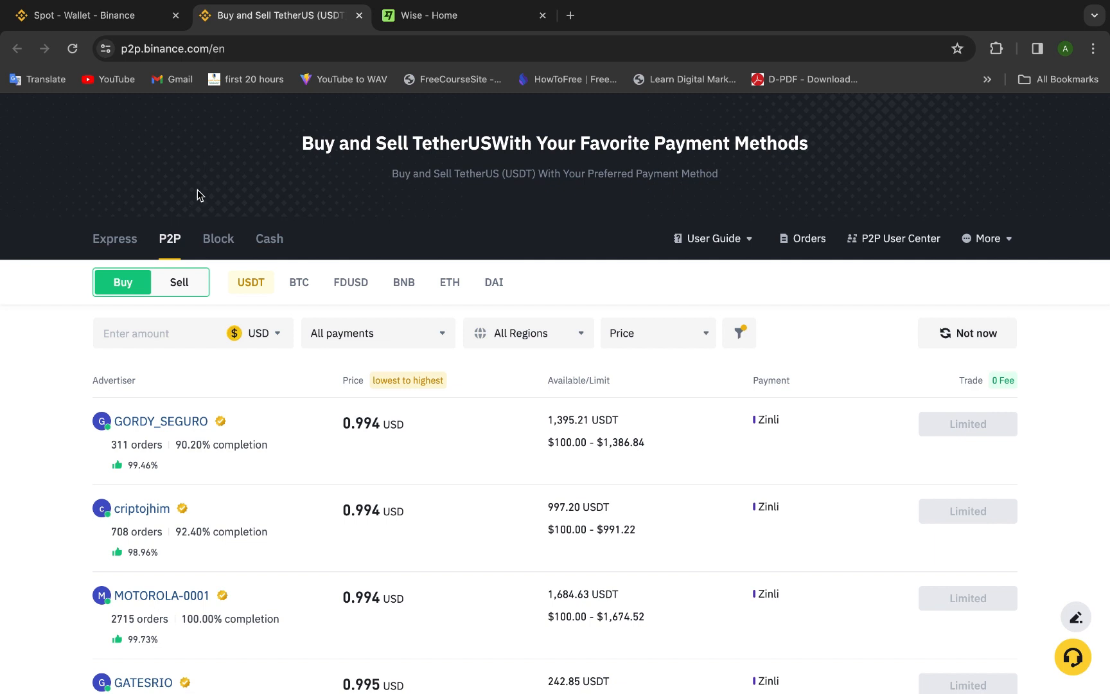
{"action": "mouse_move", "coordinate": [404, 406]}
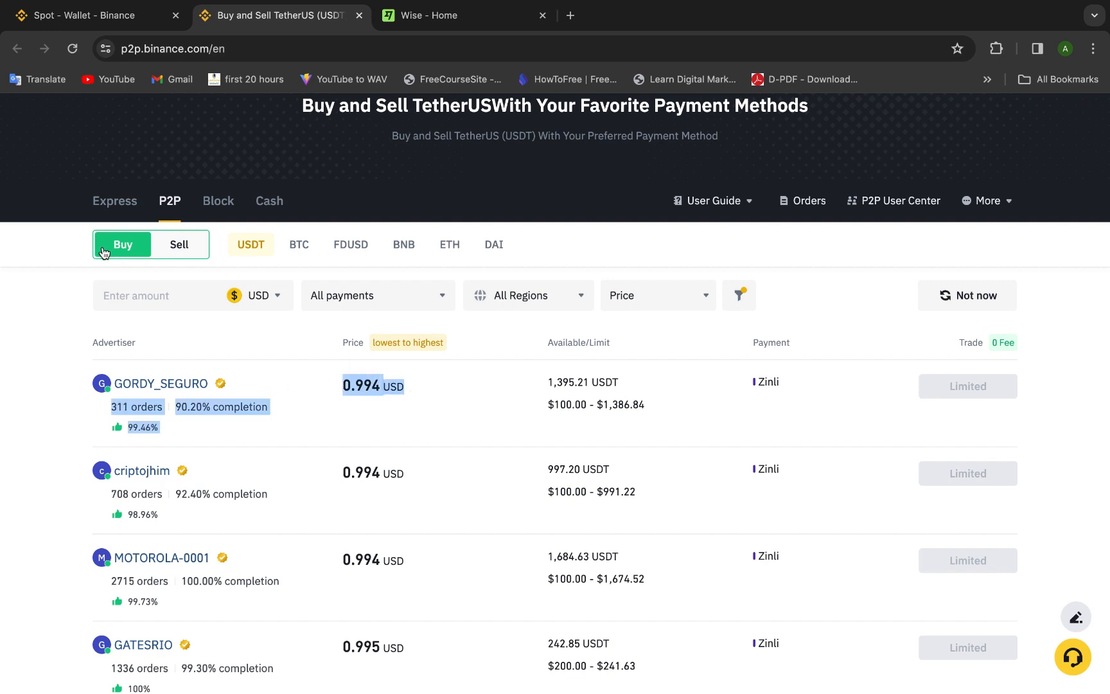
{"action": "mouse_move", "coordinate": [154, 245]}
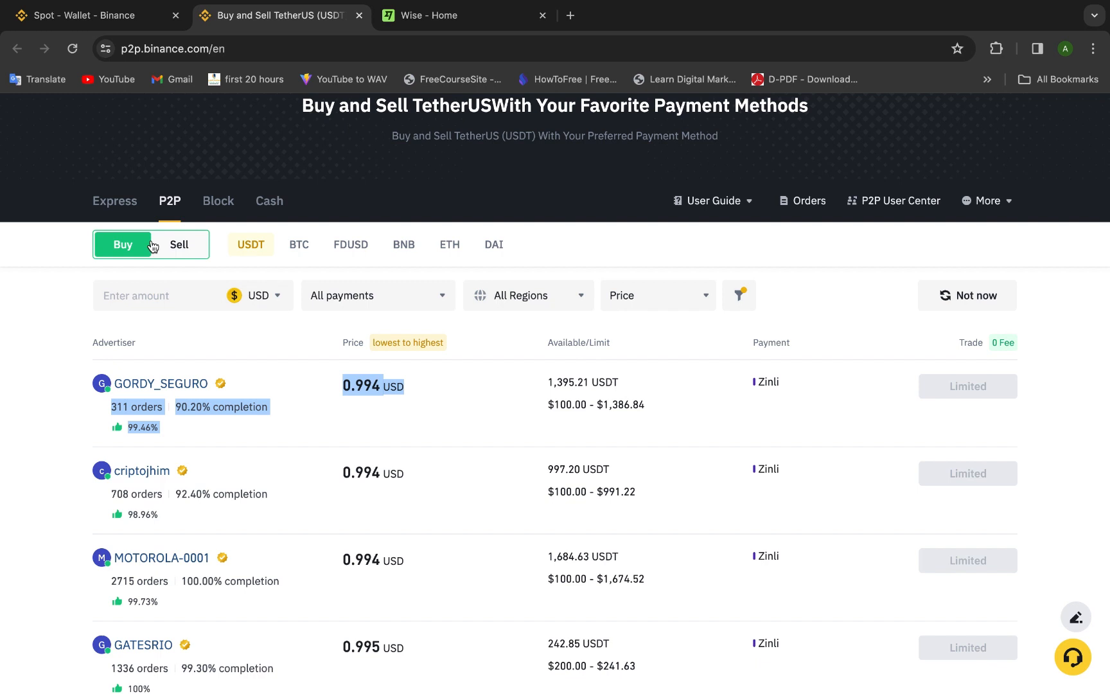
Switch to Sell USDT for USD offers and browse the listings from 1.037 down to 1.030
{"action": "left_click", "coordinate": [179, 244]}
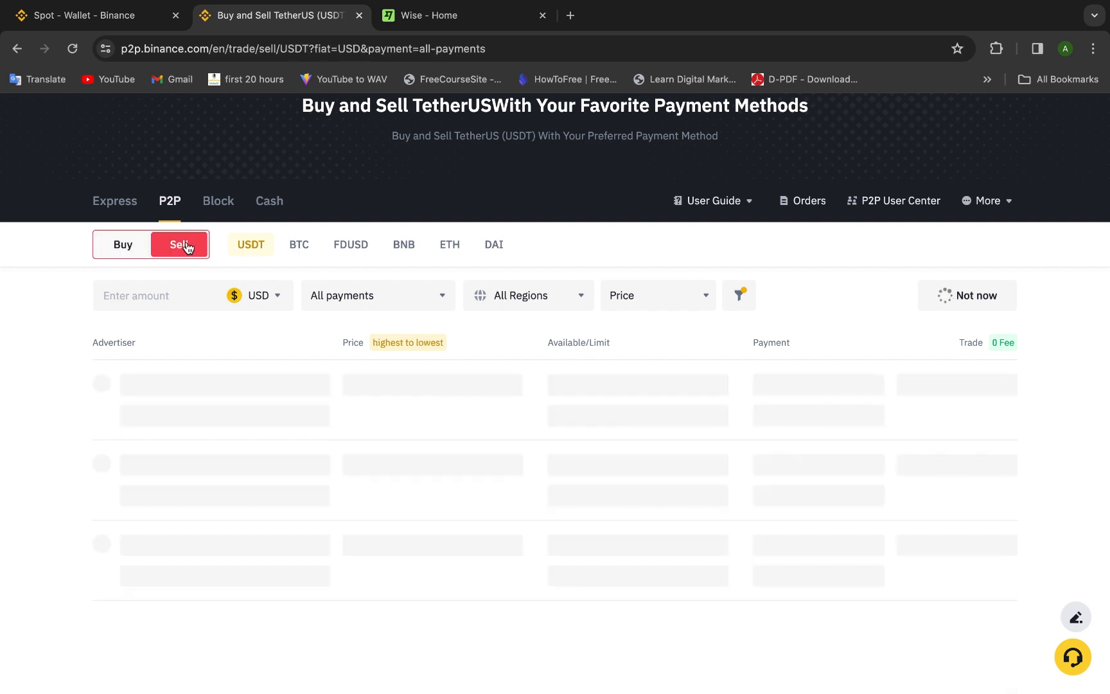
{"action": "left_click", "coordinate": [179, 244]}
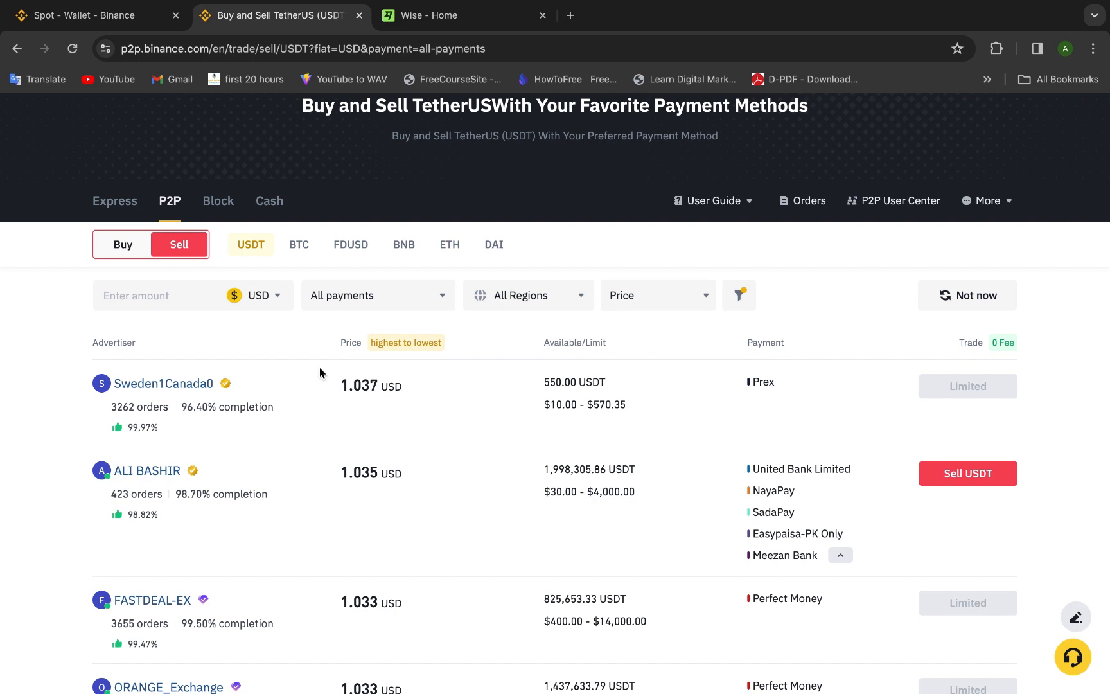
{"action": "mouse_move", "coordinate": [356, 401]}
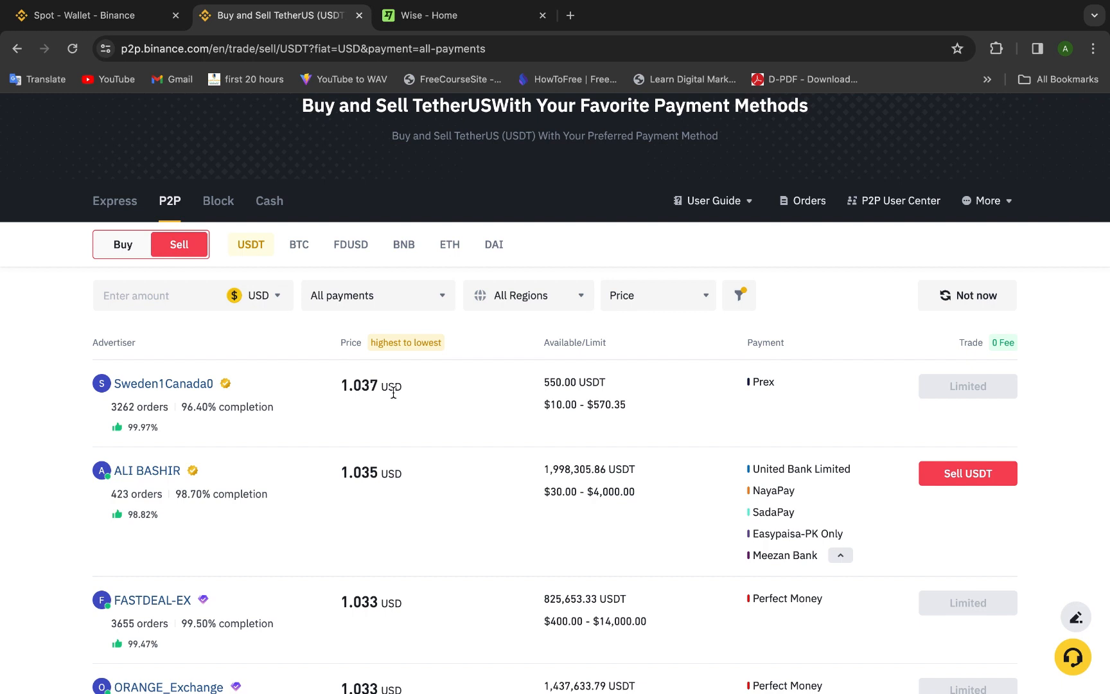
{"action": "mouse_move", "coordinate": [136, 427]}
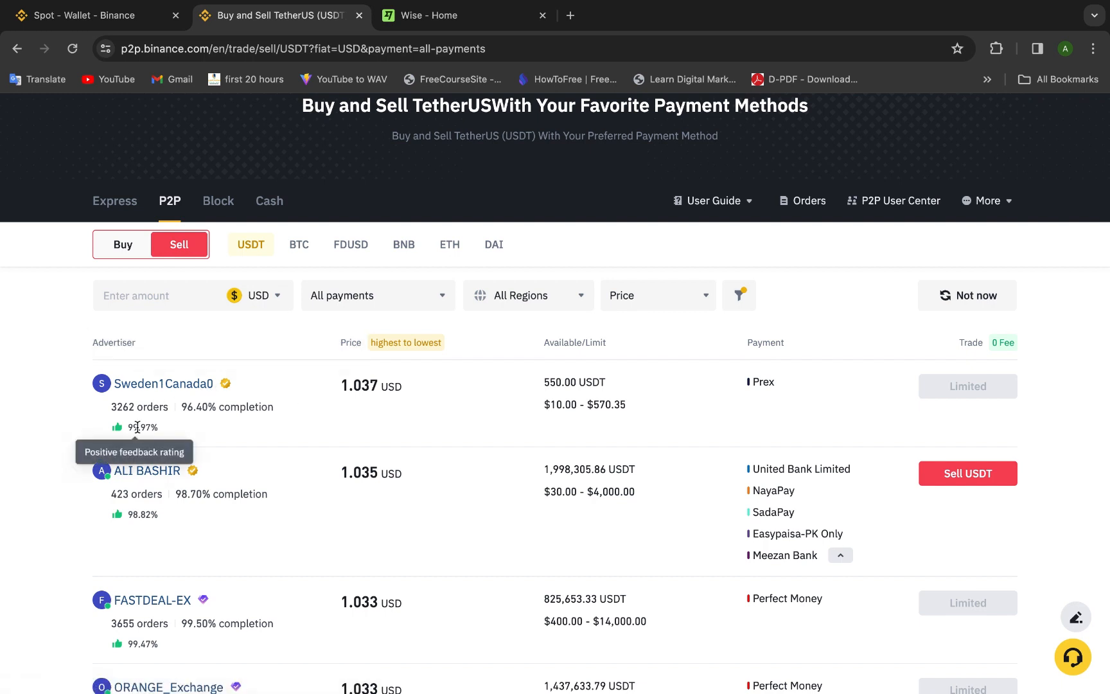
{"action": "mouse_move", "coordinate": [305, 350]}
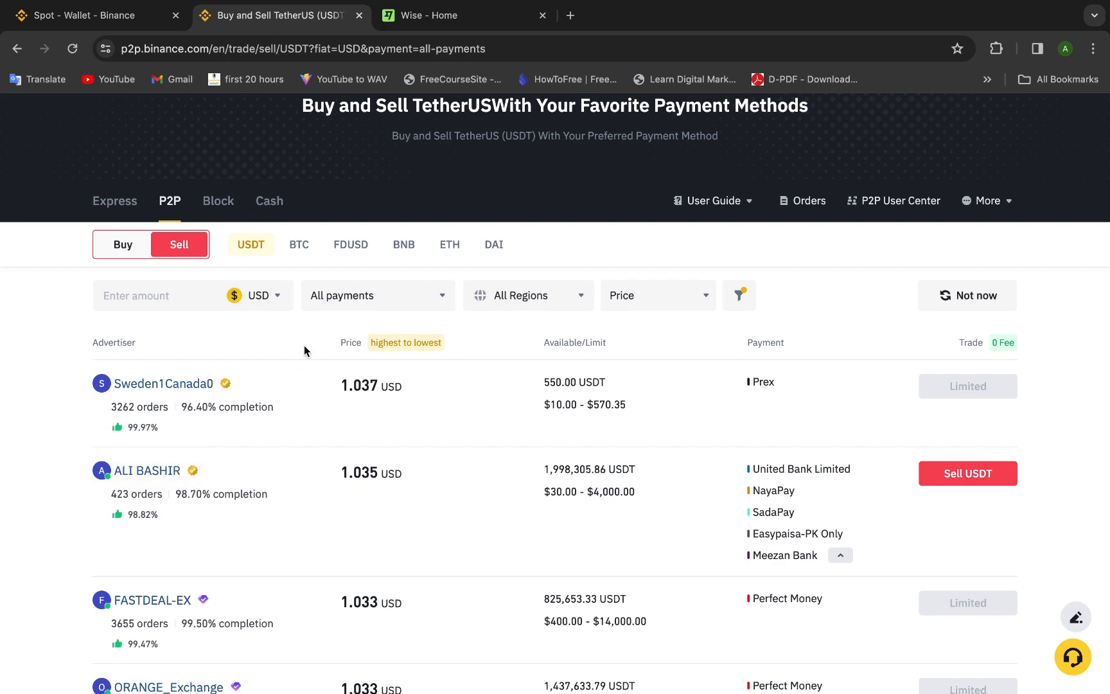
{"action": "scroll", "scroll_direction": "down", "scroll_amount": 3}
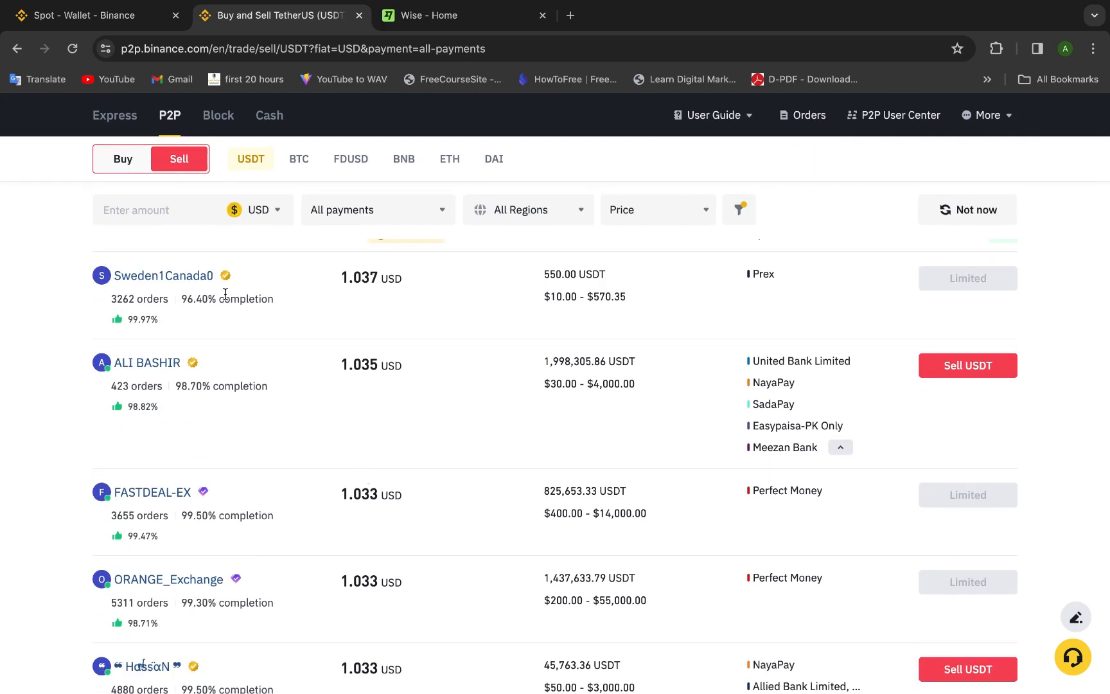
{"action": "mouse_move", "coordinate": [501, 295]}
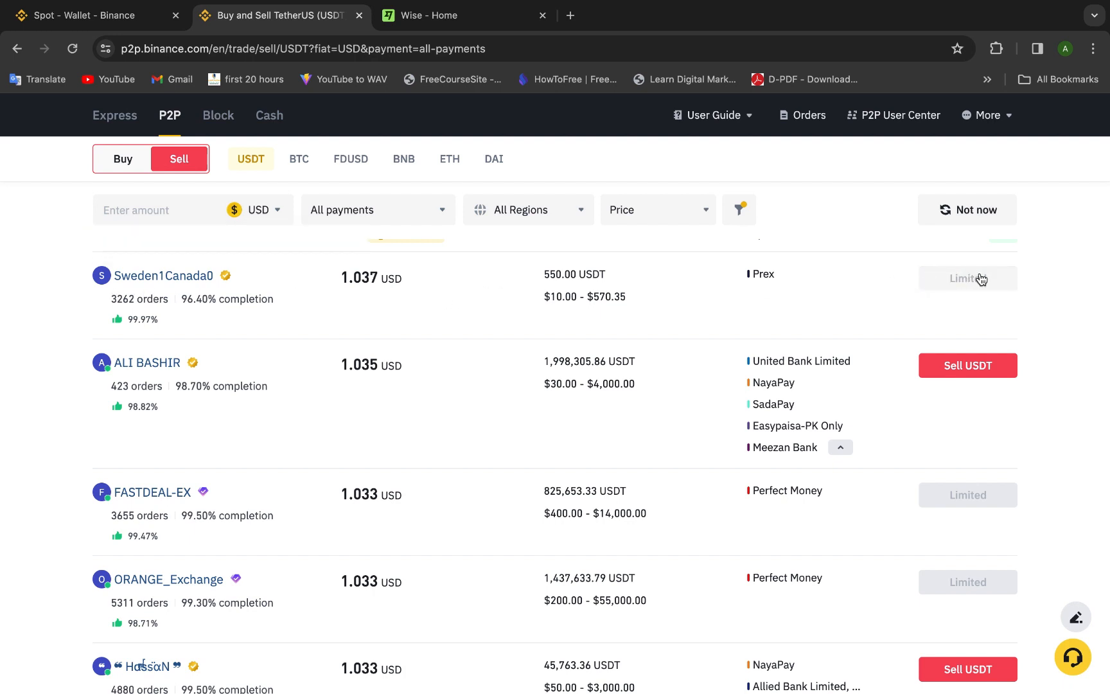
{"action": "mouse_move", "coordinate": [324, 248]}
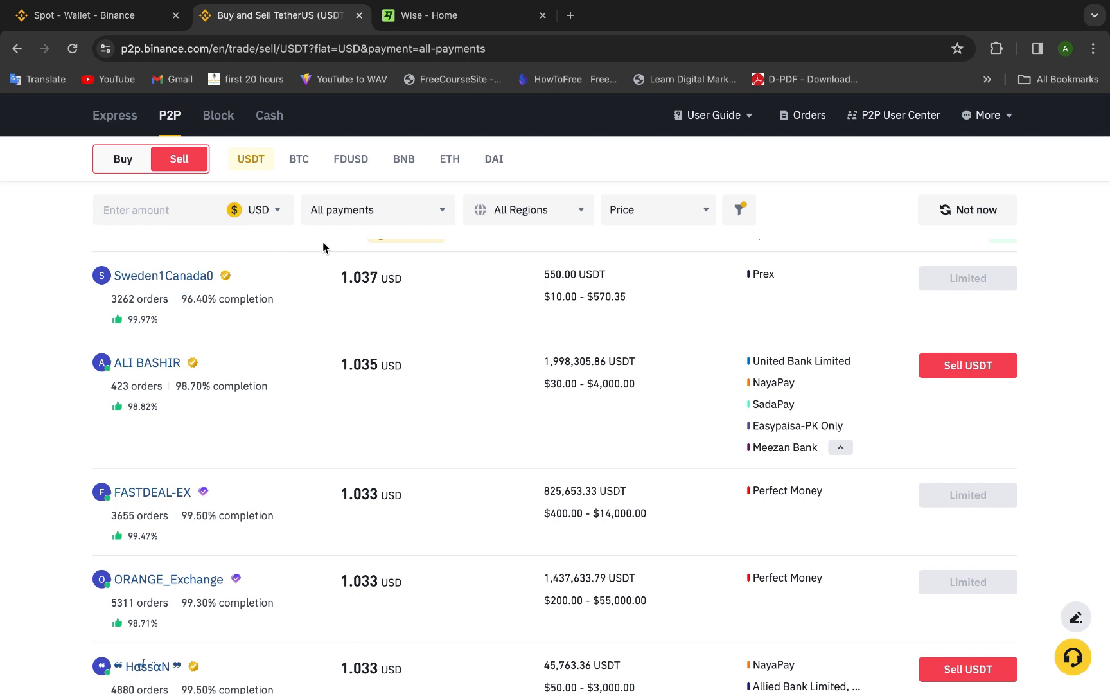
{"action": "mouse_move", "coordinate": [322, 344]}
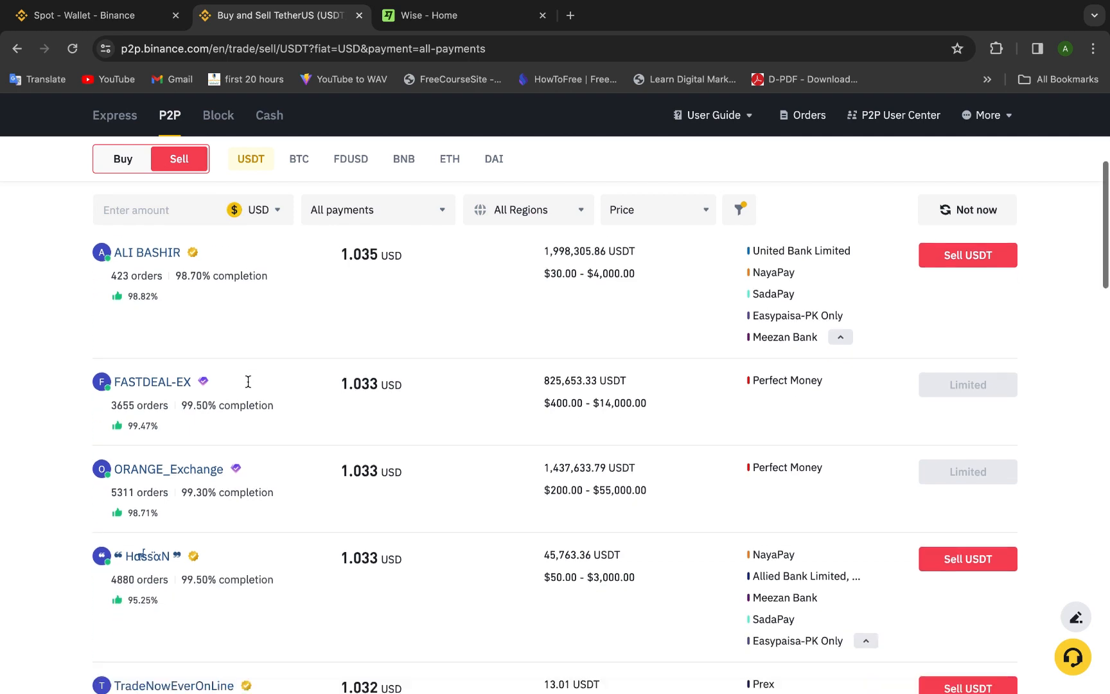
{"action": "scroll", "scroll_direction": "down", "scroll_amount": 3}
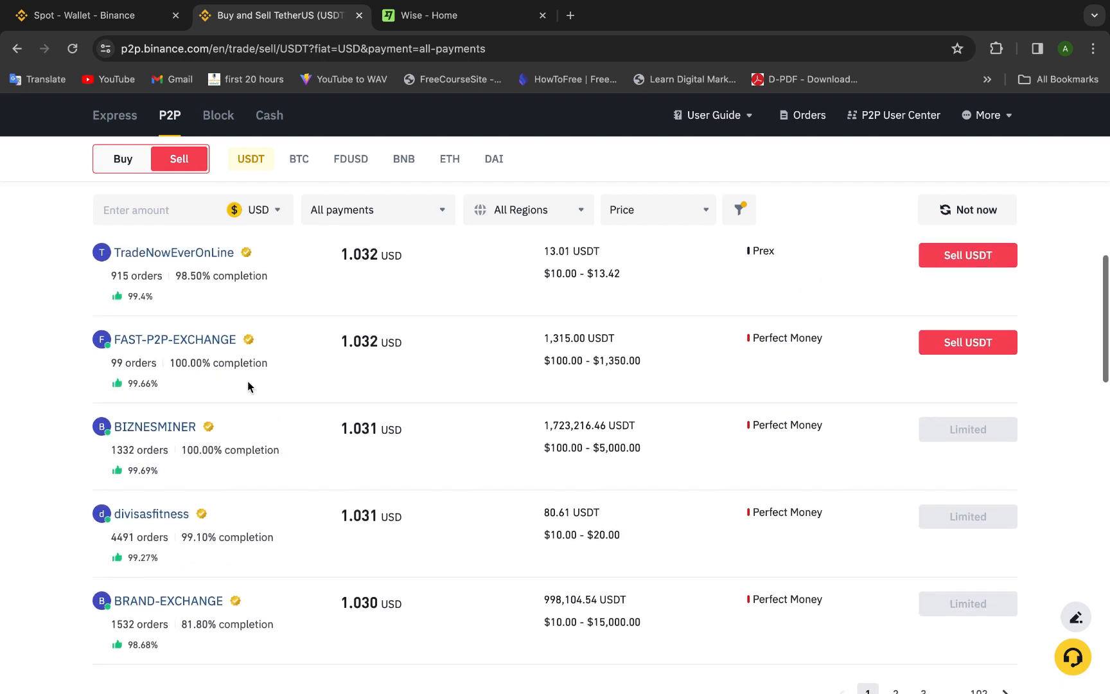
{"action": "double_click", "coordinate": [143, 470]}
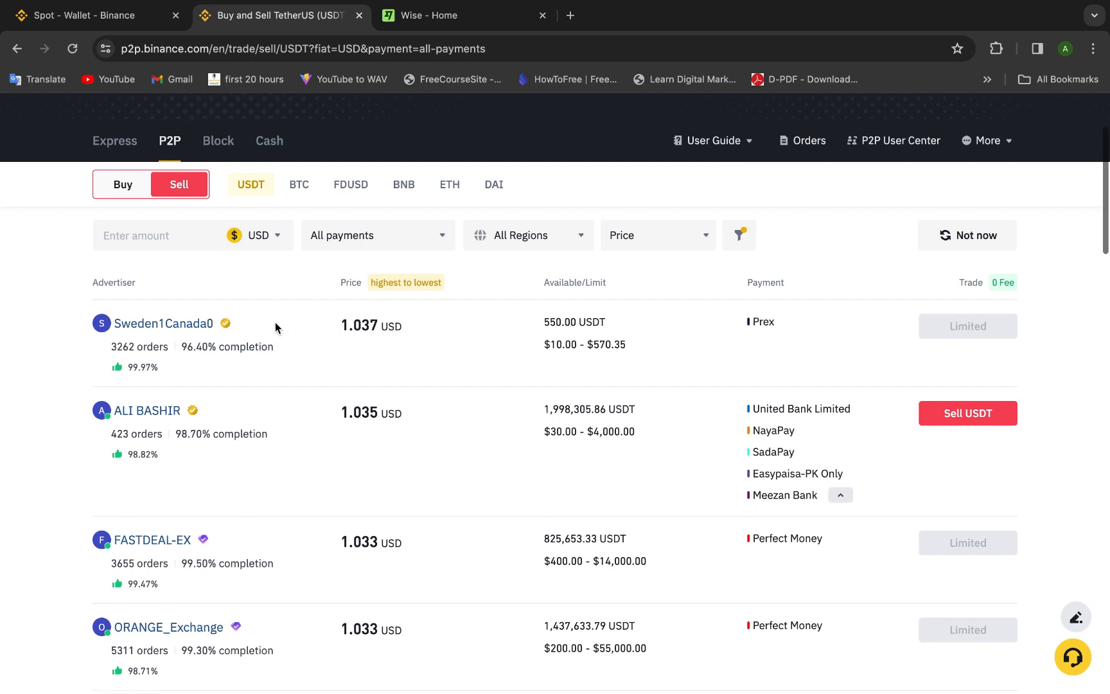
{"action": "scroll", "scroll_direction": "down", "scroll_amount": 3}
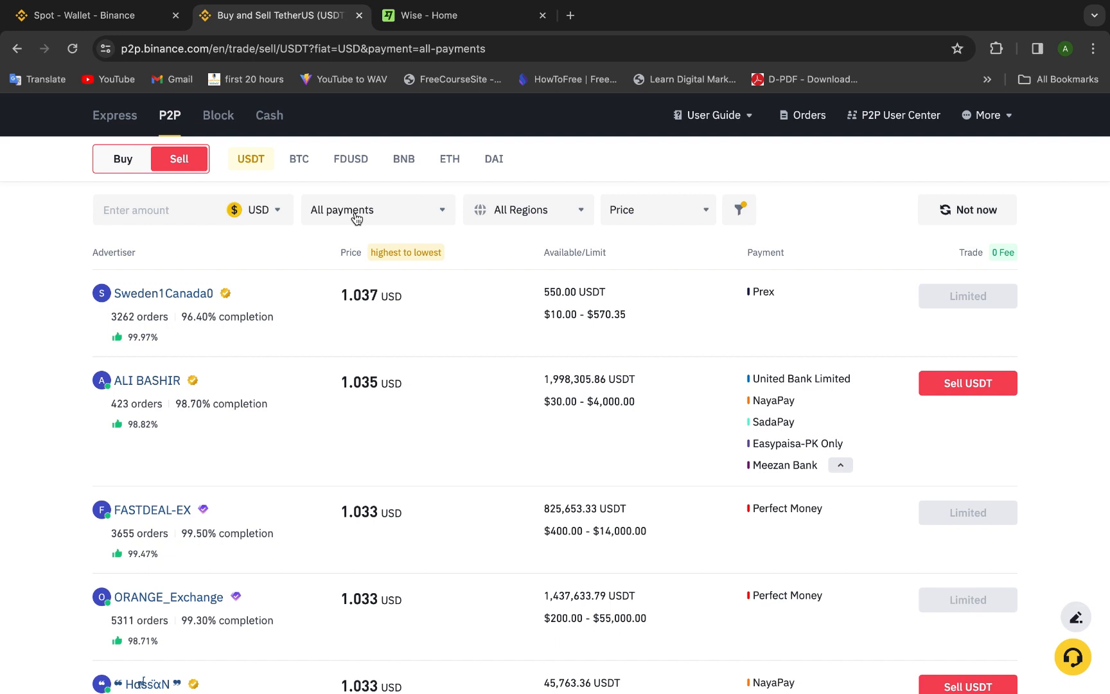
{"action": "left_click", "coordinate": [378, 209]}
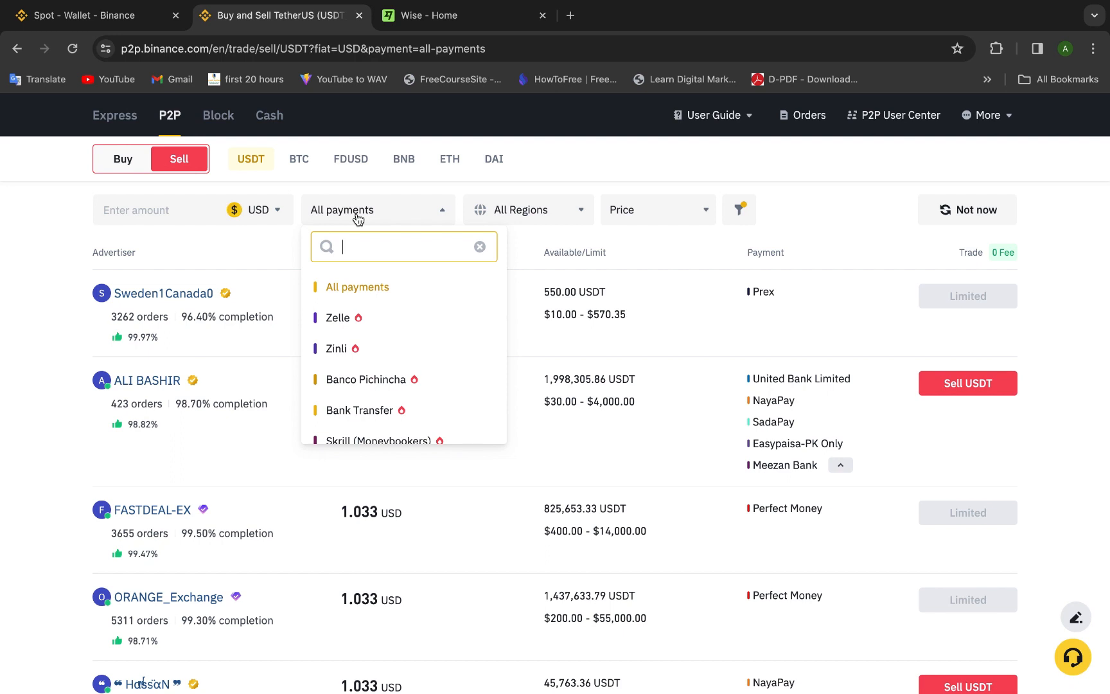
{"action": "type", "text": "wise"}
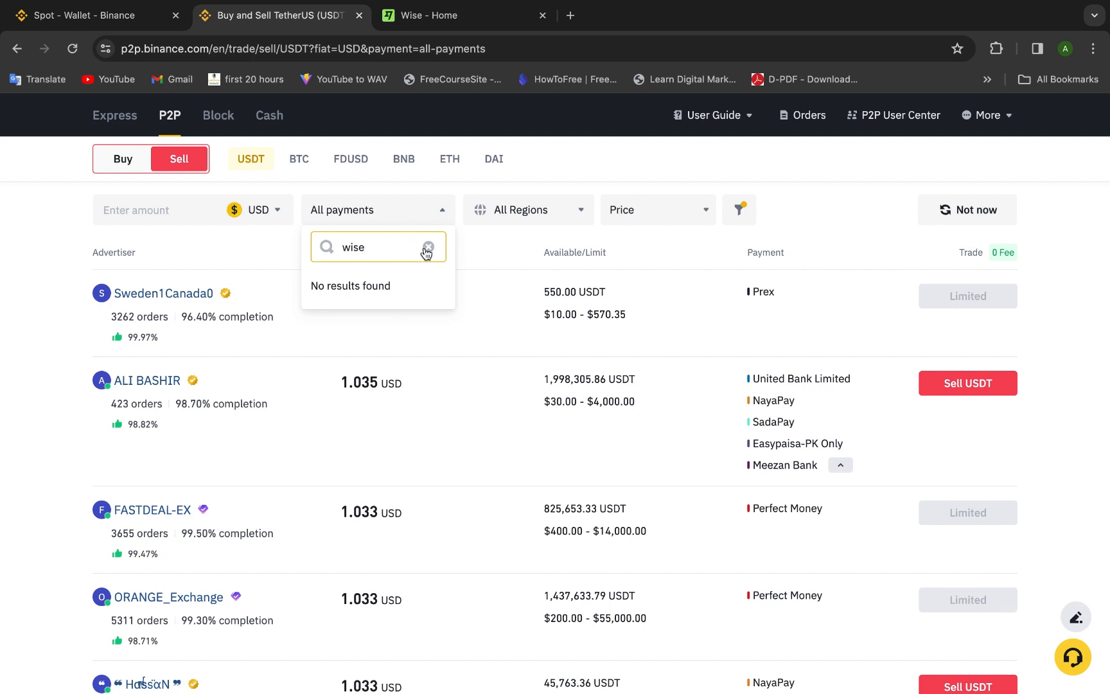
{"action": "type", "text": "tr"}
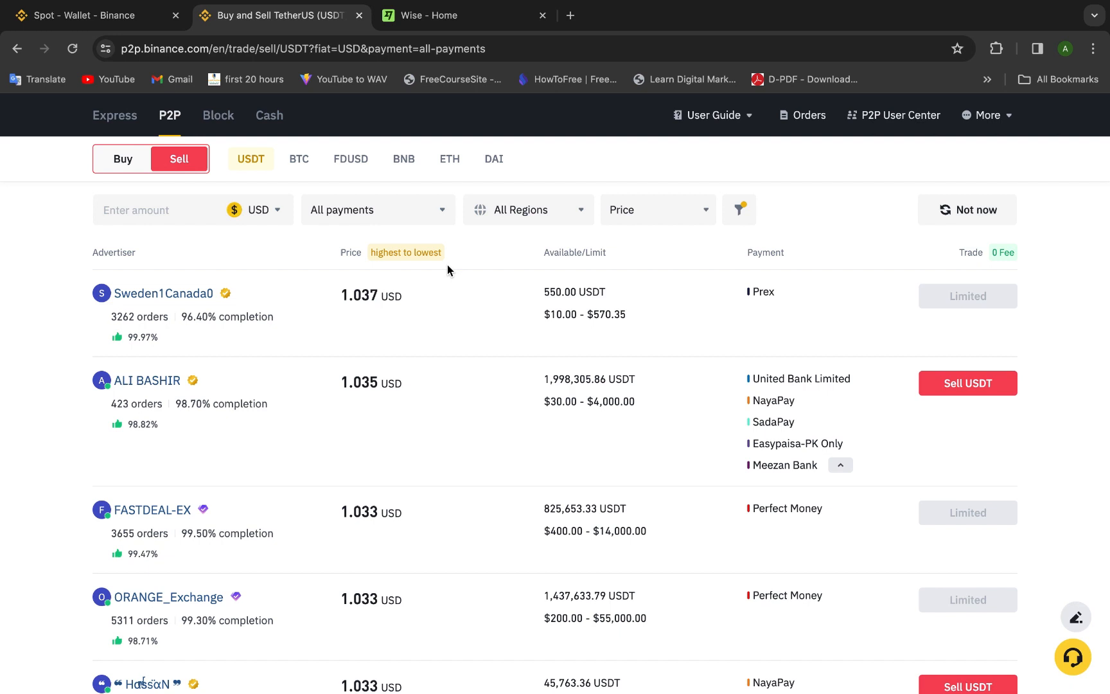
{"action": "mouse_move", "coordinate": [390, 280]}
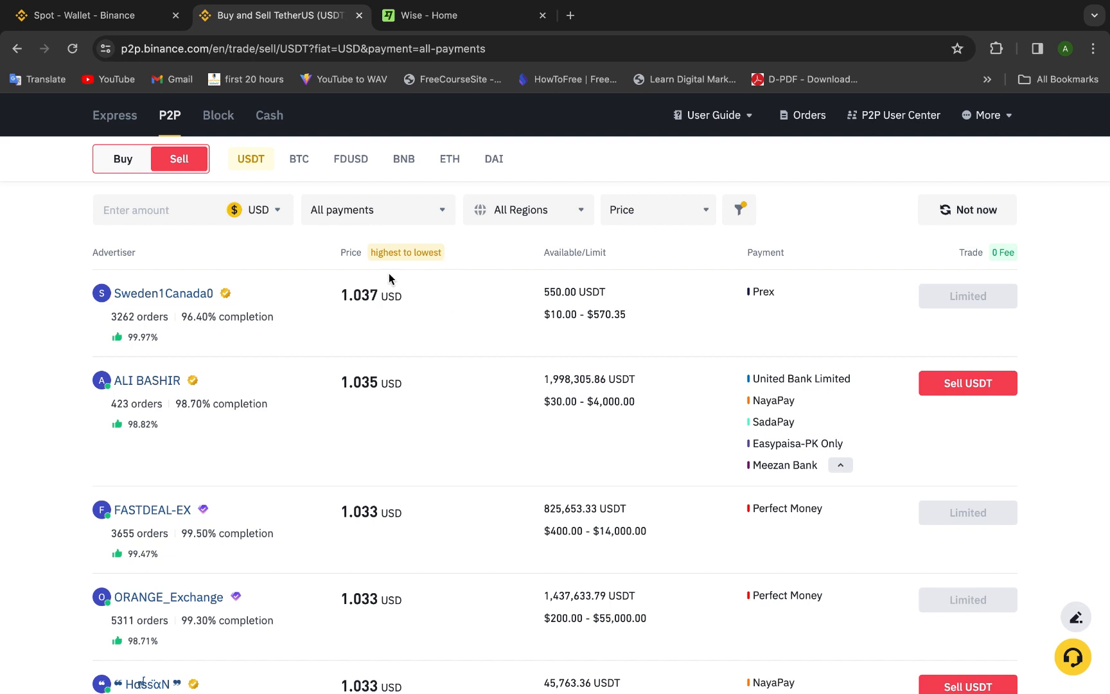
{"action": "mouse_move", "coordinate": [126, 271]}
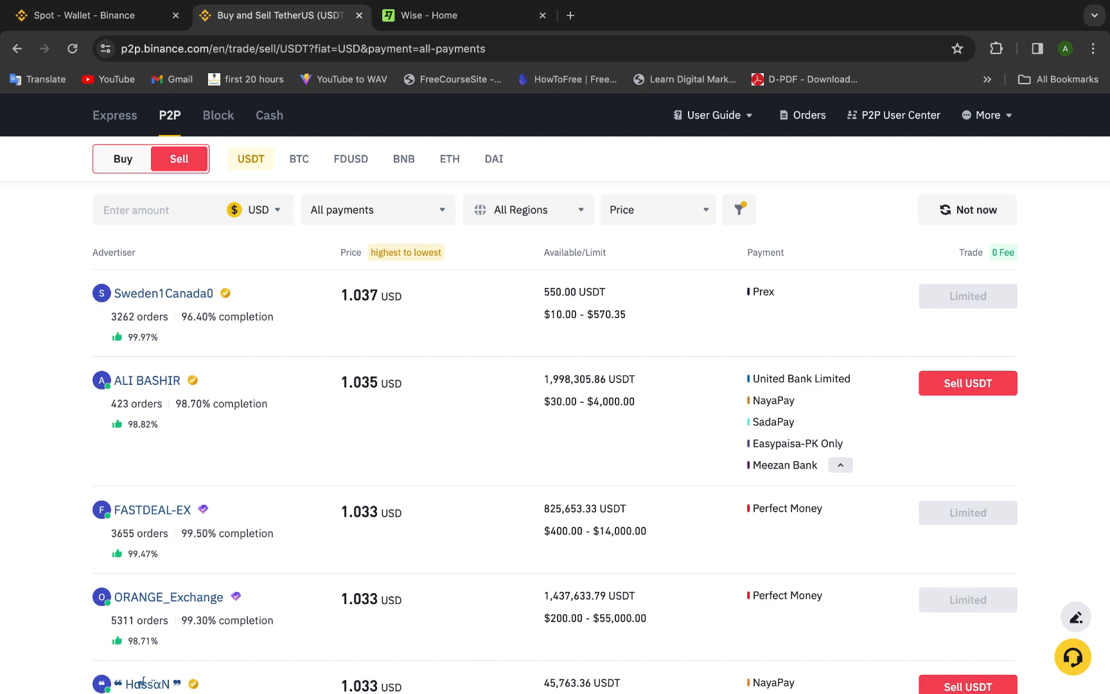
{"action": "mouse_move", "coordinate": [672, 571]}
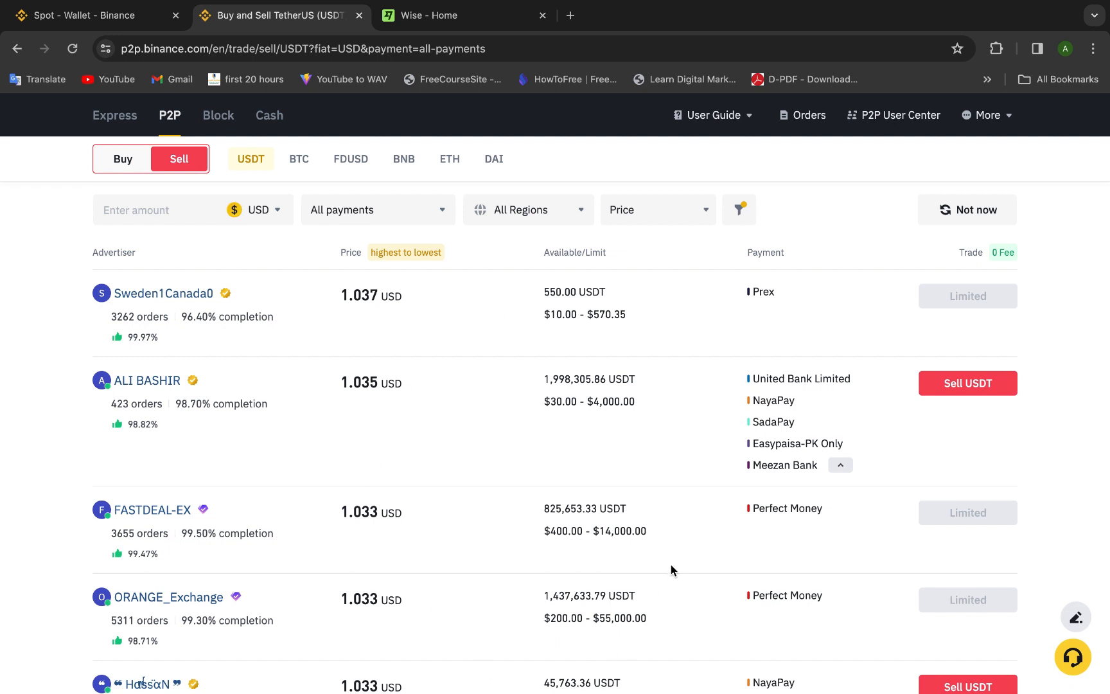
{"action": "mouse_move", "coordinate": [792, 285]}
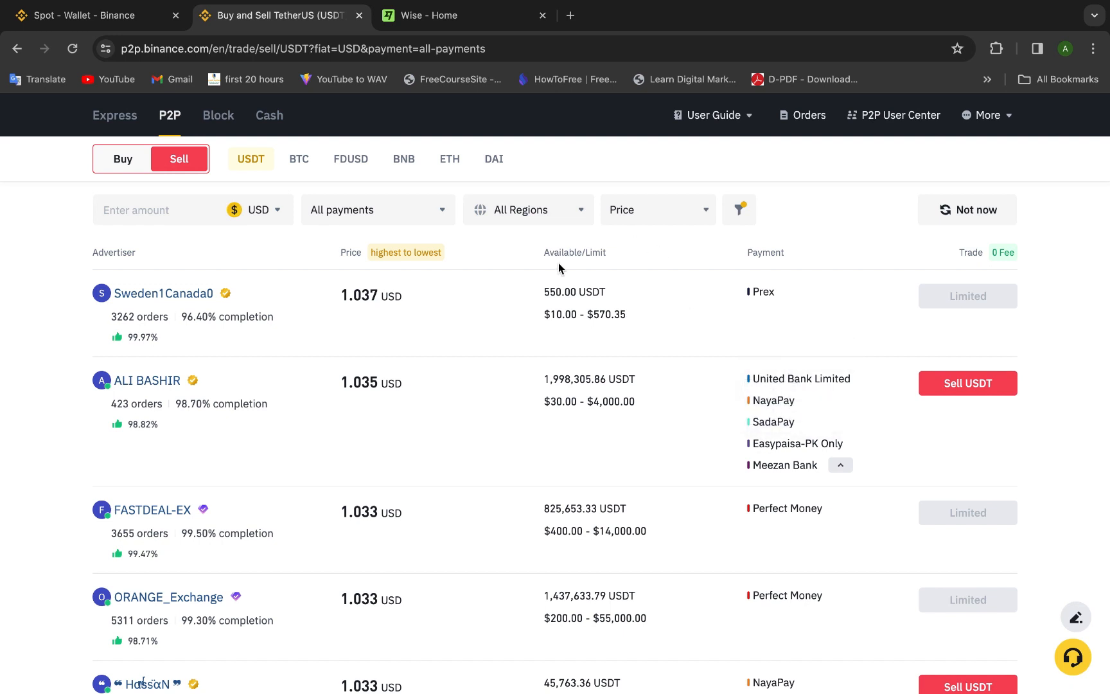
{"action": "left_click", "coordinate": [376, 209]}
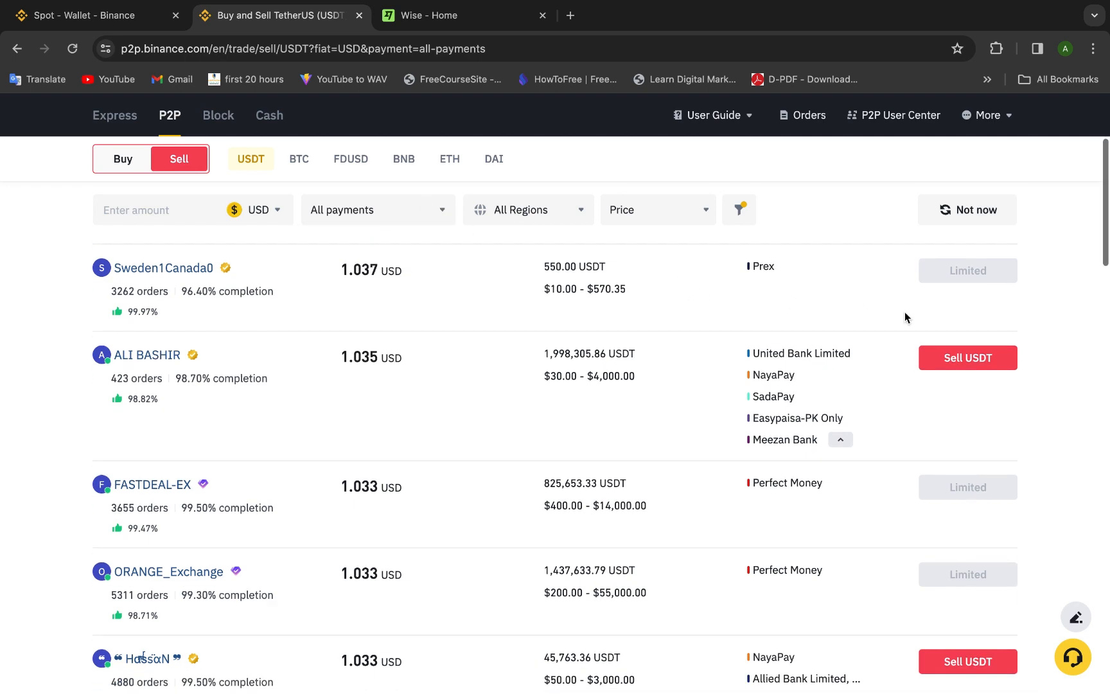
{"action": "scroll", "scroll_direction": "down", "scroll_amount": 3}
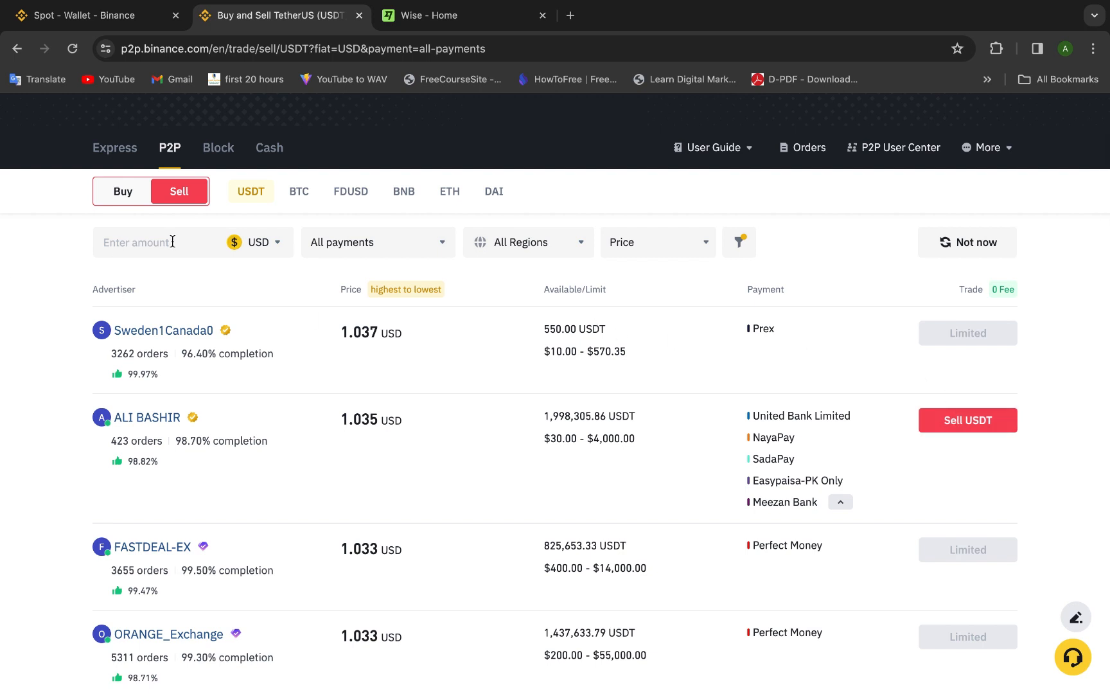
Filter the USDT sell offers to a 100 USD trade amount
{"action": "left_click", "coordinate": [170, 242]}
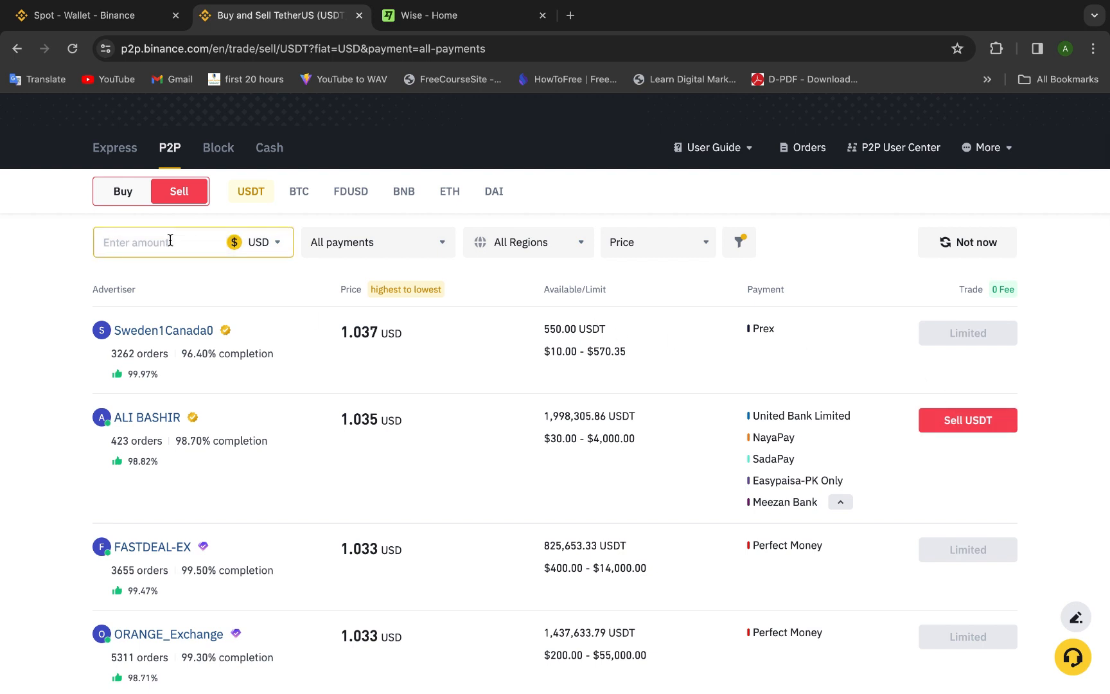
{"action": "mouse_move", "coordinate": [189, 247]}
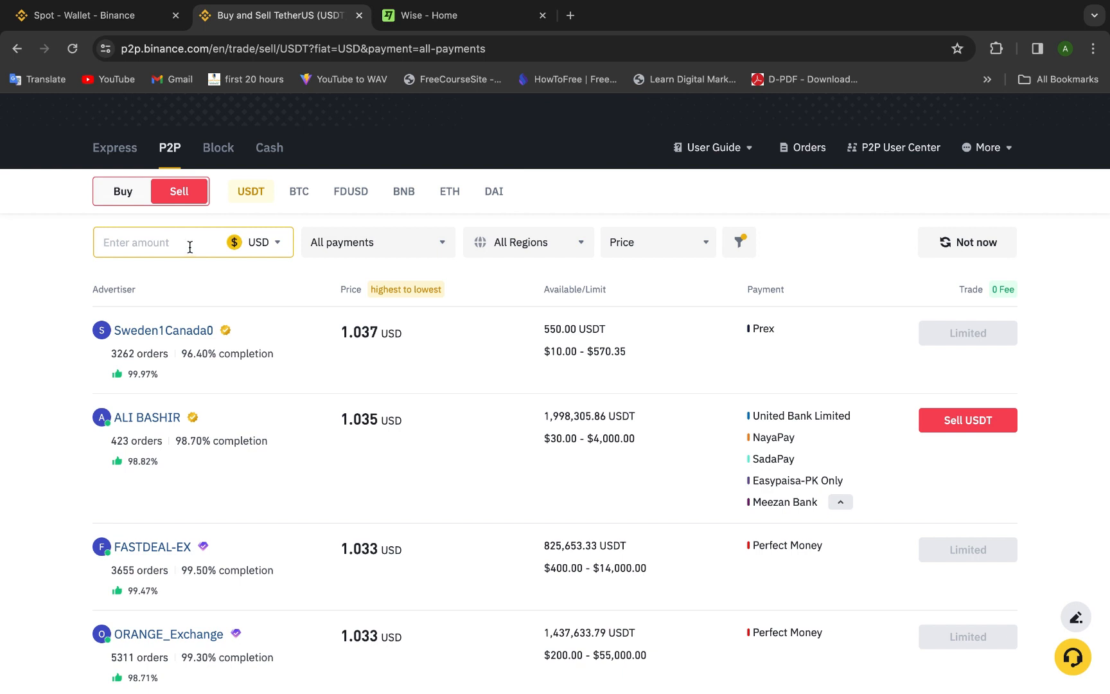
{"action": "type", "text": "2"}
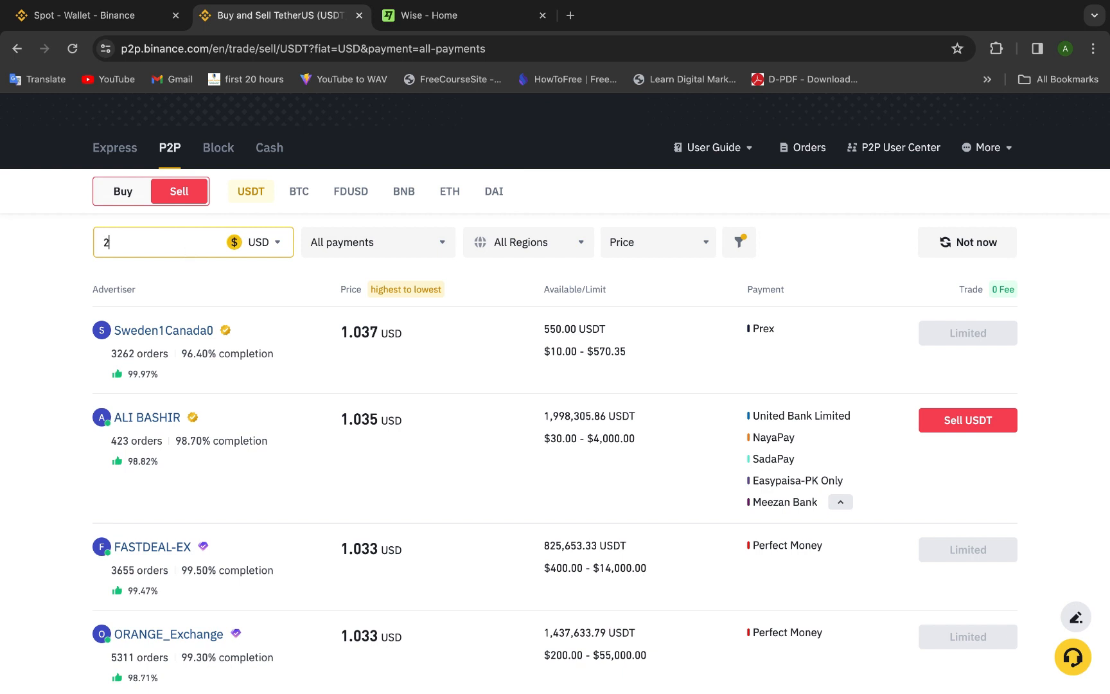
{"action": "type", "text": "0"}
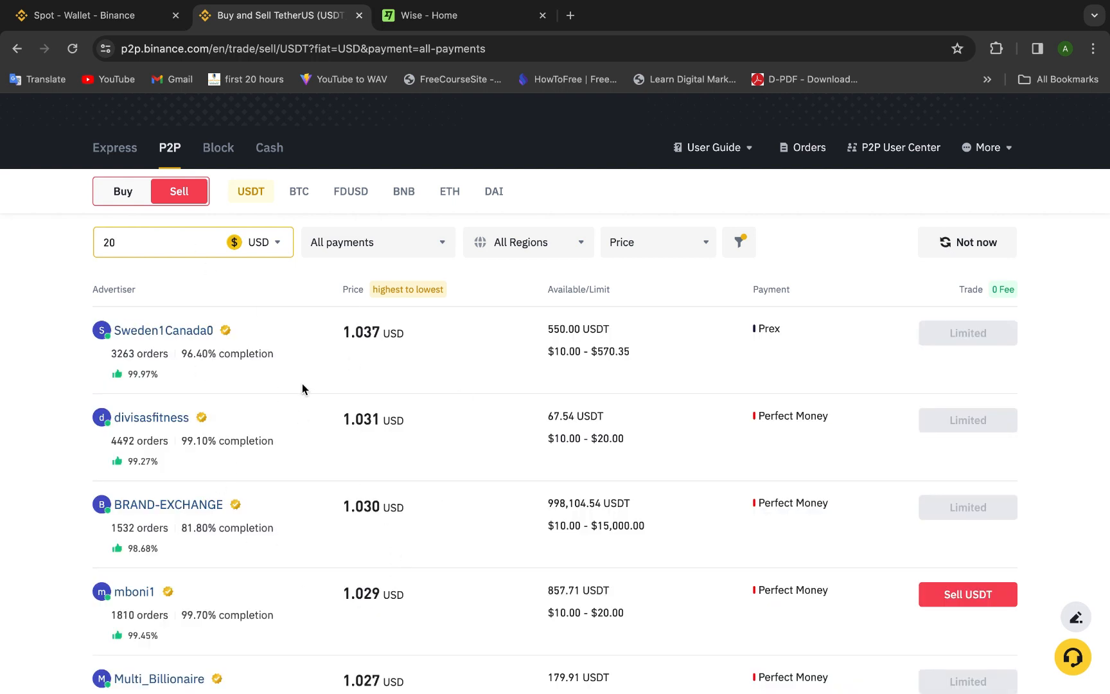
{"action": "type", "text": "1"}
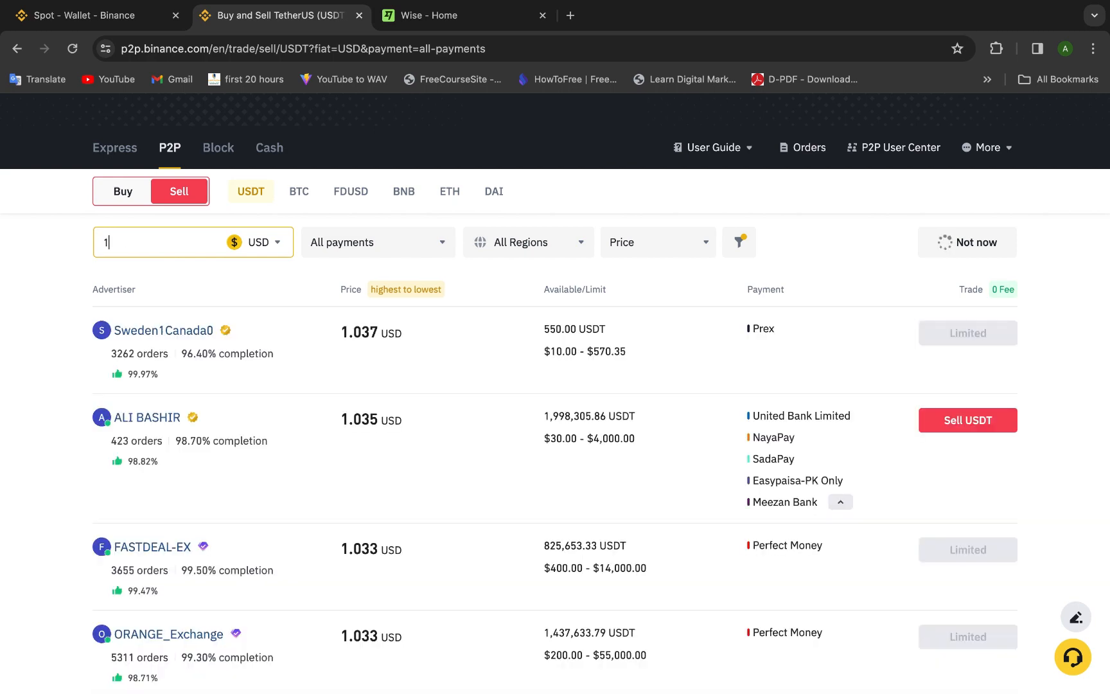
{"action": "type", "text": "00"}
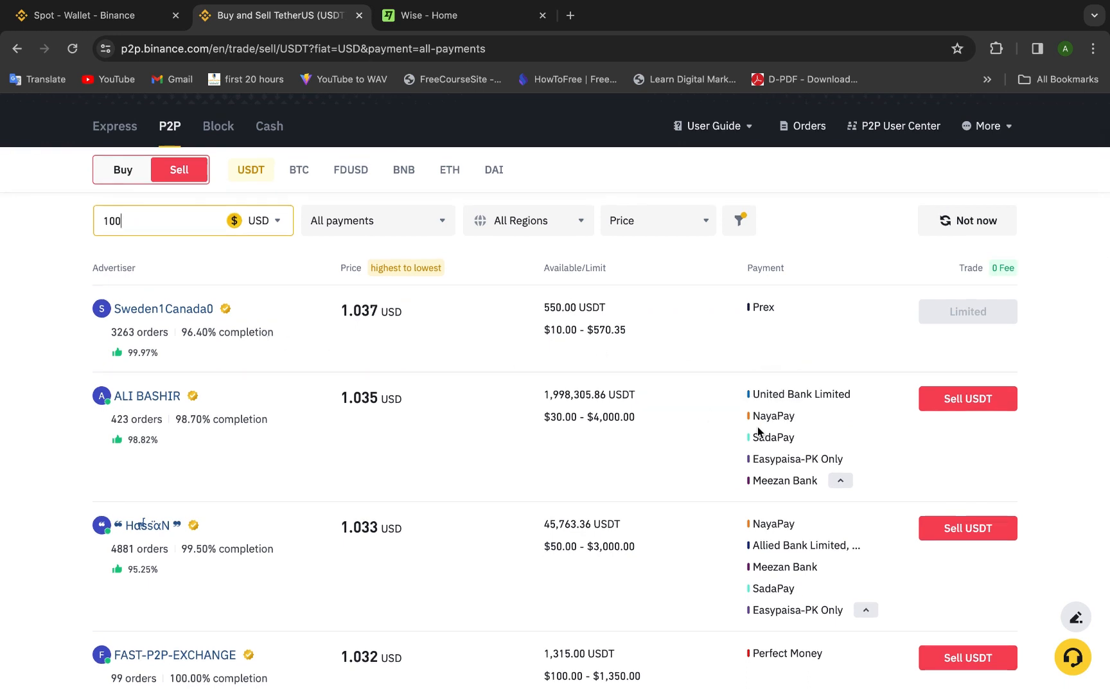
{"action": "mouse_move", "coordinate": [968, 399]}
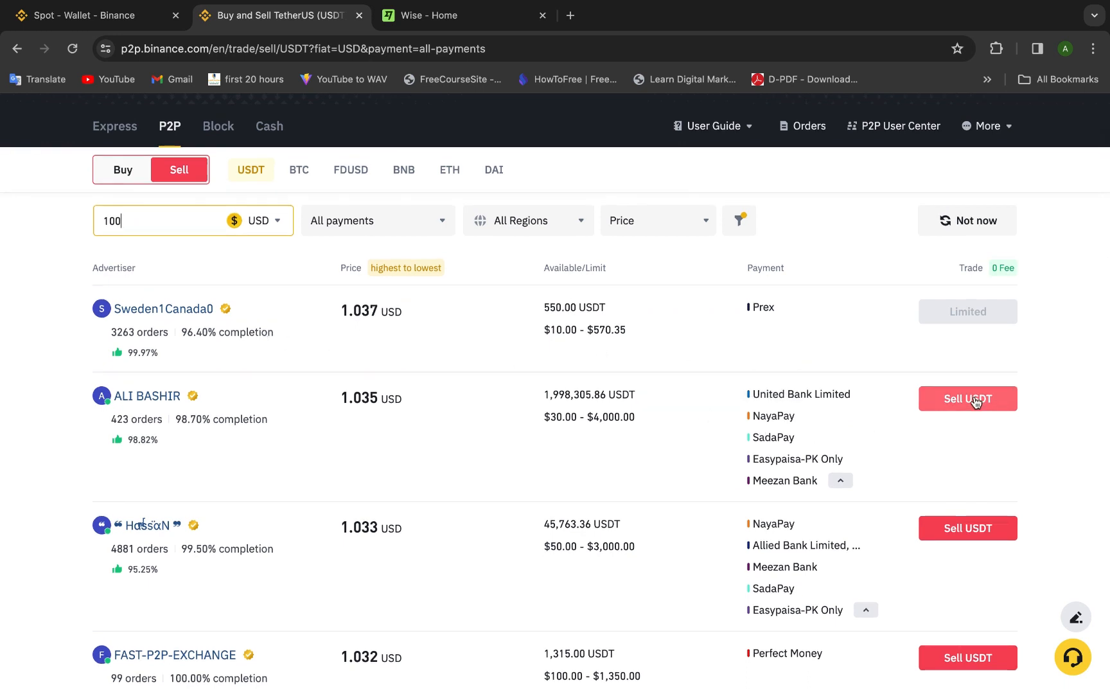
{"action": "left_click", "coordinate": [967, 398]}
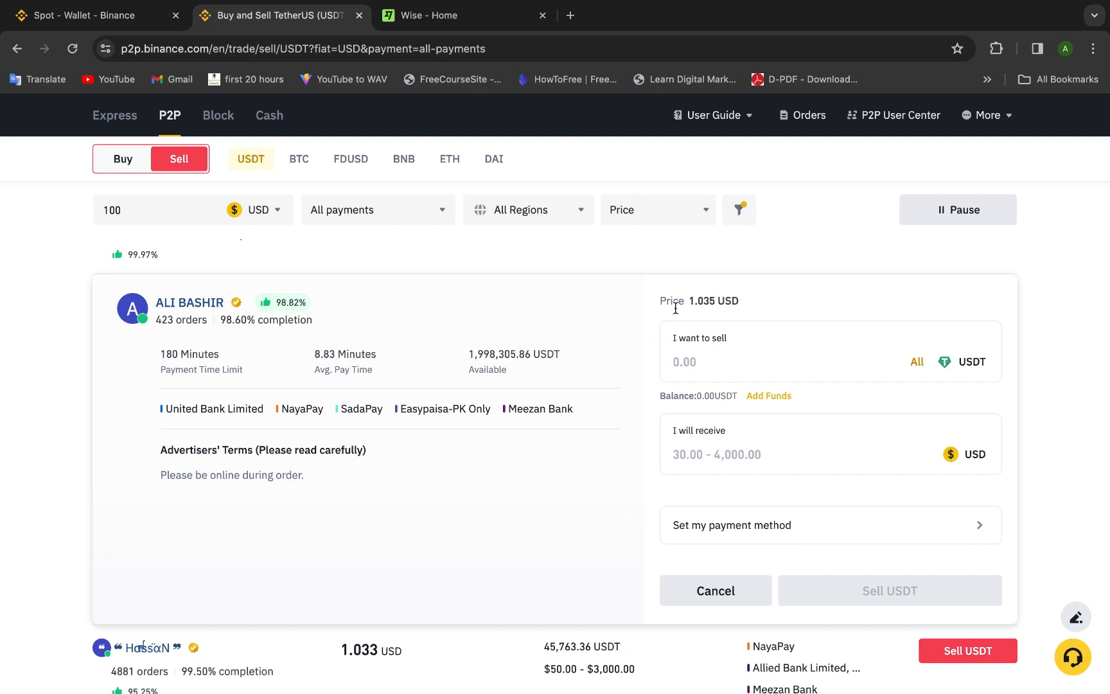
{"action": "scroll", "scroll_direction": "down", "scroll_amount": 3}
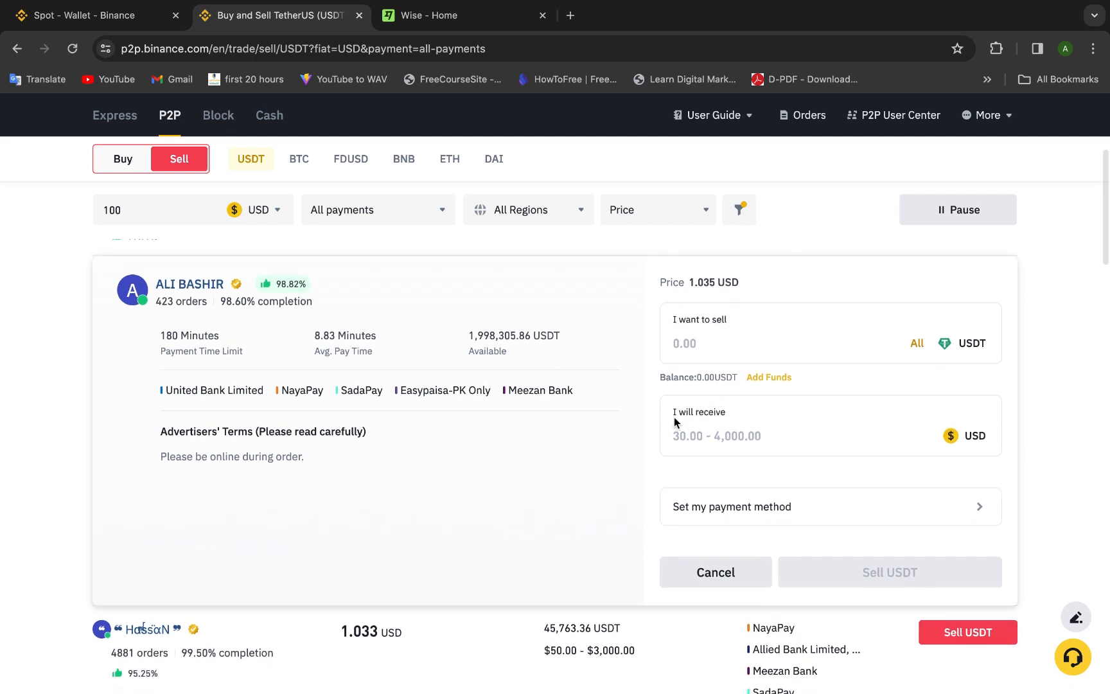
{"action": "mouse_move", "coordinate": [725, 404]}
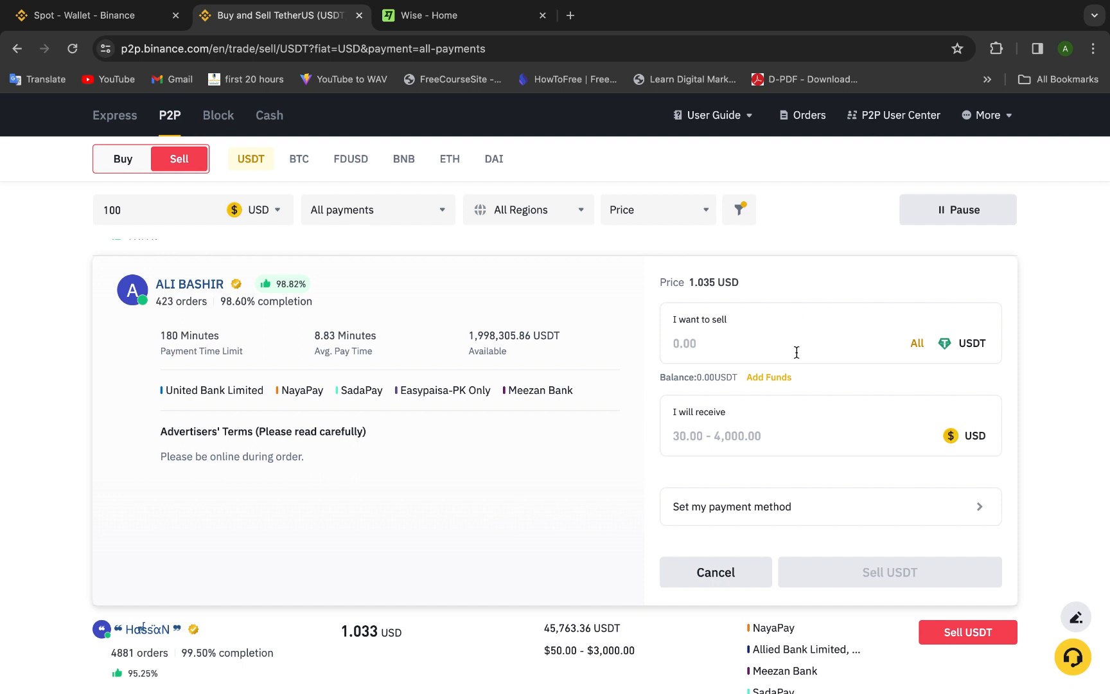
{"action": "mouse_move", "coordinate": [765, 499]}
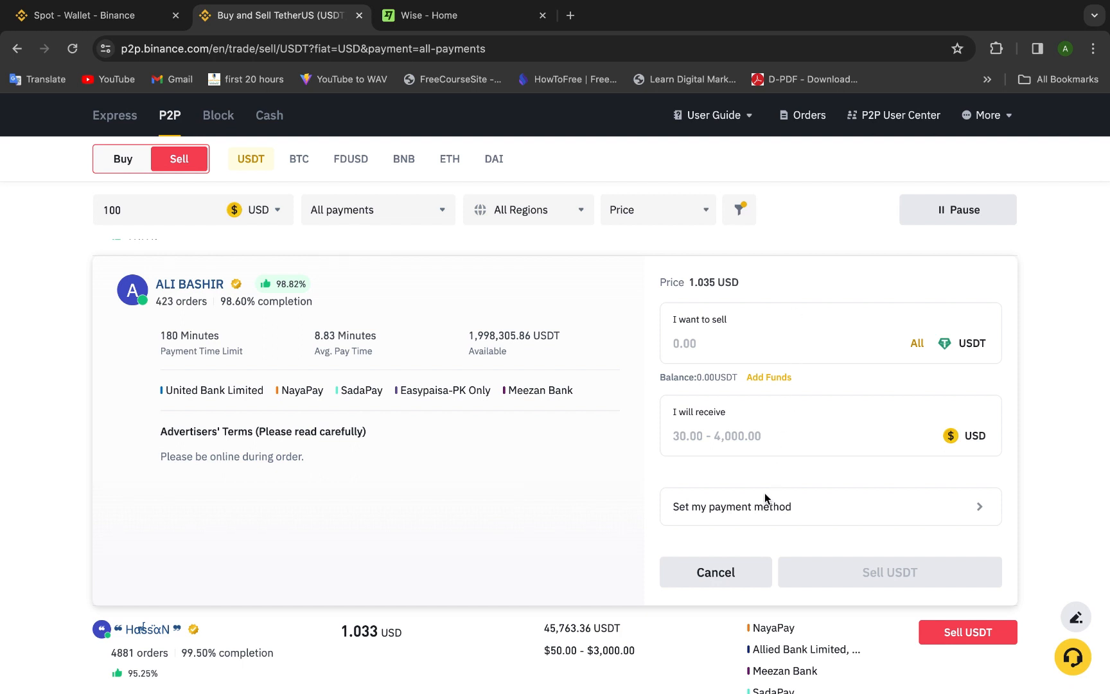
{"action": "mouse_move", "coordinate": [721, 512]}
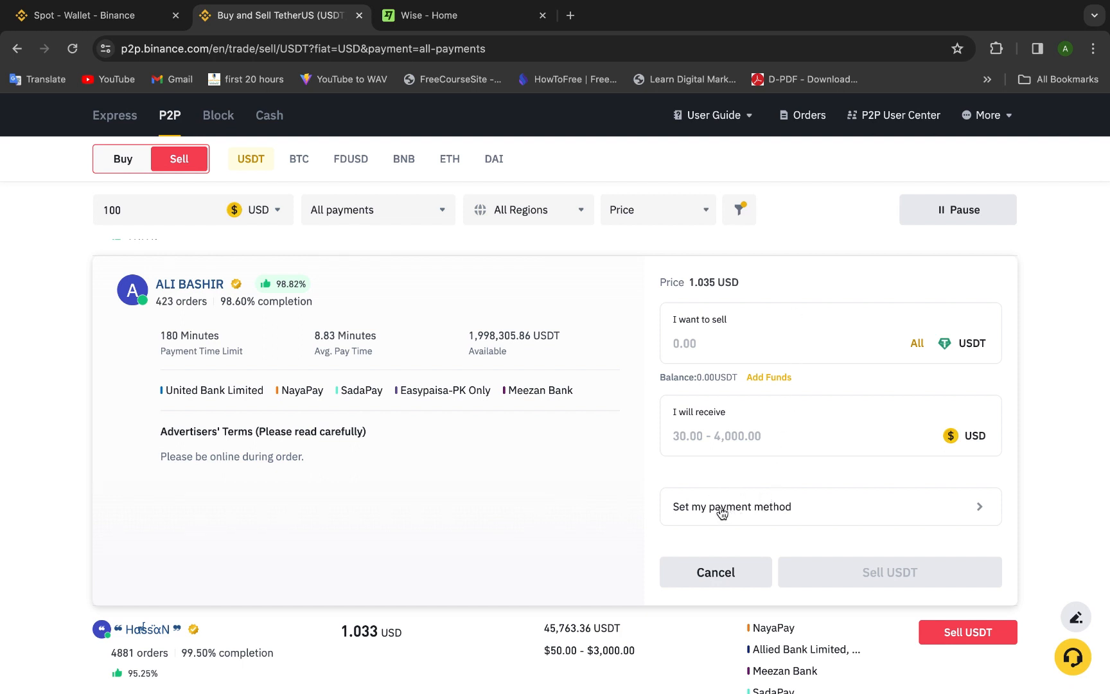
{"action": "mouse_move", "coordinate": [763, 513]}
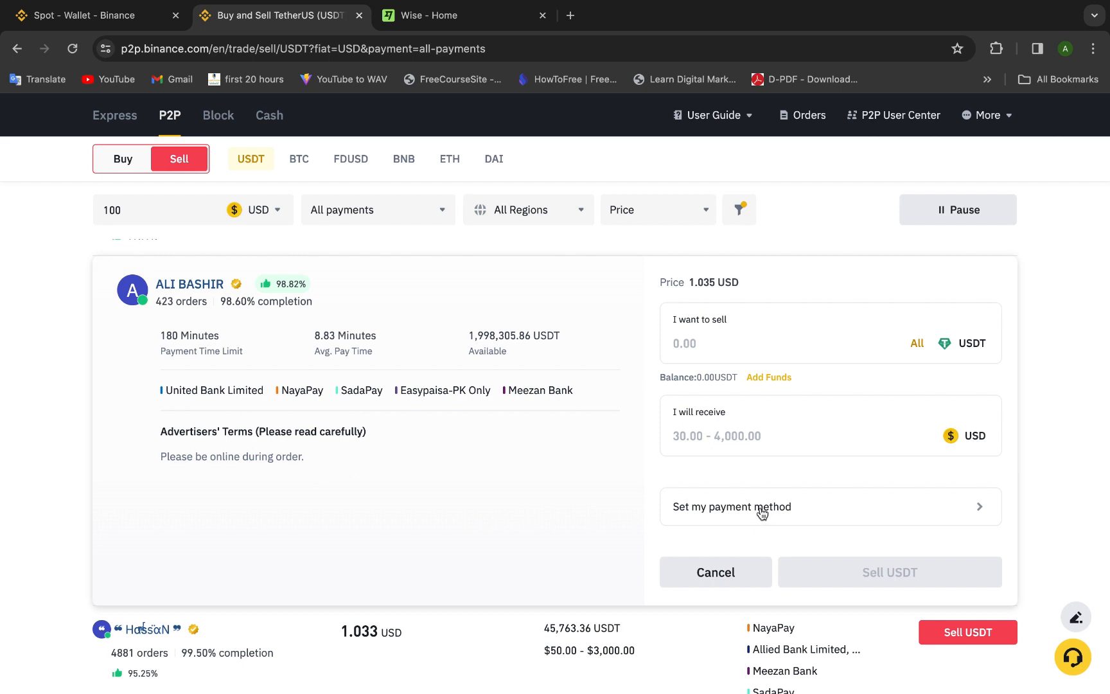
Bring up the Payment Methods list via 'Set my payment method' in the order panel
{"action": "left_click", "coordinate": [731, 507]}
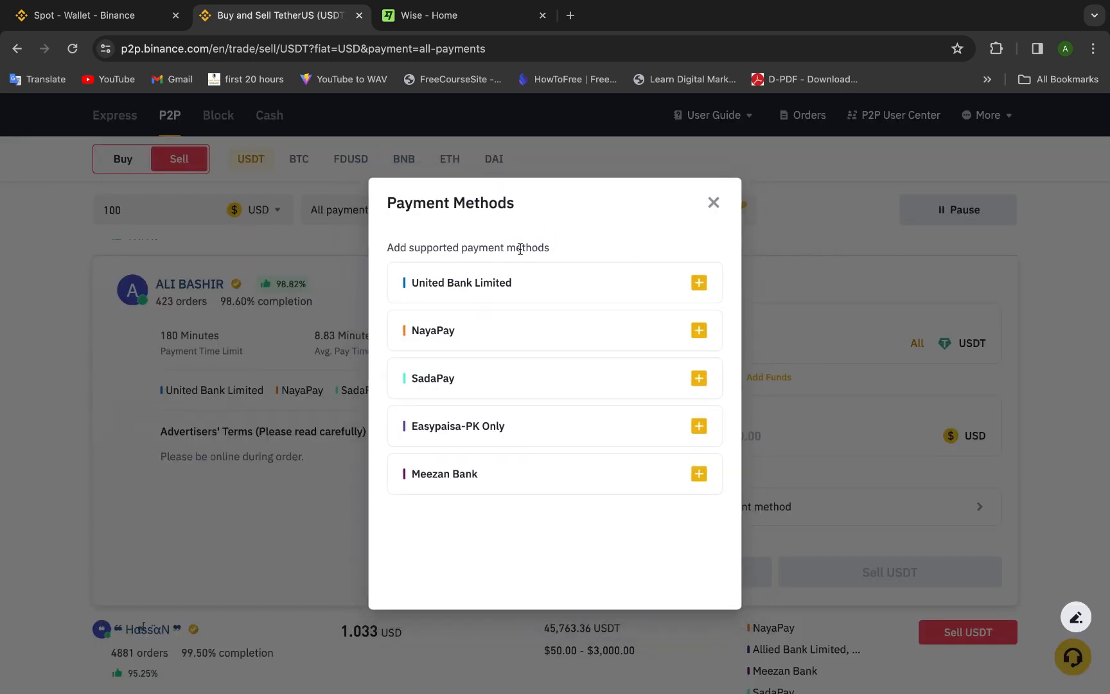
{"action": "mouse_move", "coordinate": [510, 441]}
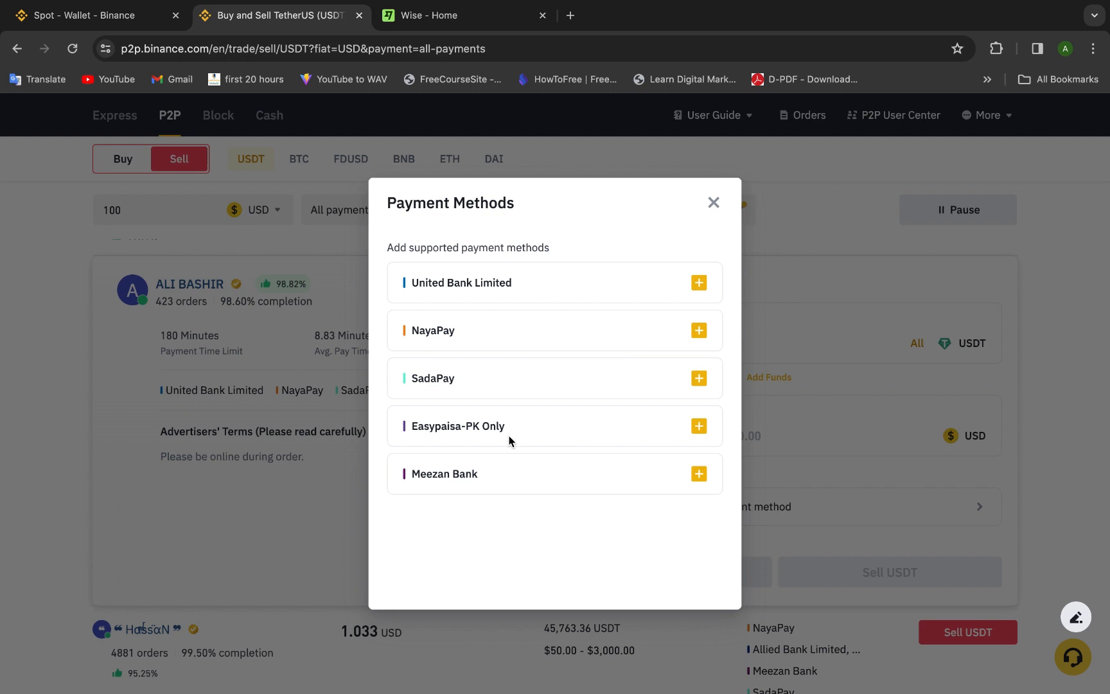
{"action": "mouse_move", "coordinate": [494, 401]}
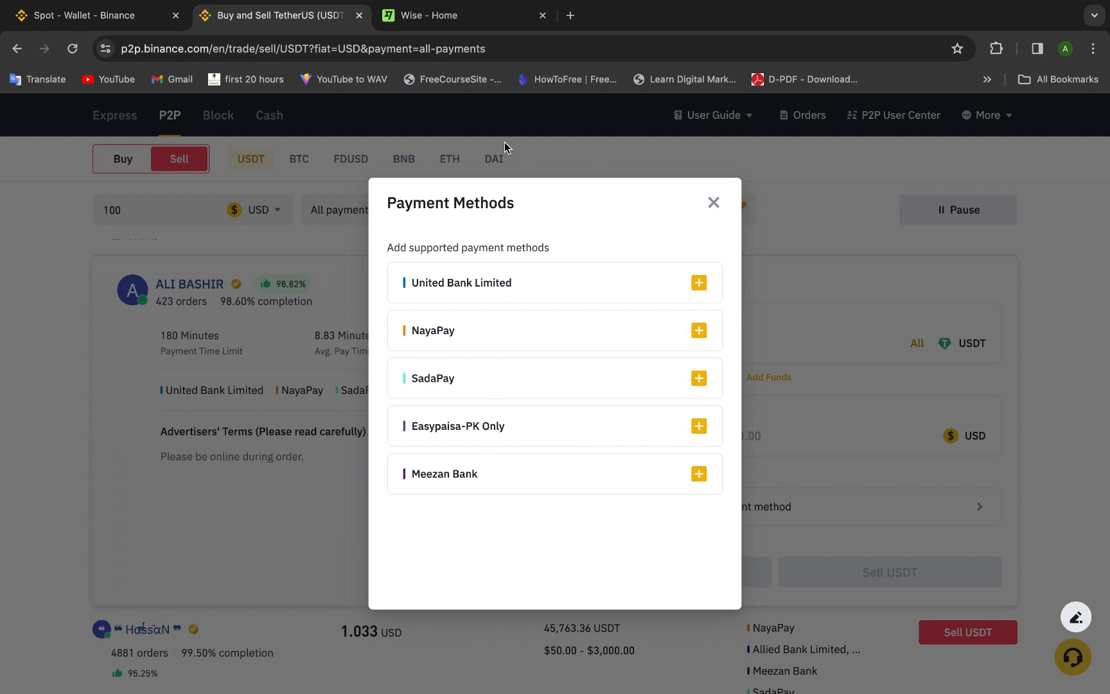
{"action": "mouse_move", "coordinate": [474, 355]}
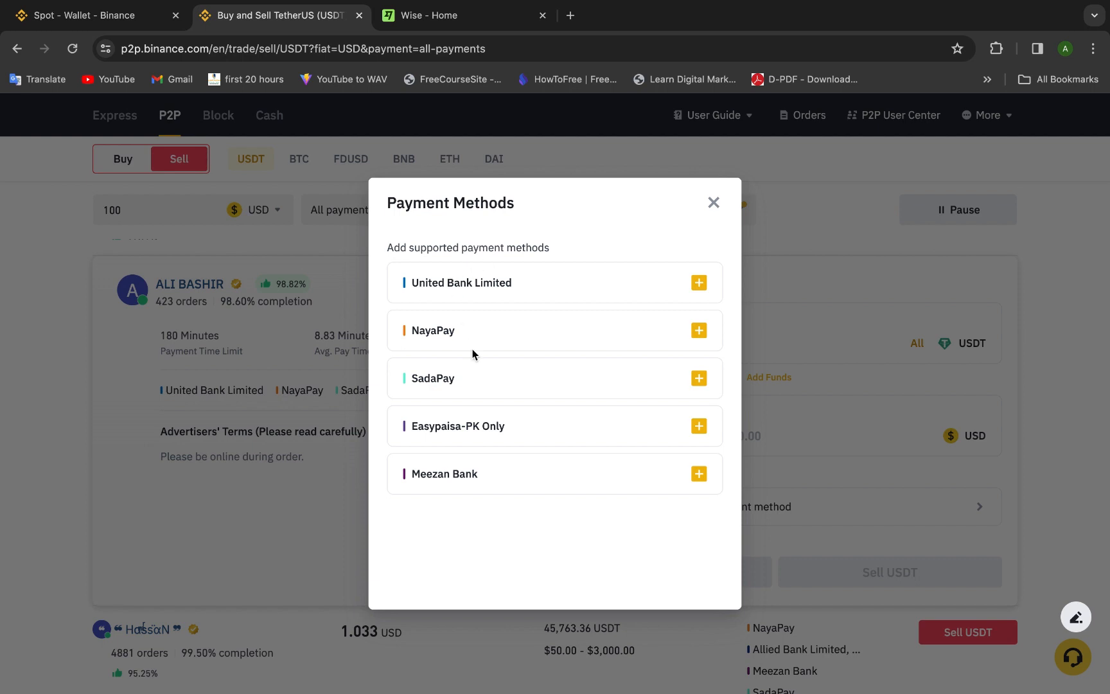
{"action": "mouse_move", "coordinate": [460, 310]}
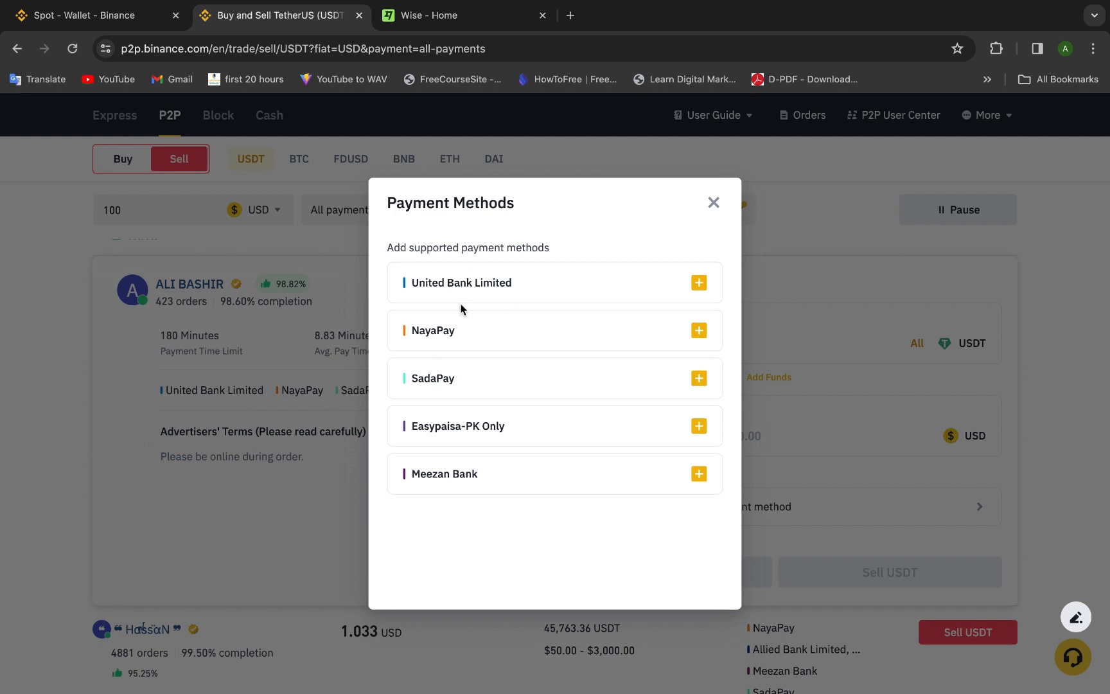
{"action": "mouse_move", "coordinate": [487, 344]}
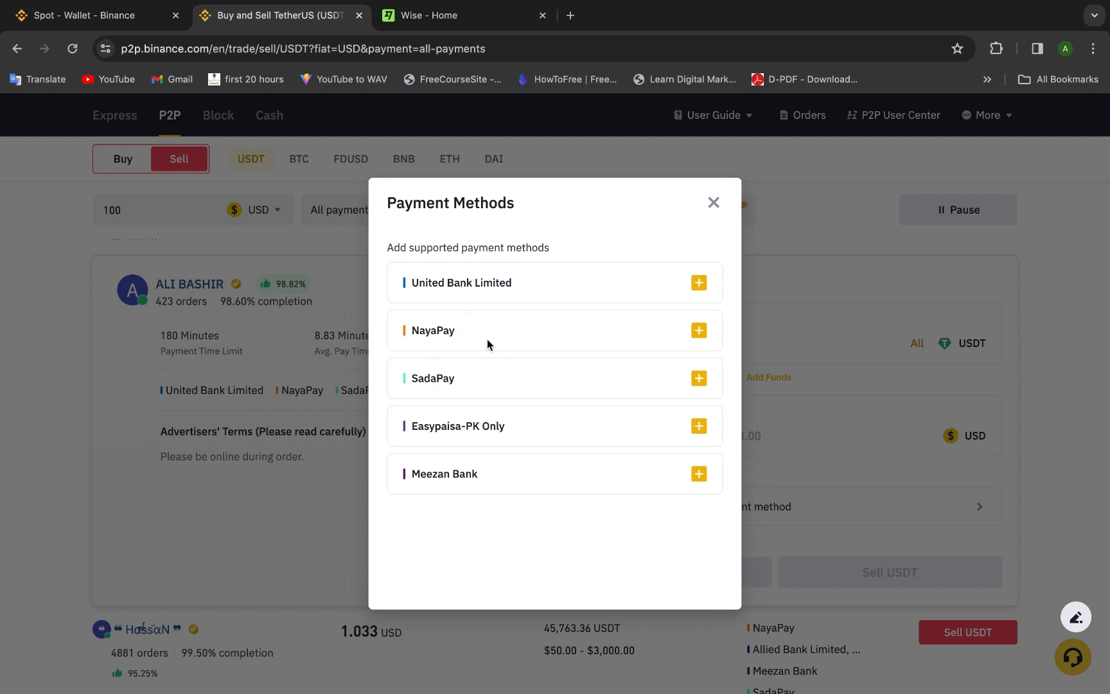
Add NayaPay to see its payment details fields, then close the form back to the sell order
{"action": "left_click", "coordinate": [698, 330]}
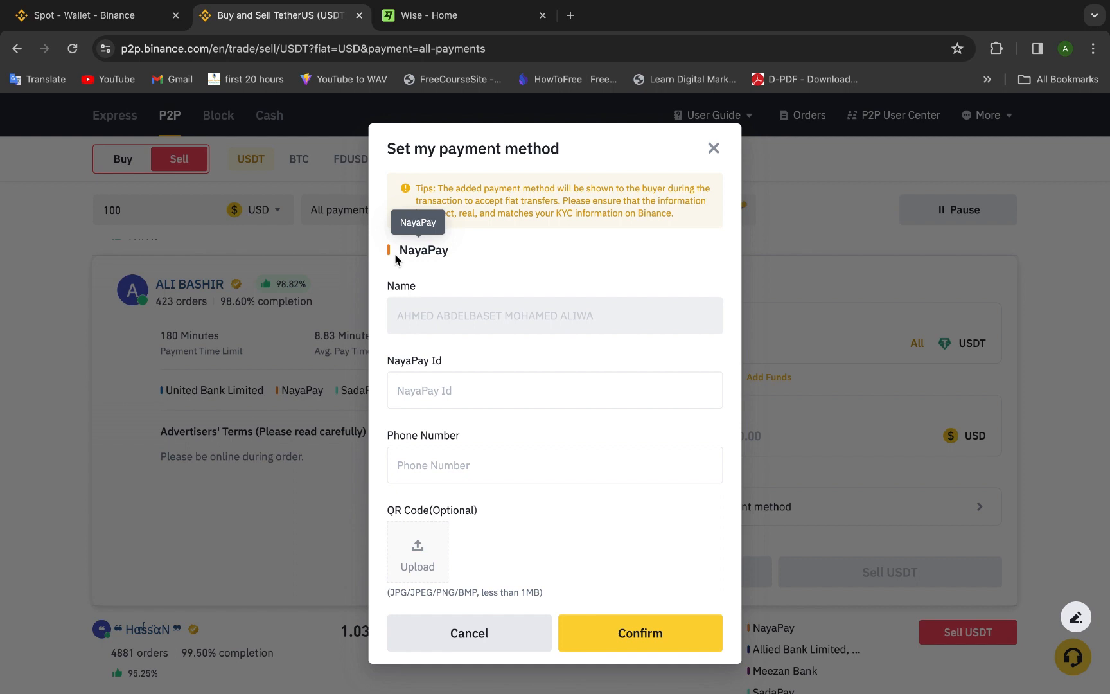
{"action": "mouse_move", "coordinate": [383, 295]}
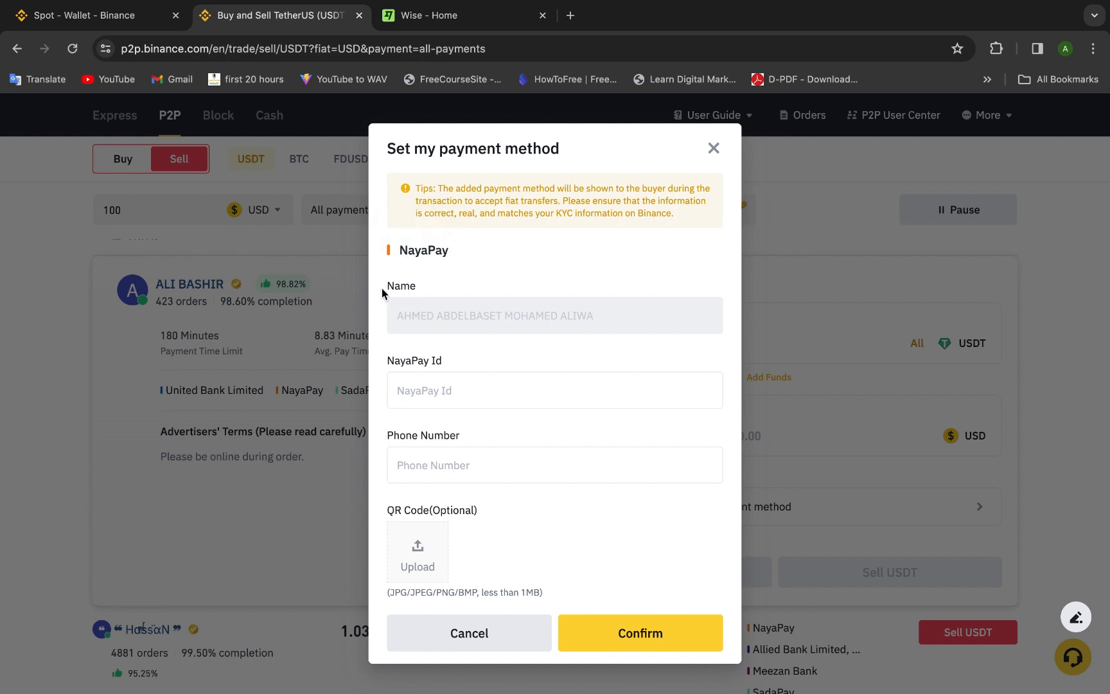
{"action": "mouse_move", "coordinate": [435, 371]}
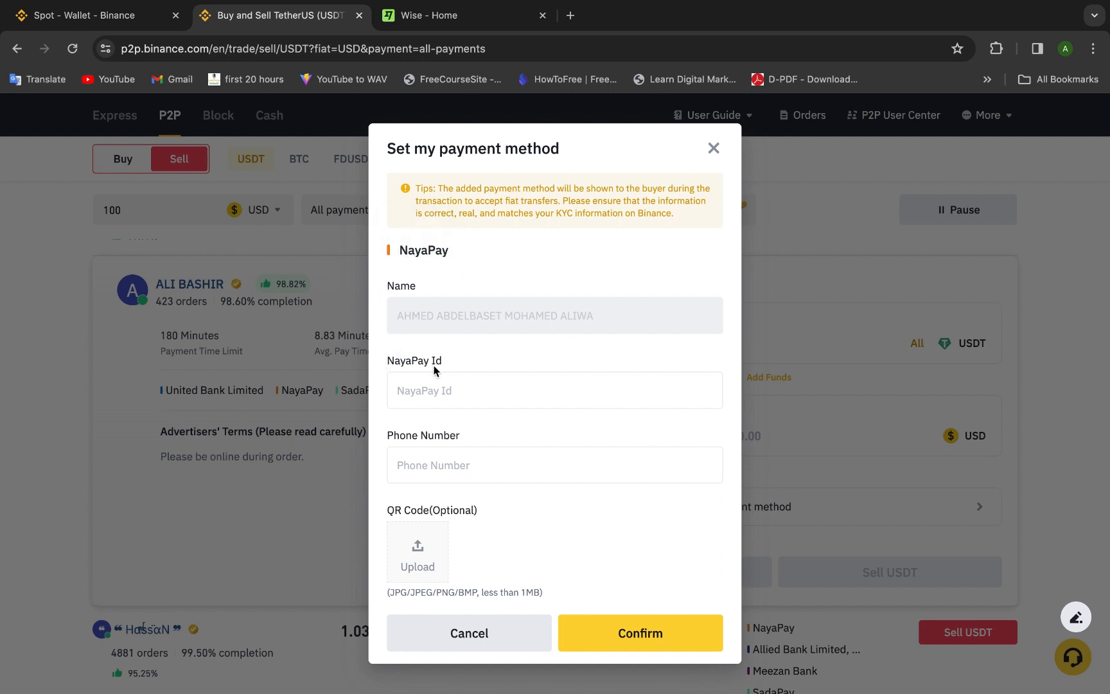
{"action": "left_click", "coordinate": [554, 390]}
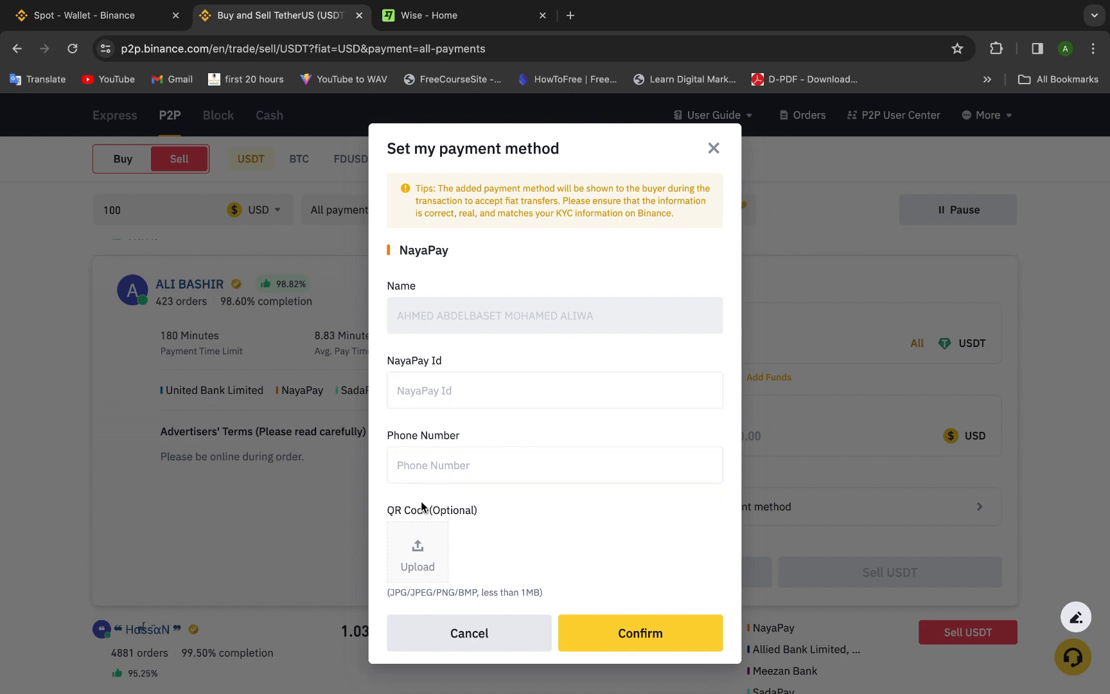
{"action": "left_click", "coordinate": [553, 465]}
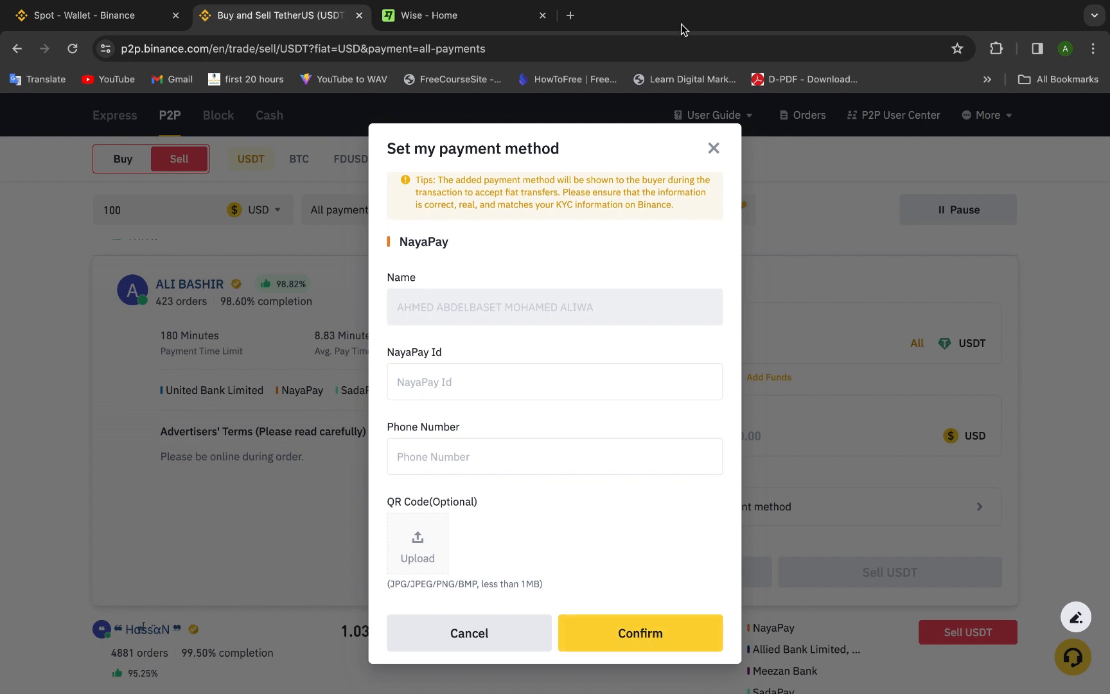
{"action": "left_click", "coordinate": [713, 148]}
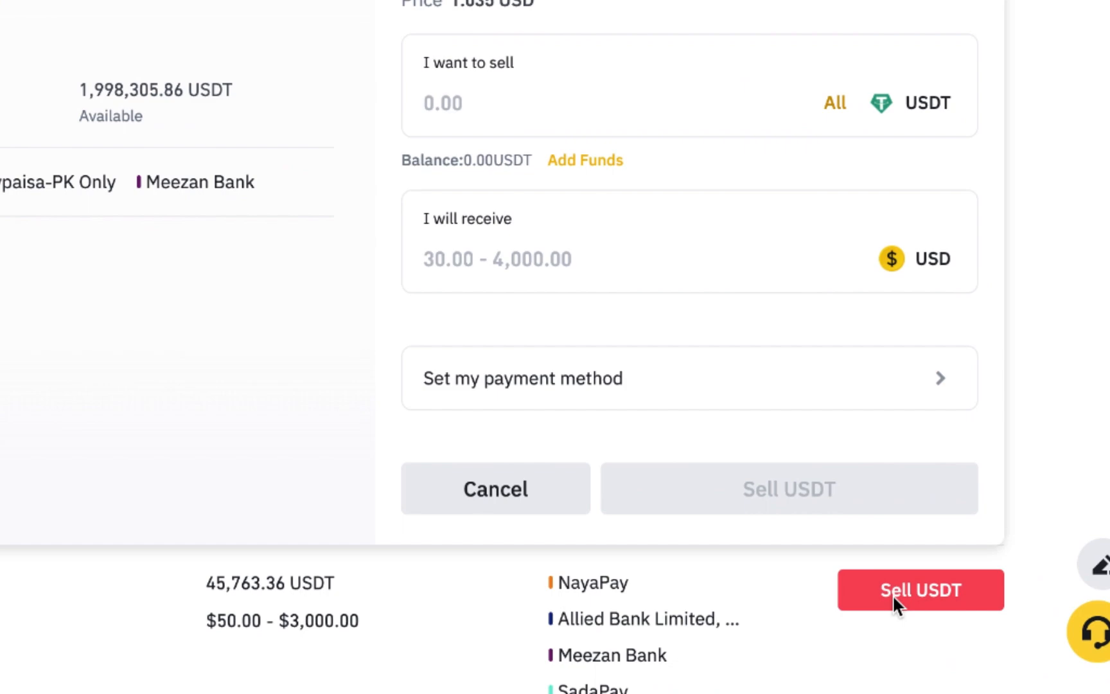
Leave the P2P market and return to the Binance home page via the logo
{"action": "scroll", "scroll_direction": "down", "scroll_amount": 3}
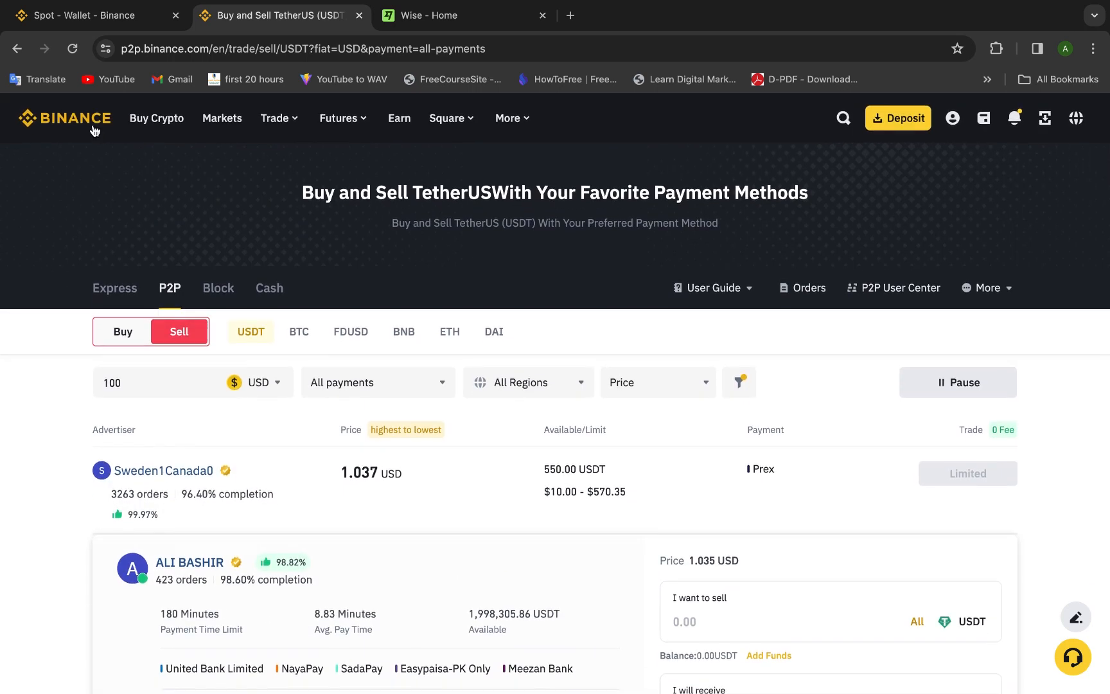
{"action": "left_click", "coordinate": [64, 117]}
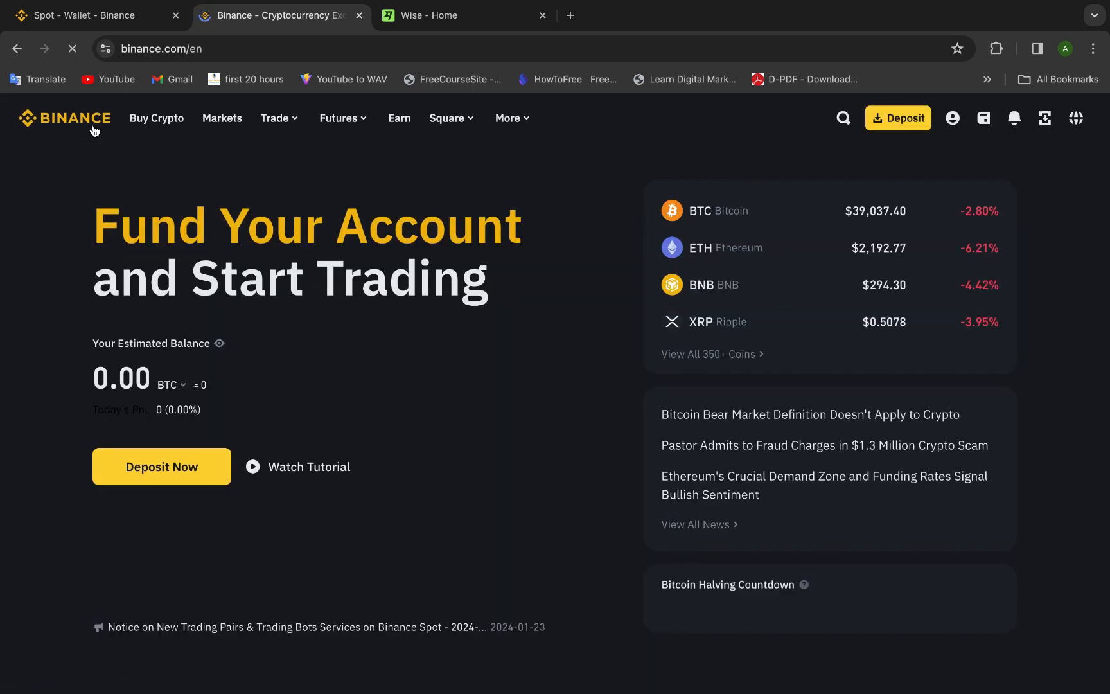